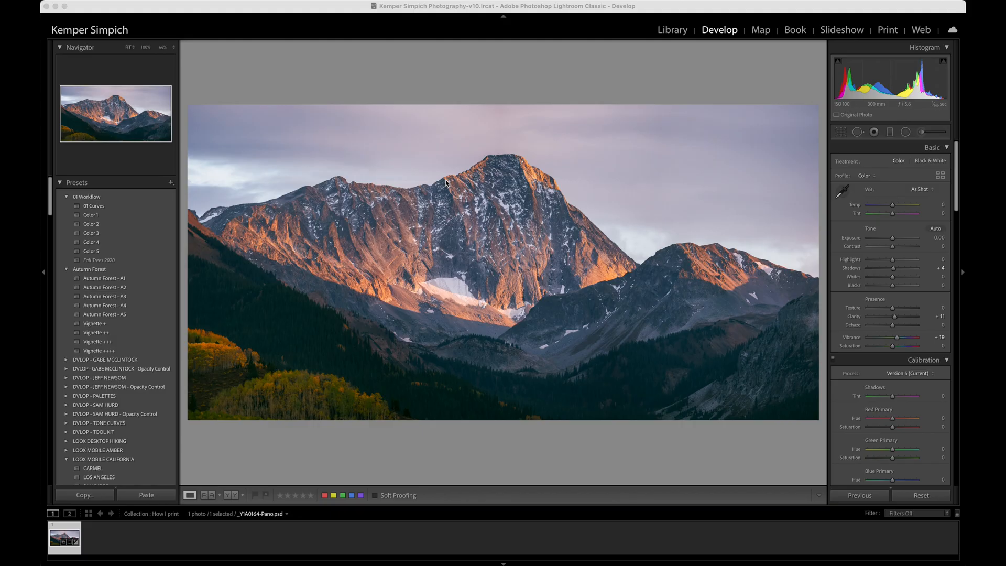
mouse_move(556, 174)
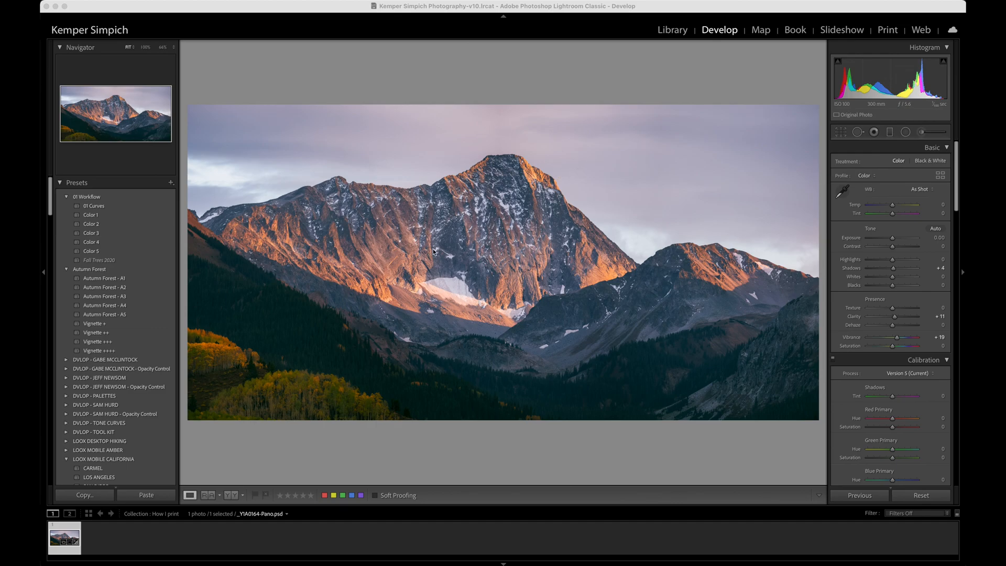
mouse_move(464, 249)
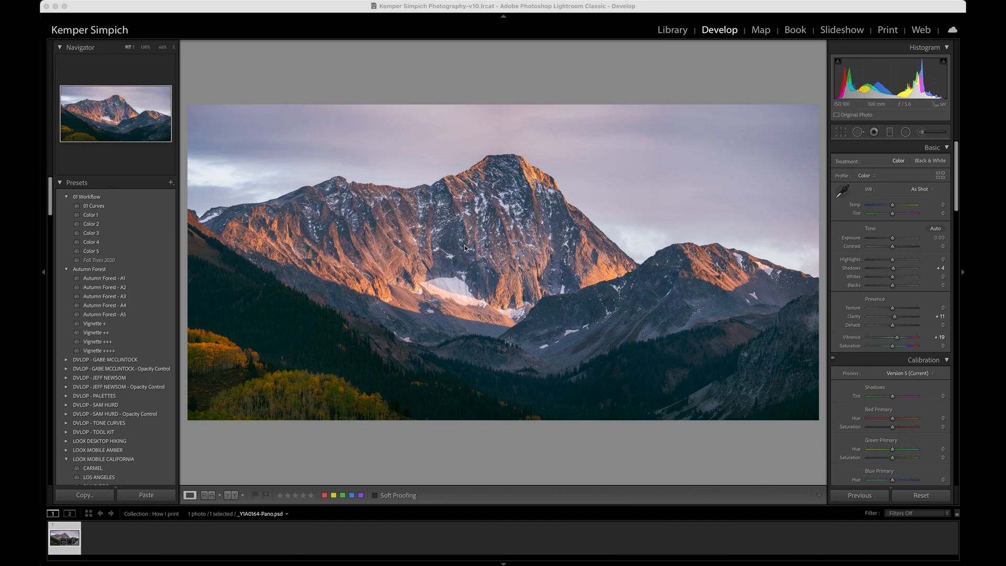
mouse_move(482, 185)
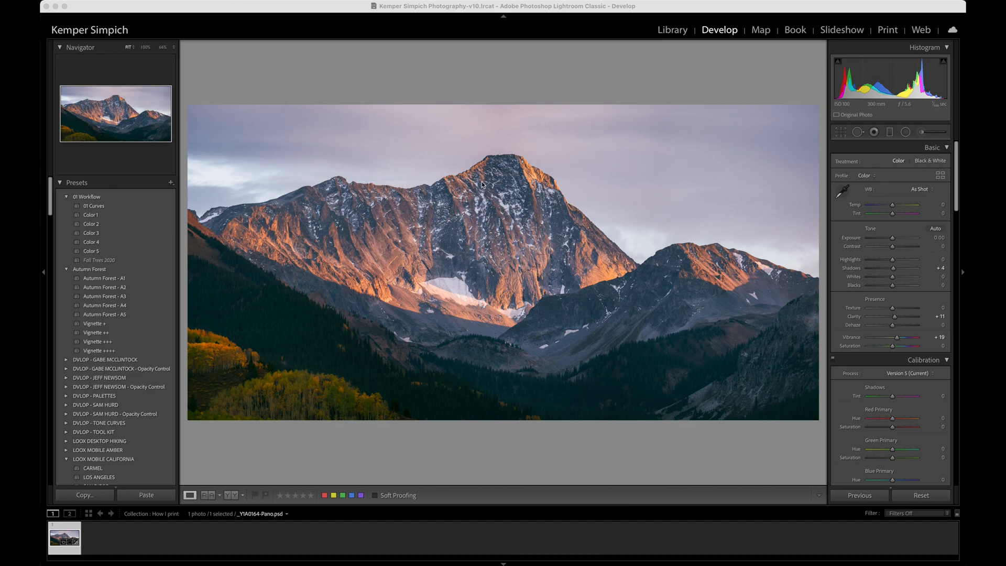
mouse_move(491, 187)
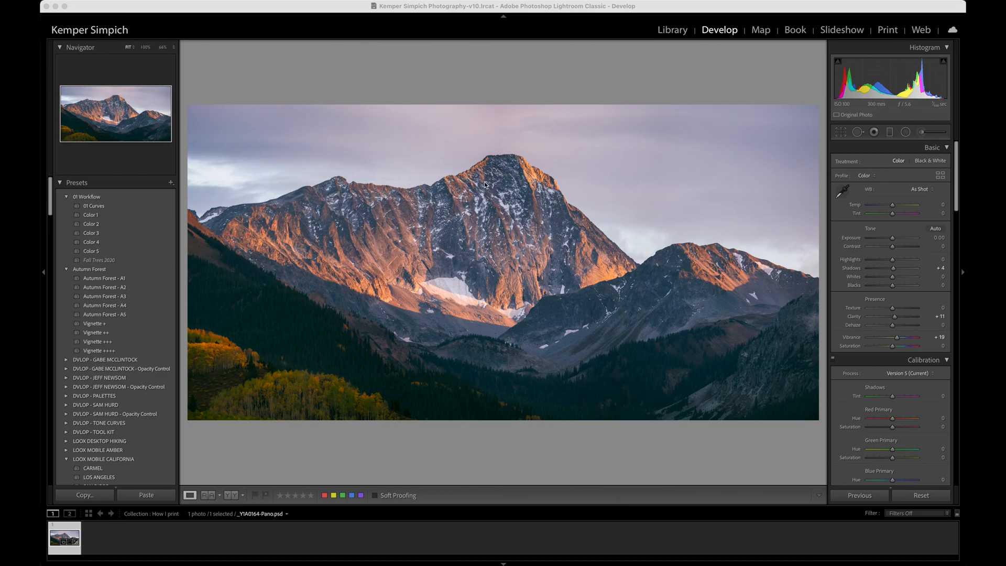
mouse_move(485, 187)
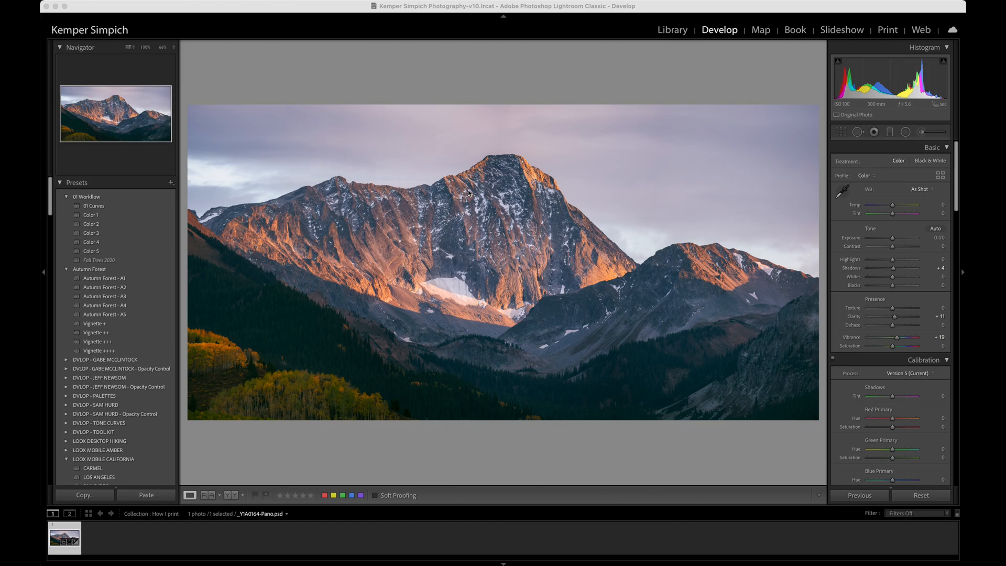
mouse_move(434, 179)
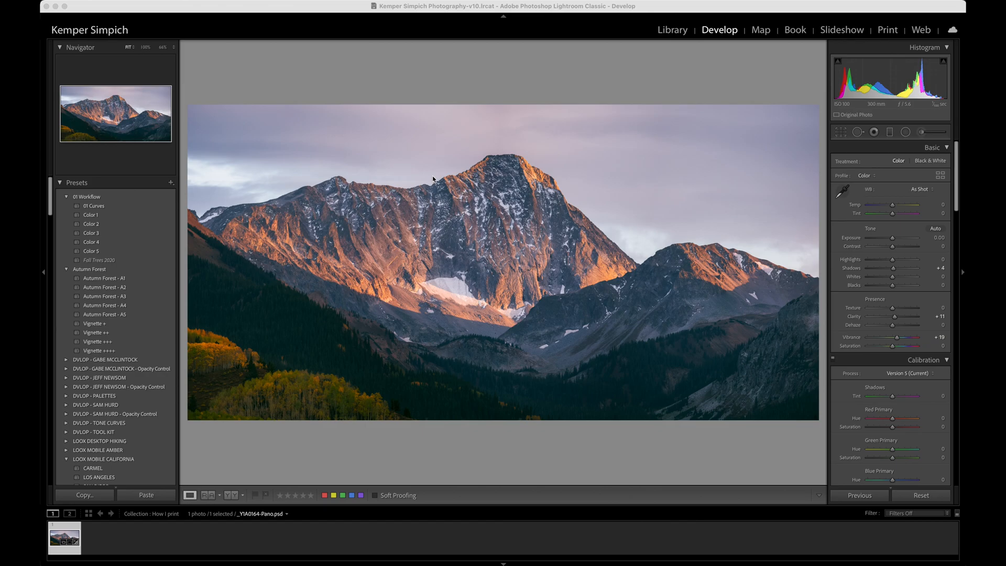
mouse_move(485, 186)
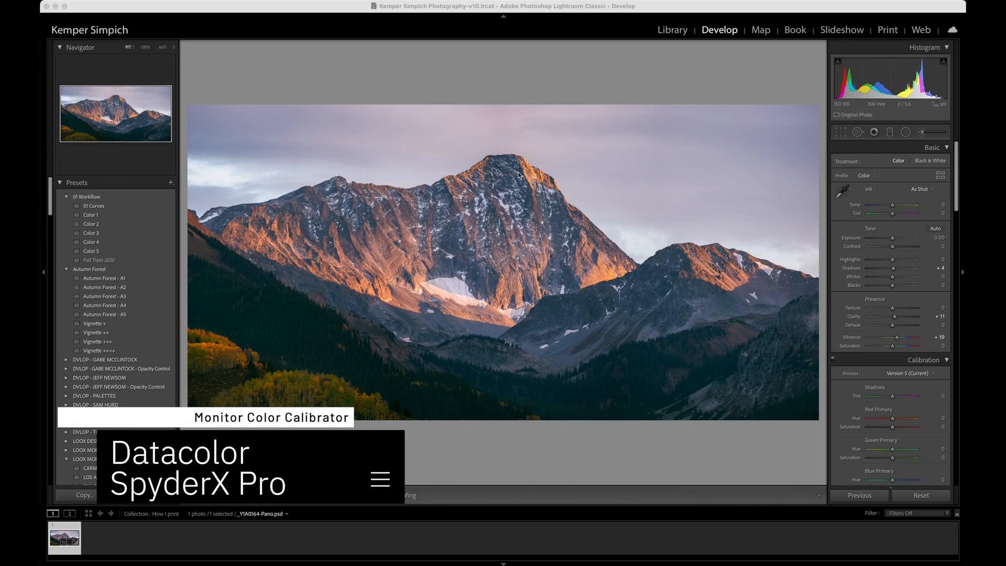
mouse_move(453, 193)
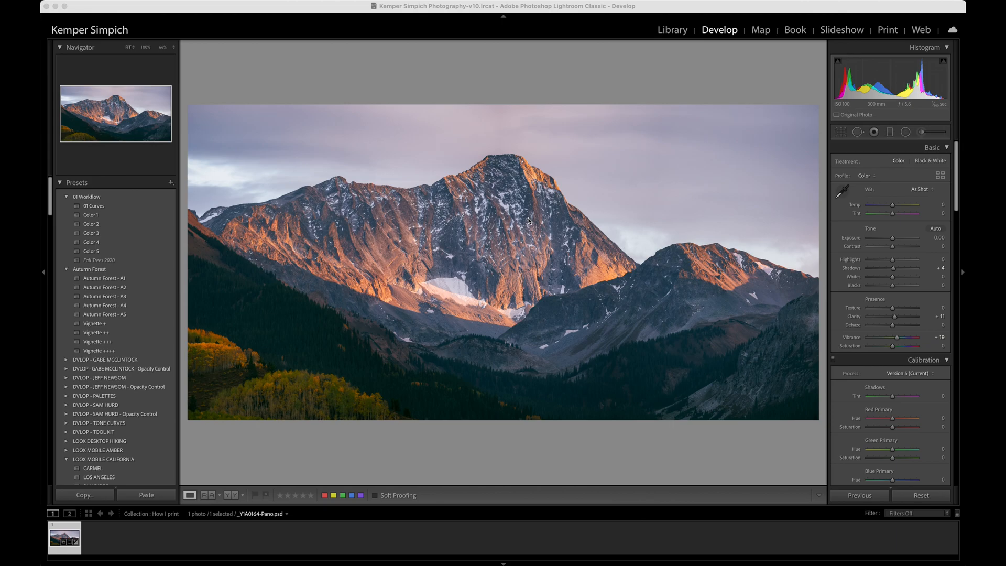
mouse_move(585, 181)
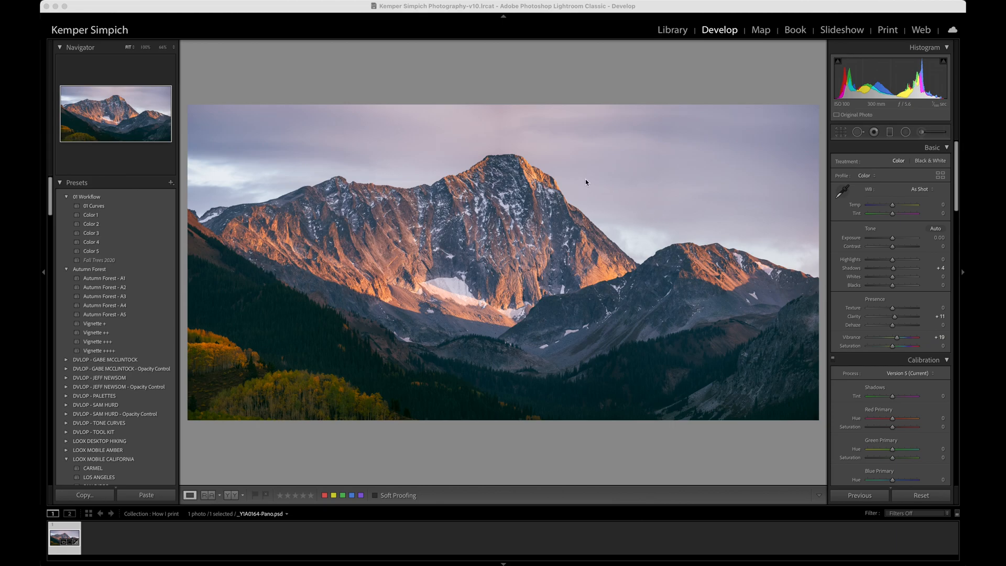
mouse_move(582, 199)
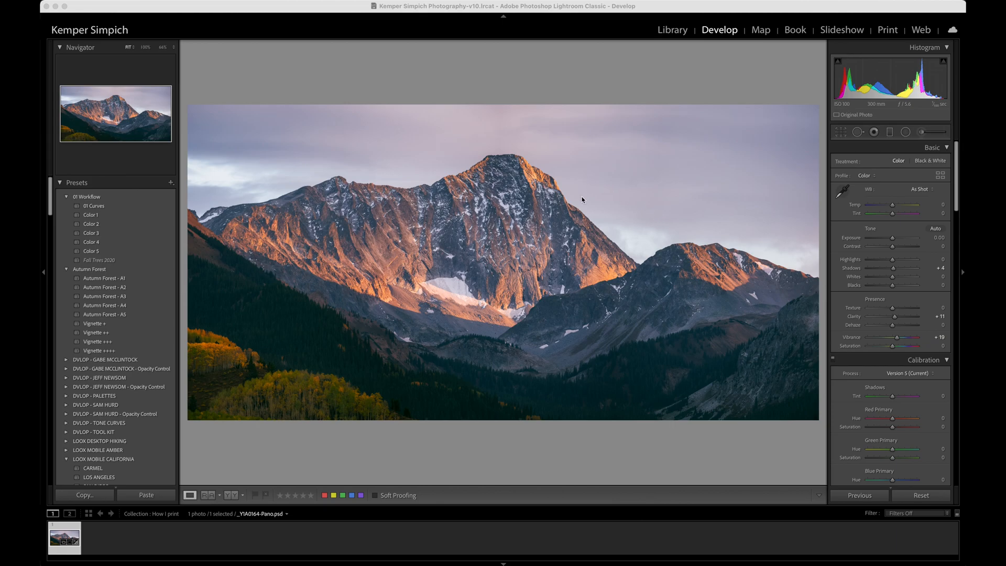
mouse_move(587, 199)
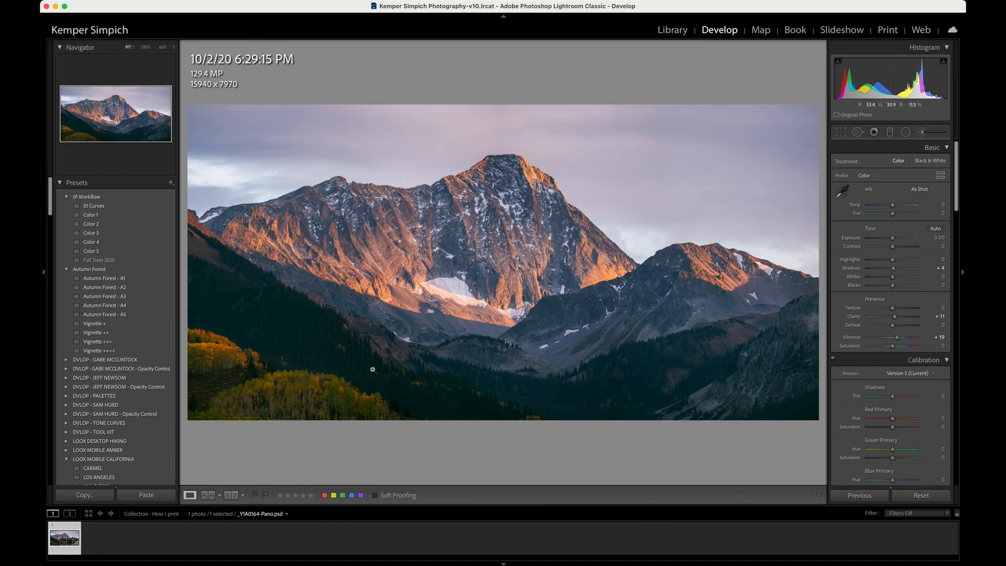
mouse_move(612, 212)
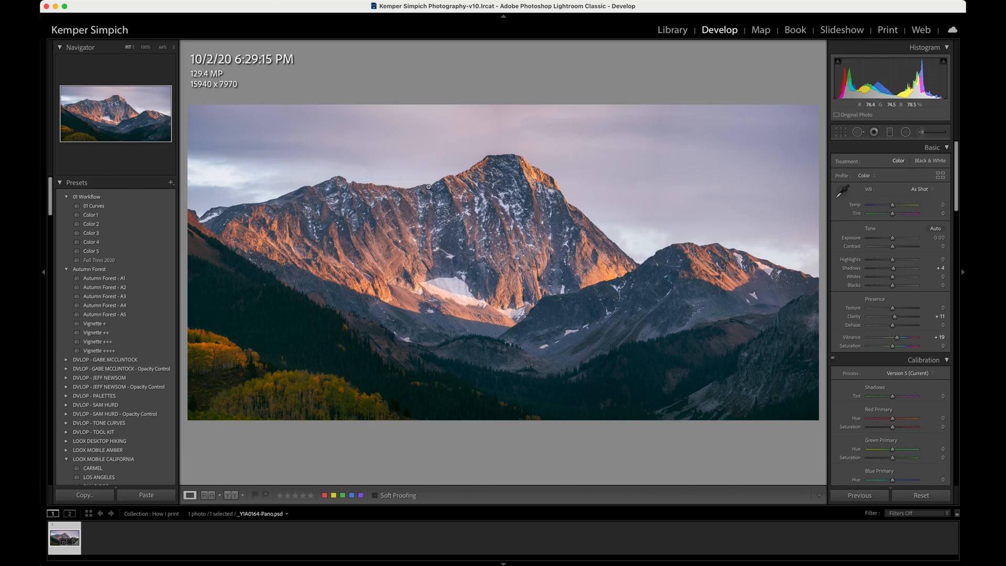
mouse_move(559, 297)
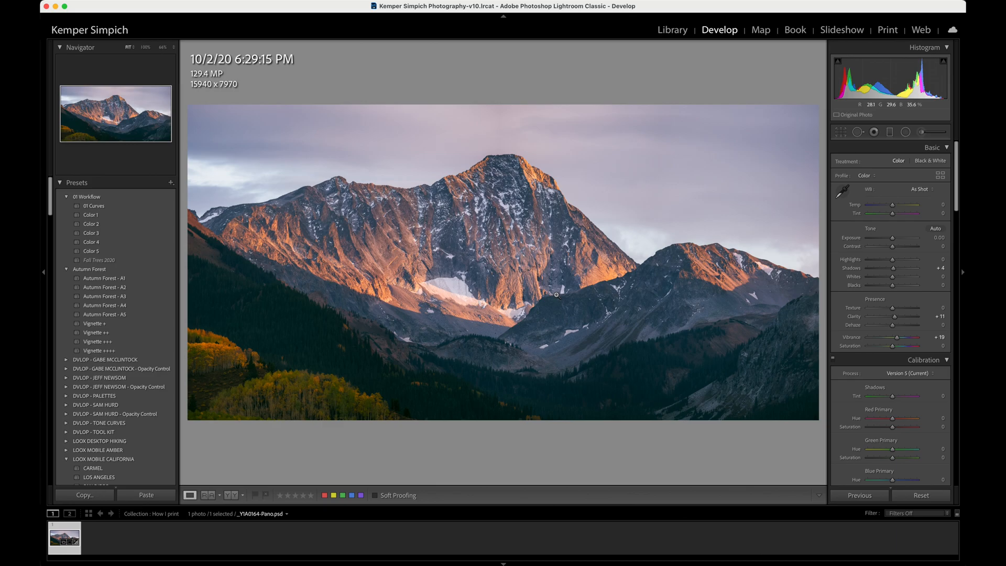
mouse_move(486, 175)
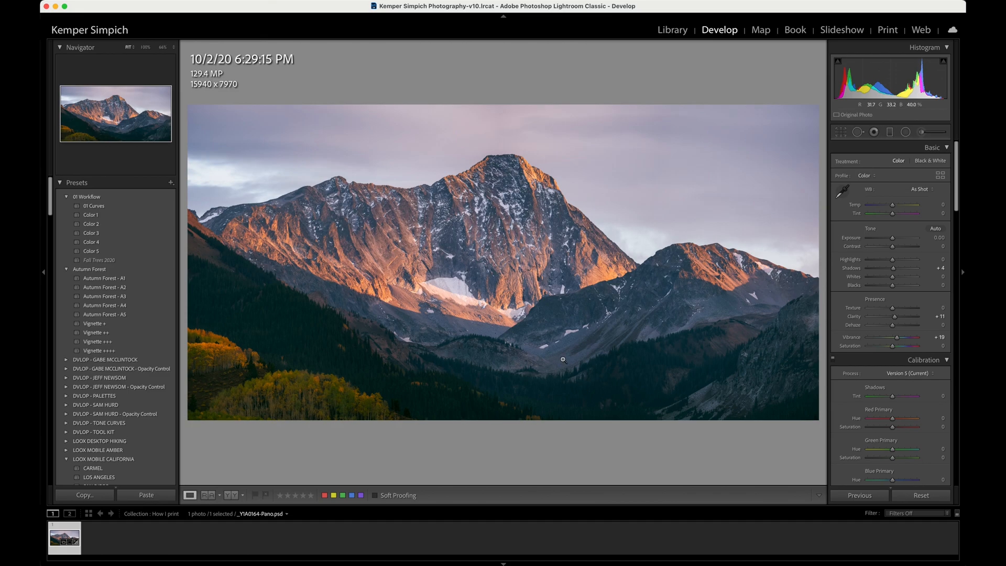
mouse_move(461, 228)
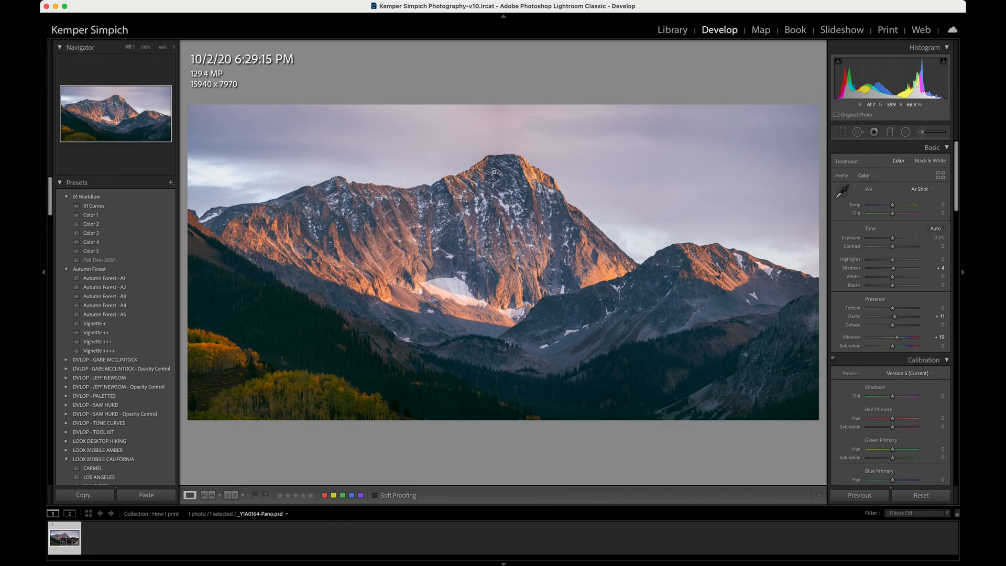
Send the mountain panorama from Lightroom to Photoshop as a smart object via Edit In
right_click(493, 173)
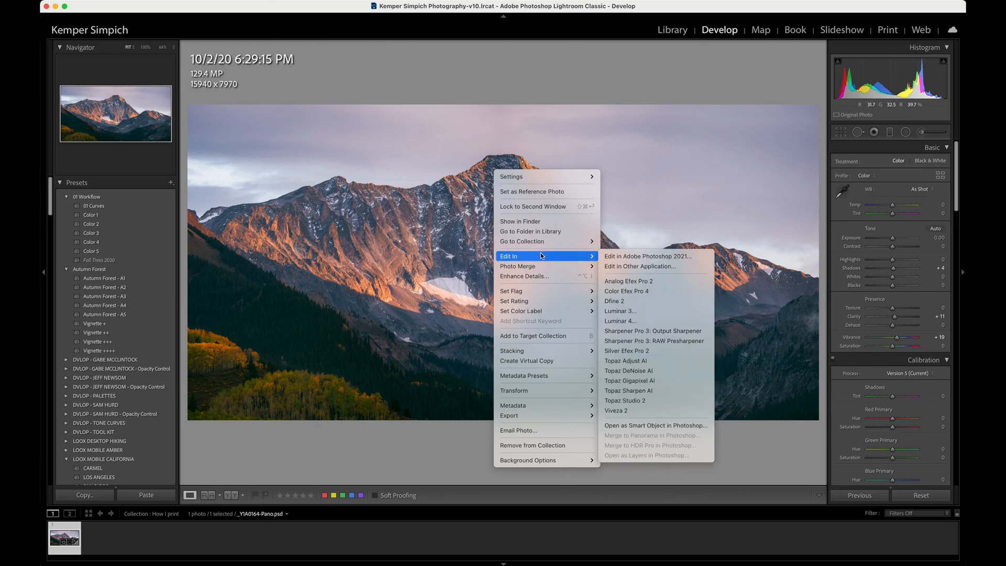
mouse_move(654, 424)
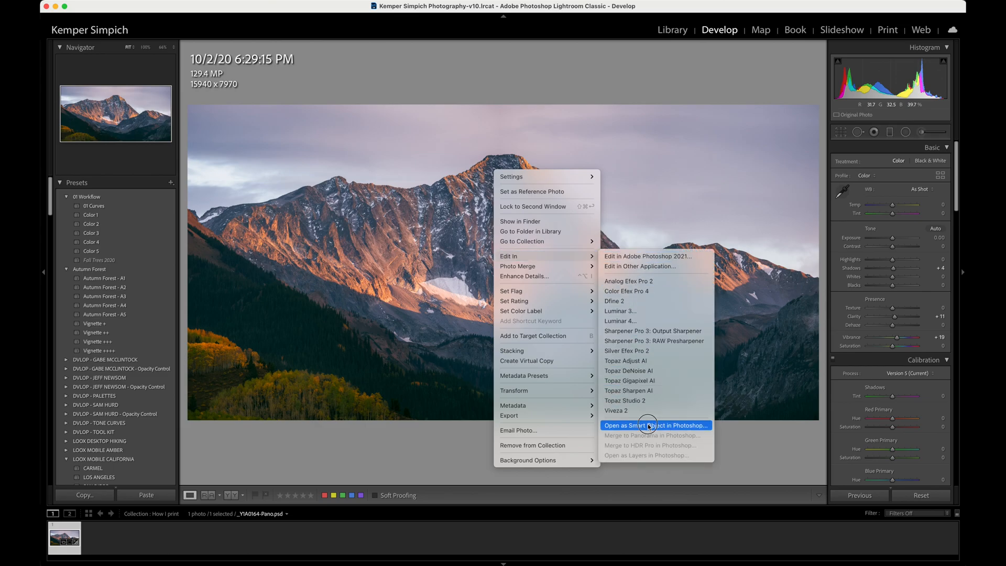
left_click(654, 425)
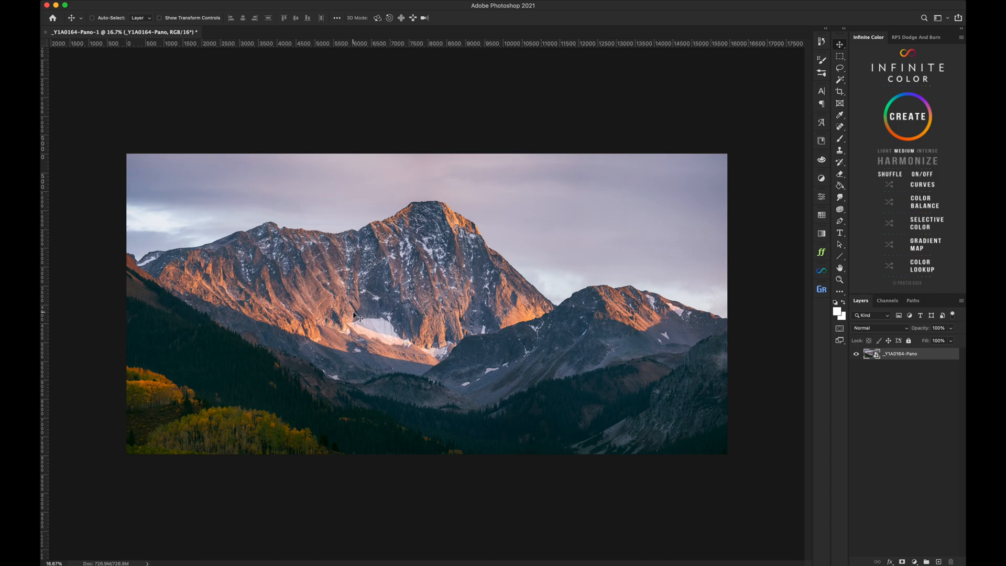
mouse_move(304, 287)
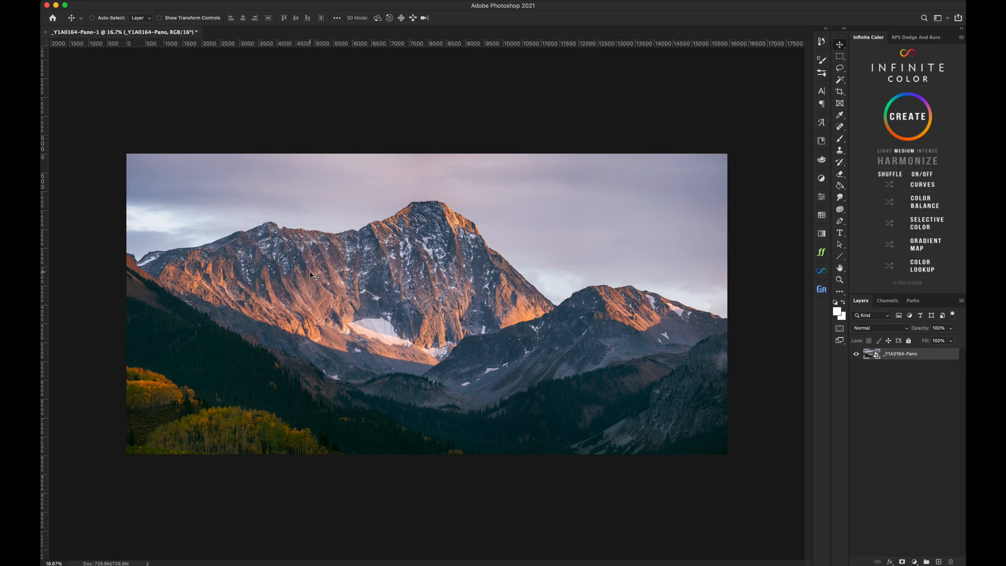
mouse_move(391, 254)
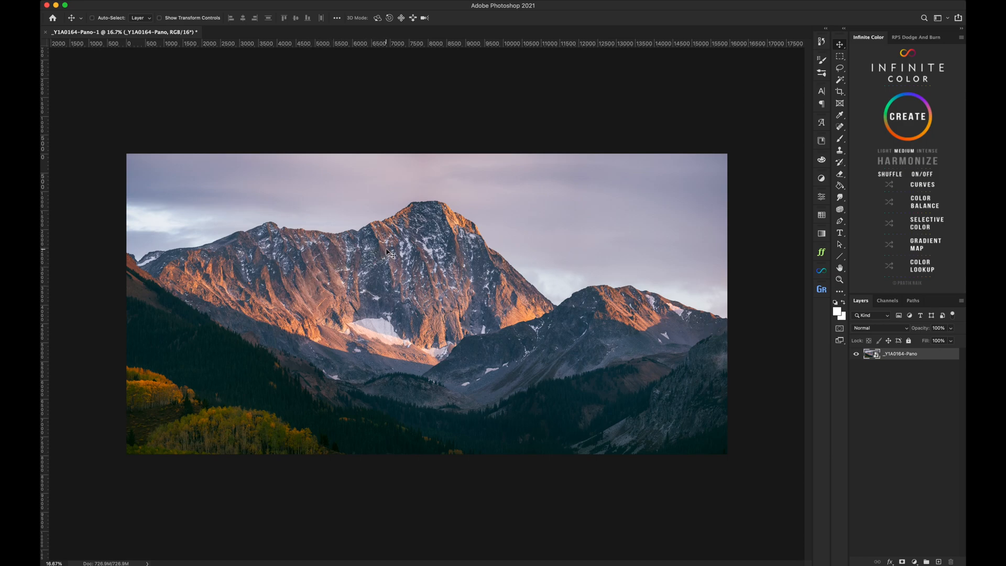
mouse_move(571, 313)
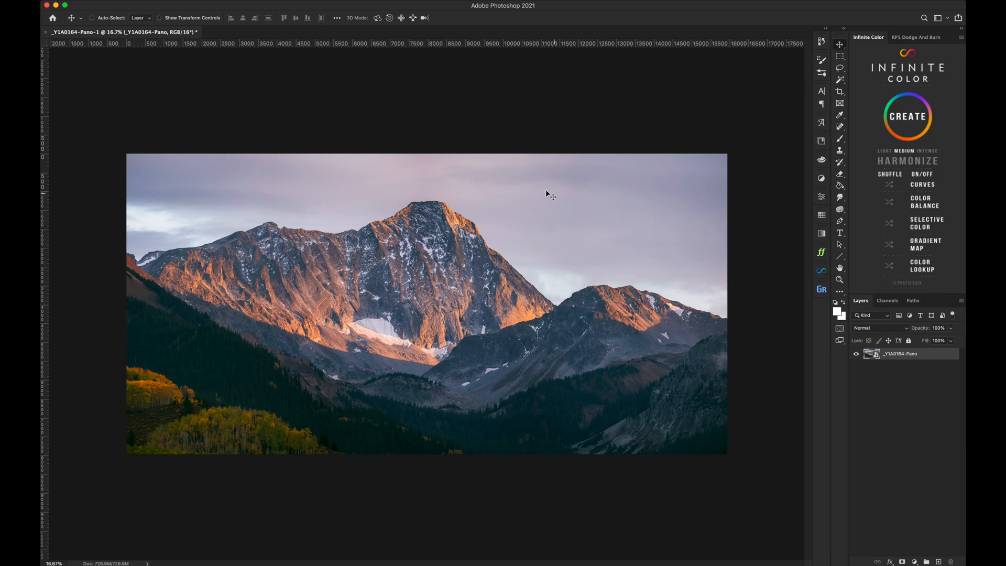
mouse_move(225, 409)
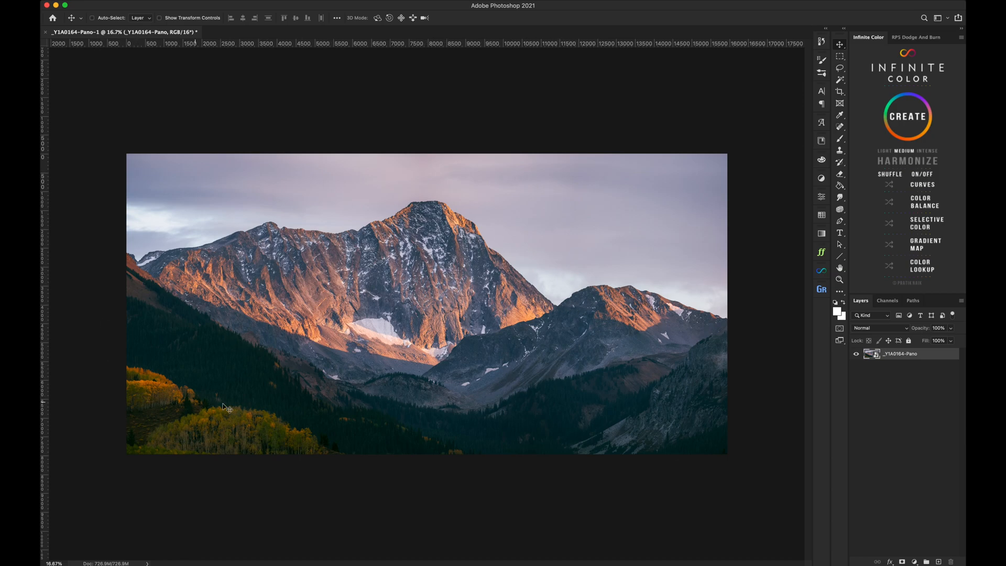
mouse_move(537, 247)
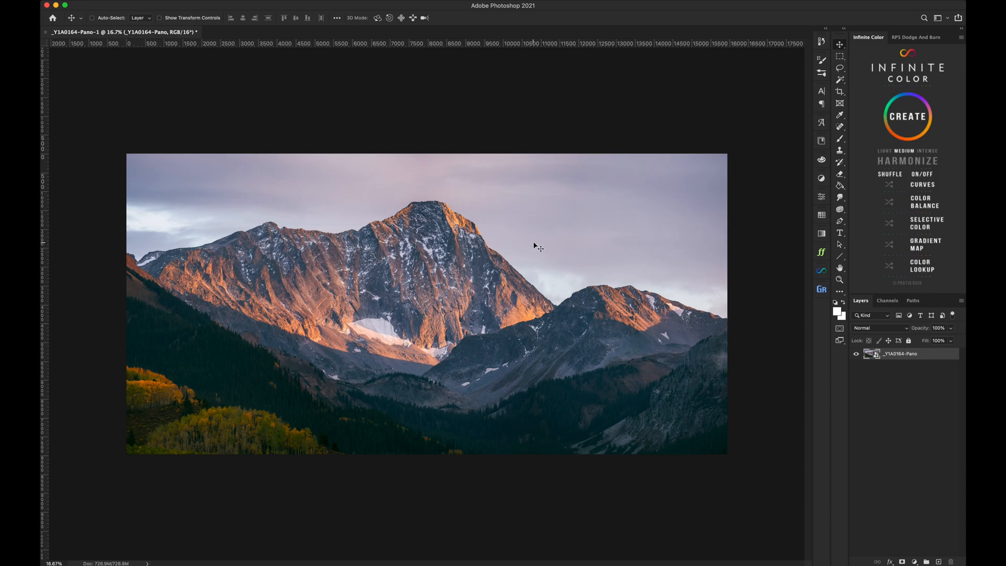
mouse_move(547, 339)
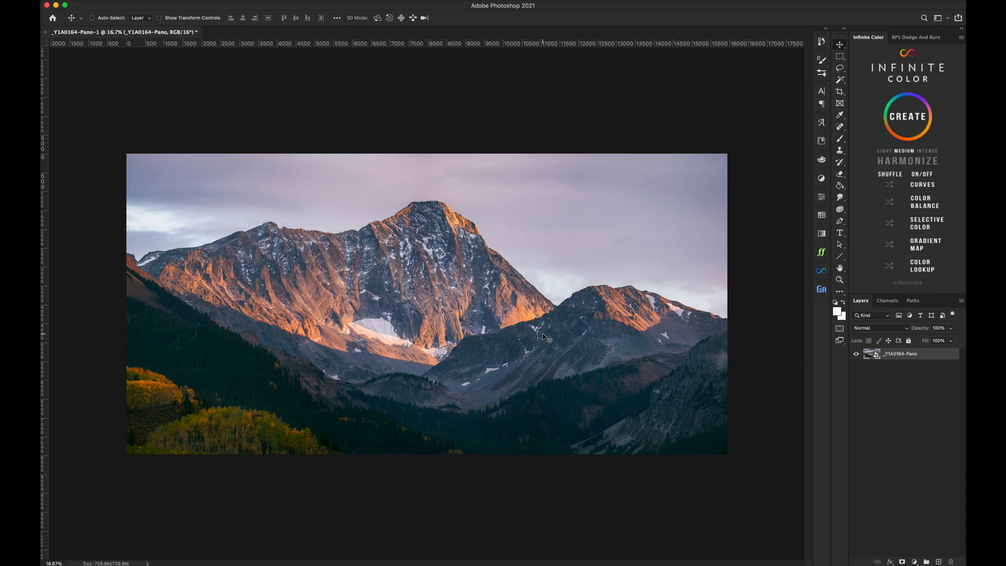
mouse_move(440, 249)
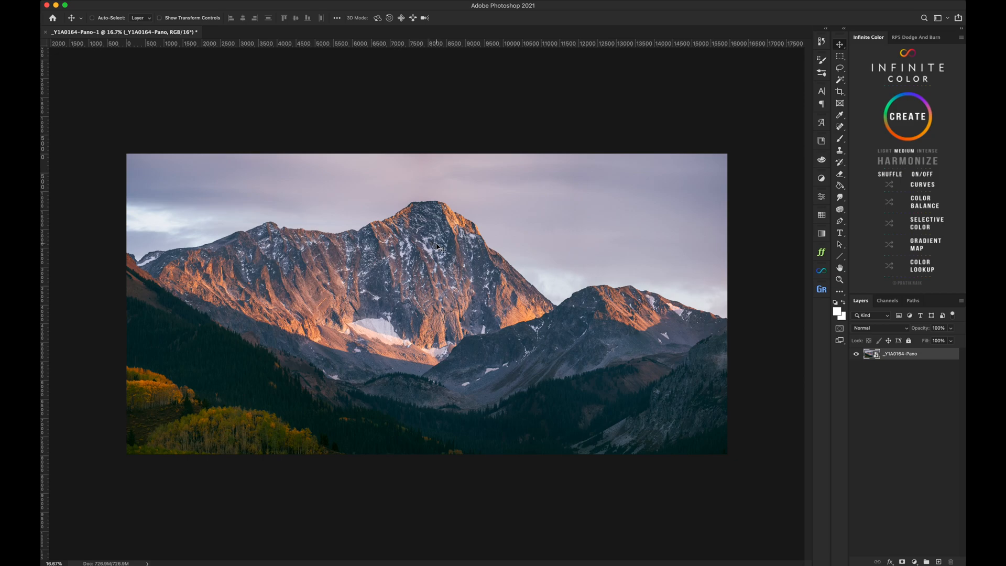
mouse_move(505, 251)
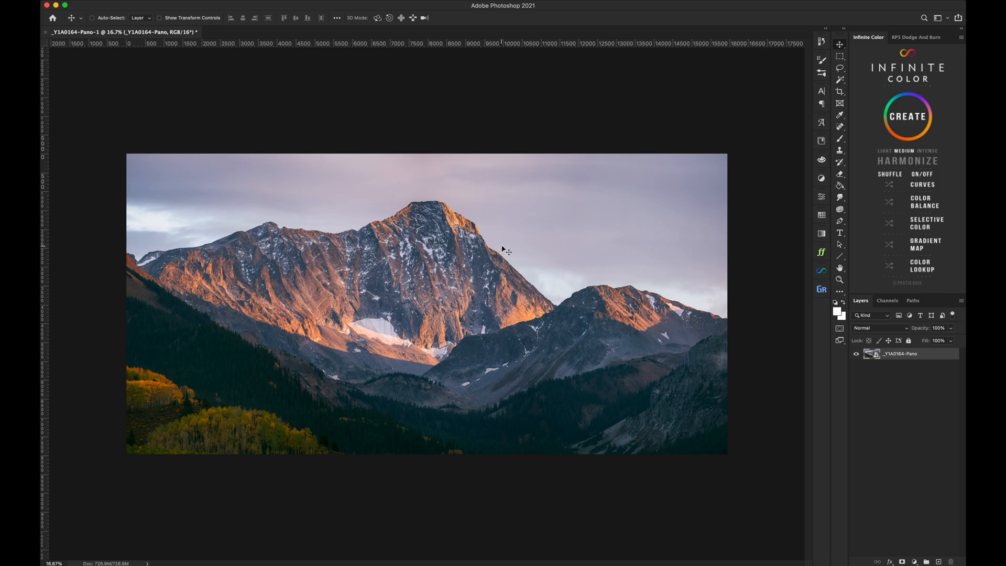
mouse_move(605, 239)
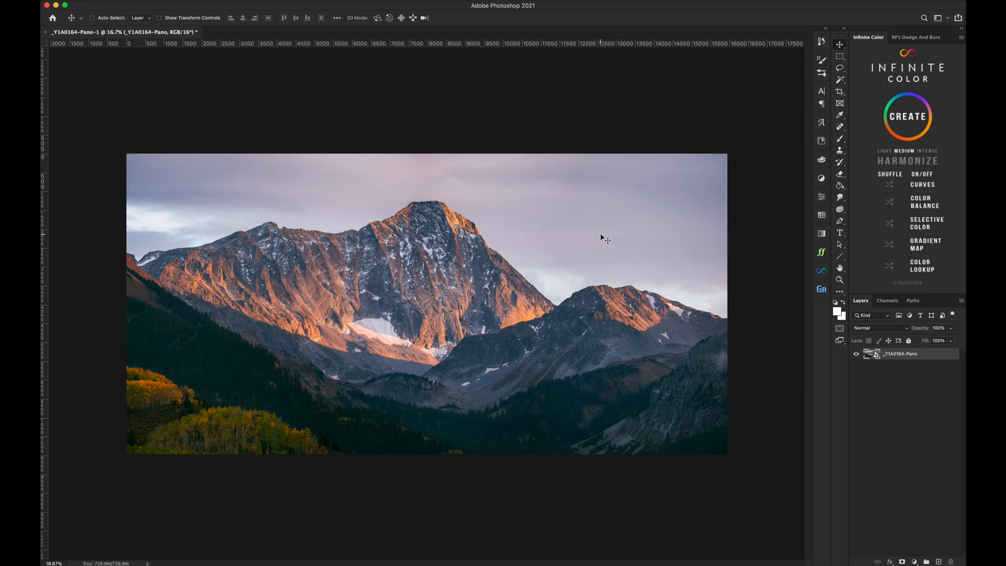
mouse_move(501, 265)
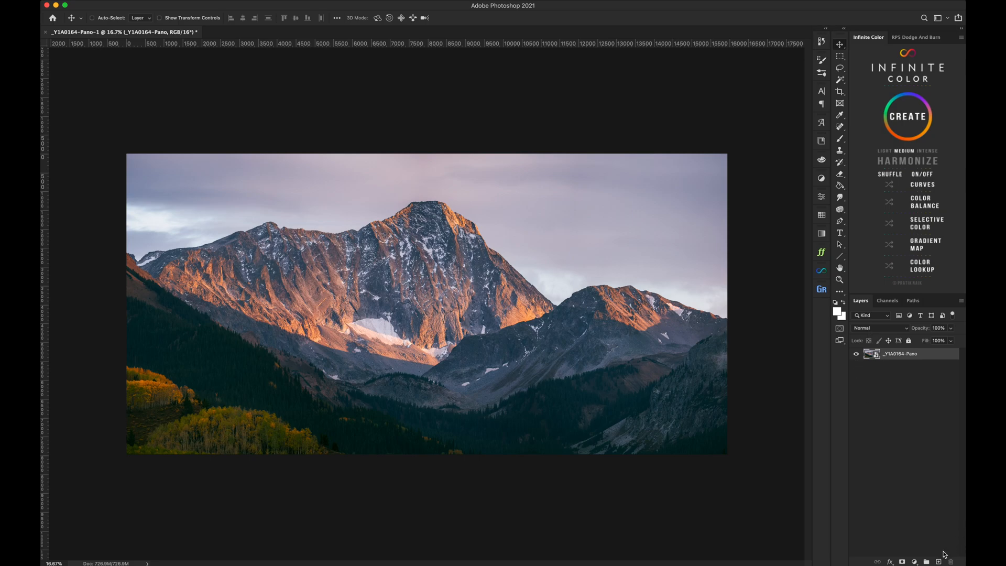
Add a Curves adjustment layer above the panorama and lift the midtones slightly on the RGB curve
left_click(914, 562)
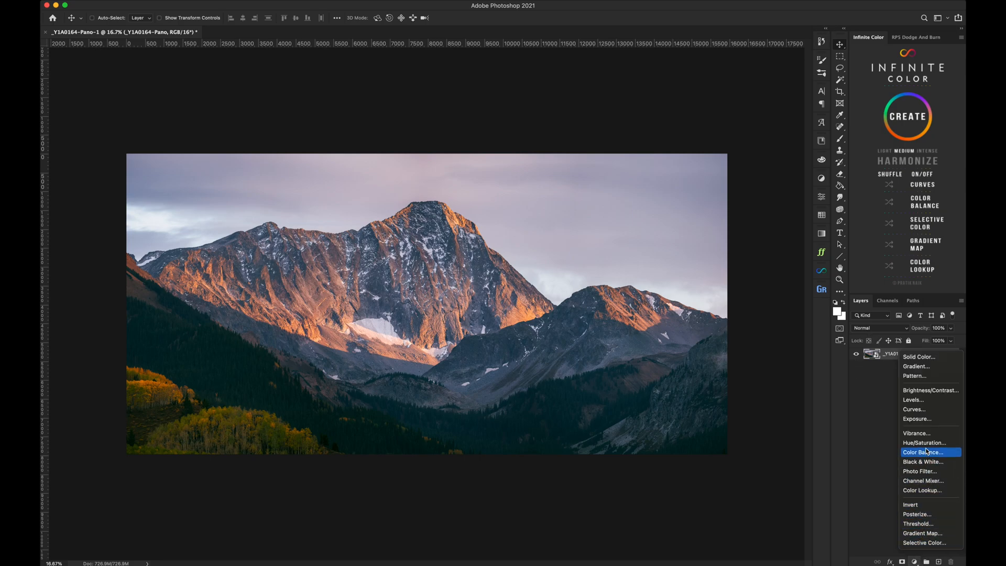
mouse_move(914, 410)
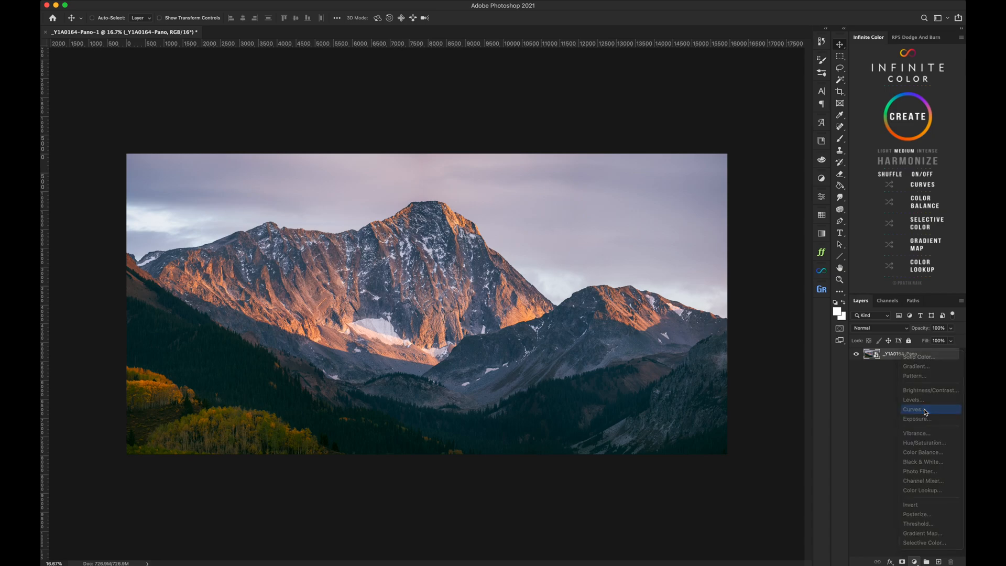
left_click(913, 409)
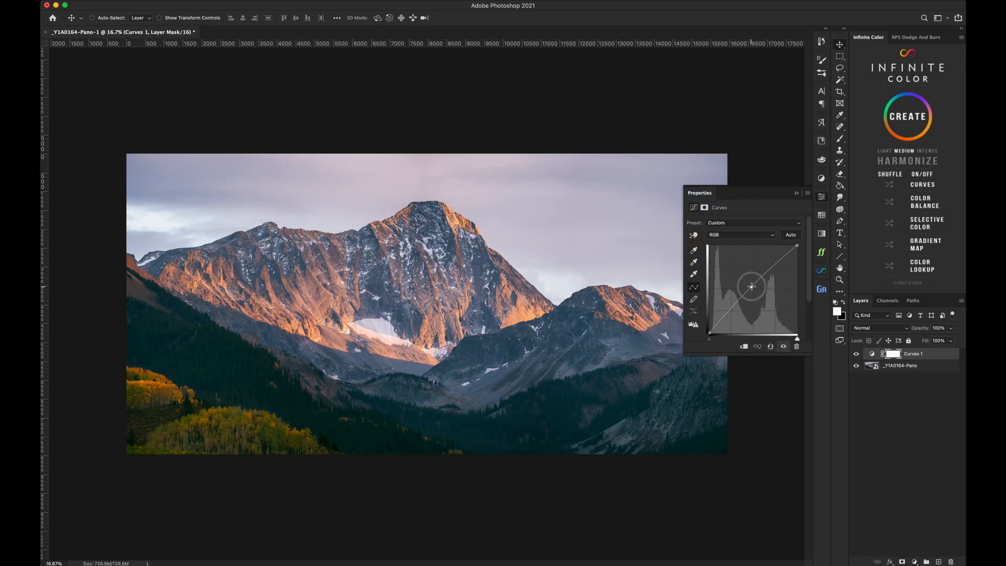
left_click_drag(750, 287, 750, 284)
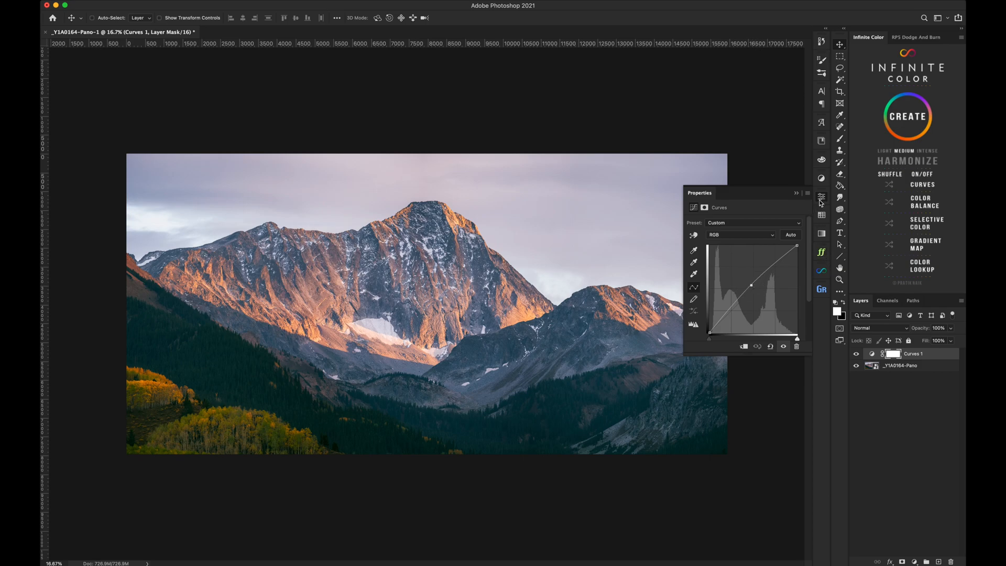
left_click(822, 196)
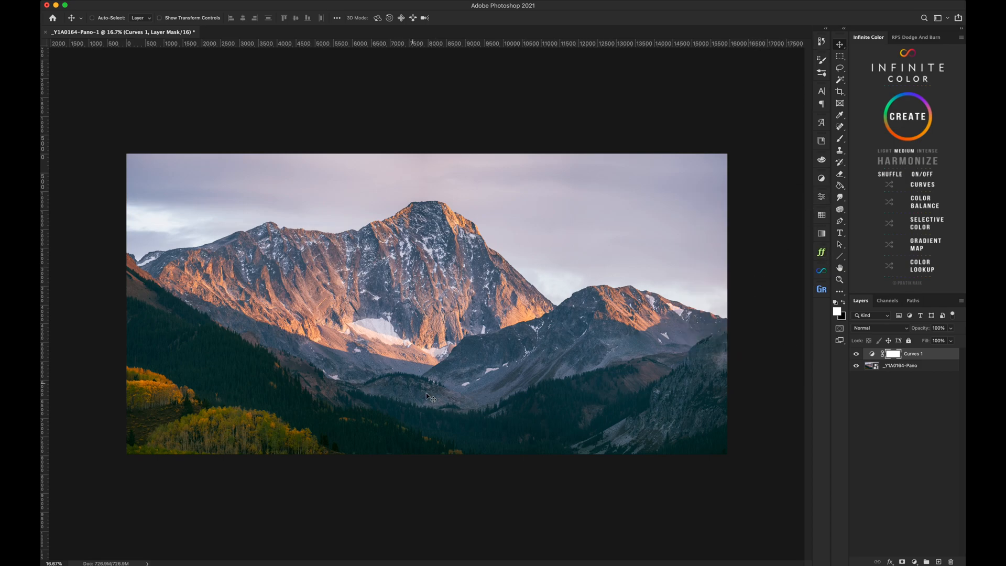
mouse_move(567, 314)
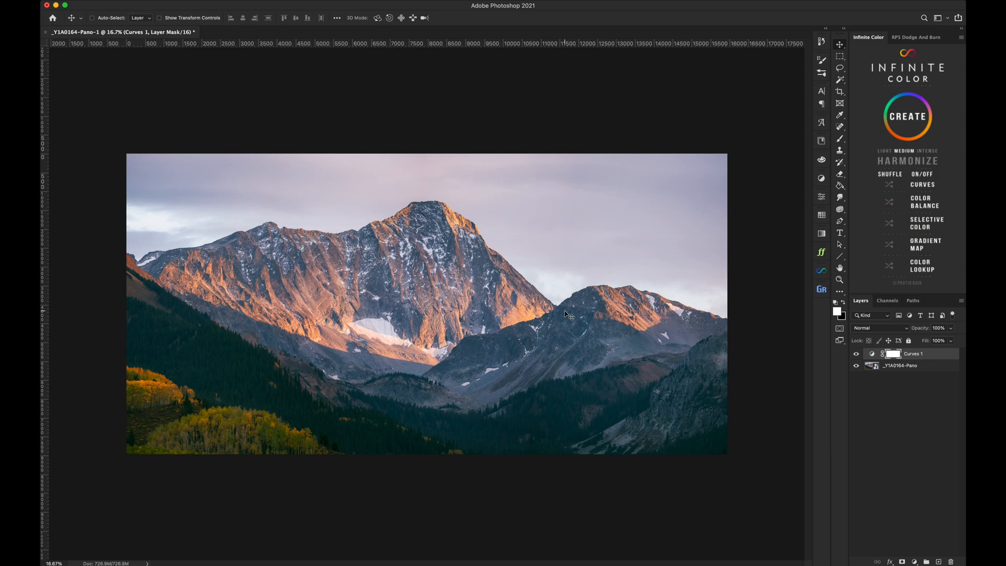
mouse_move(632, 227)
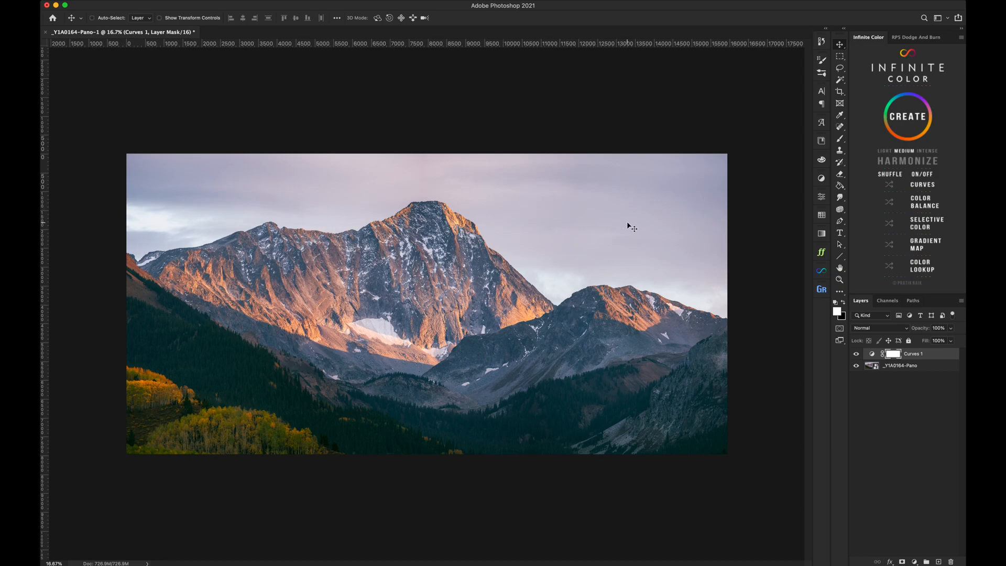
mouse_move(547, 259)
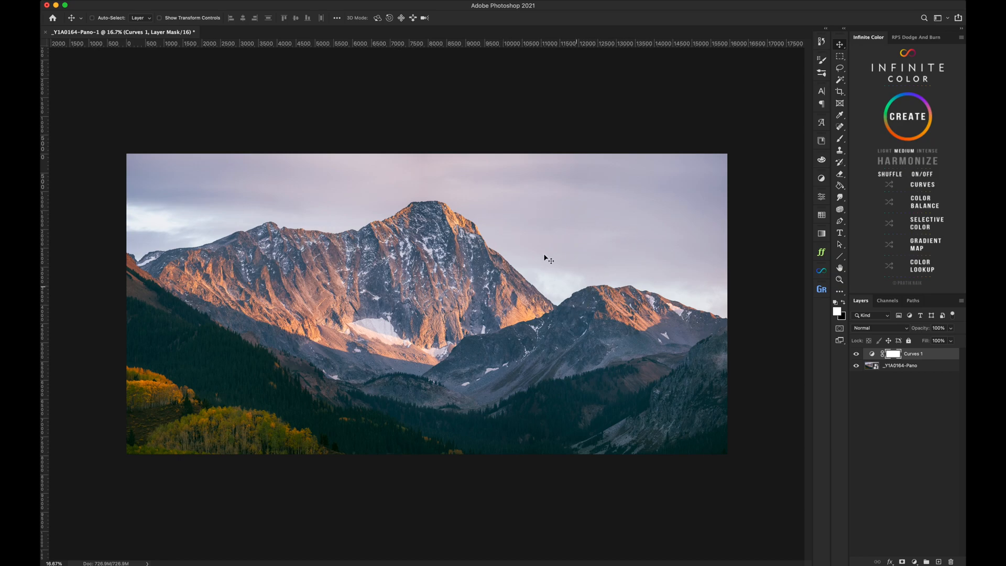
mouse_move(571, 350)
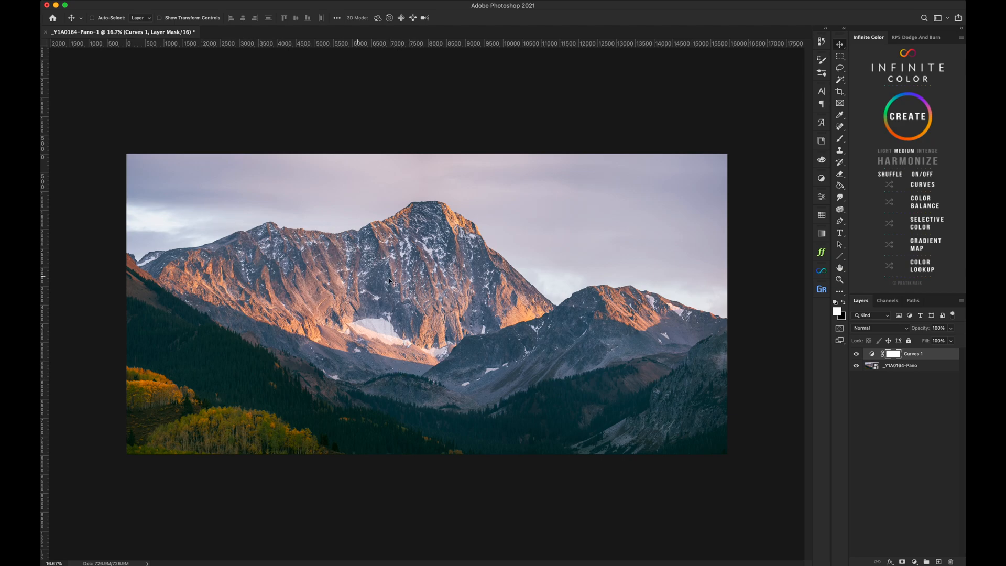
mouse_move(153, 221)
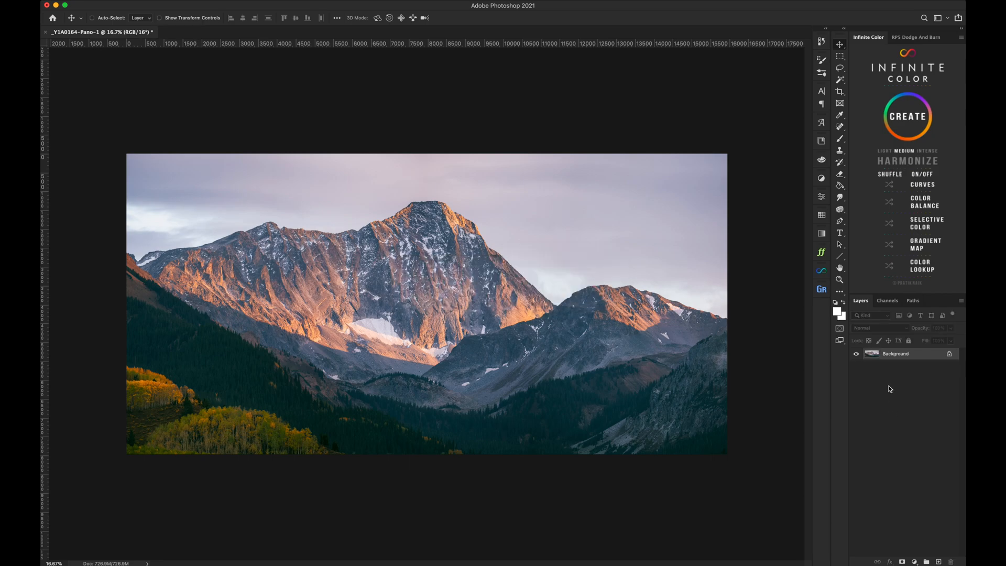
mouse_move(779, 281)
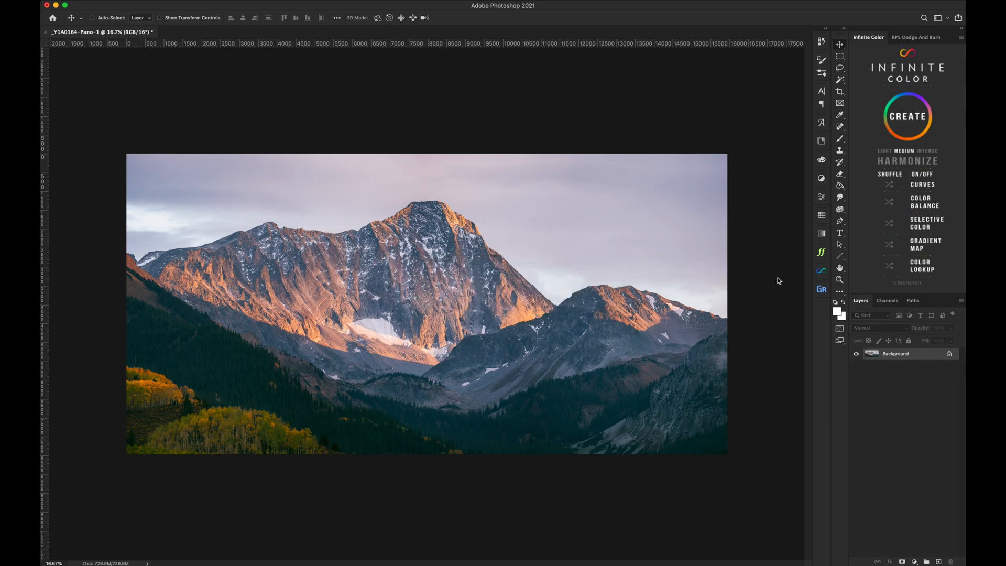
mouse_move(441, 158)
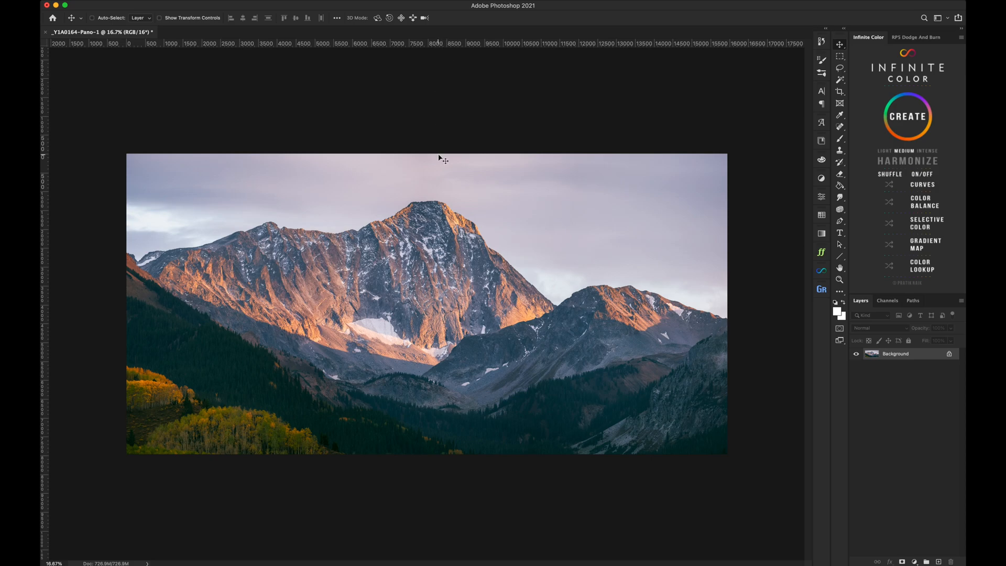
mouse_move(828, 75)
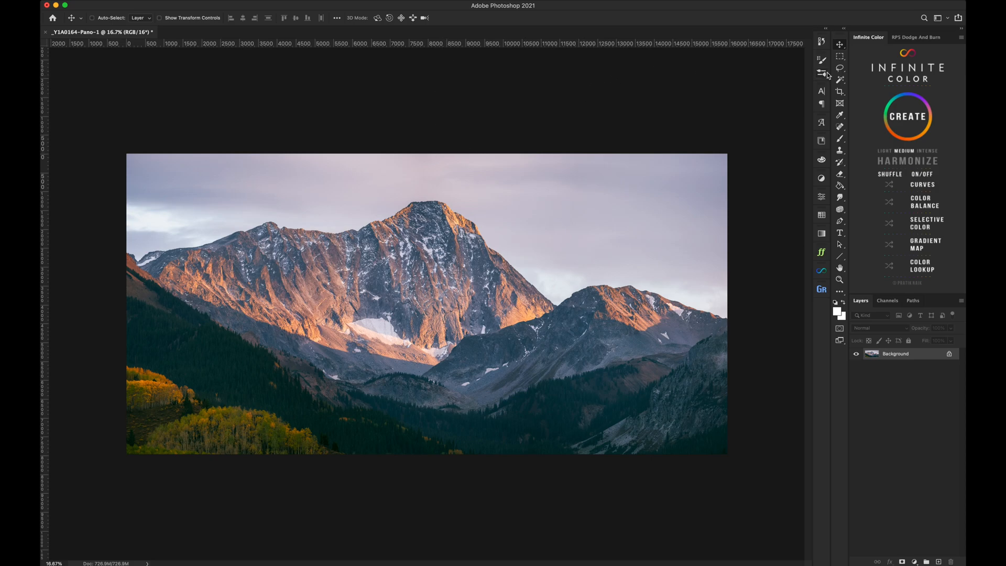
mouse_move(395, 108)
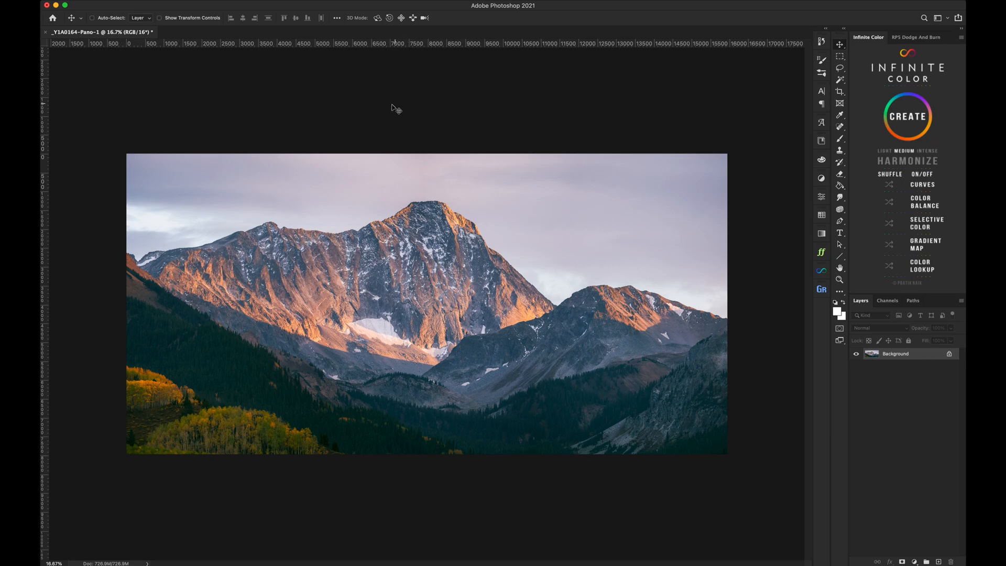
mouse_move(623, 253)
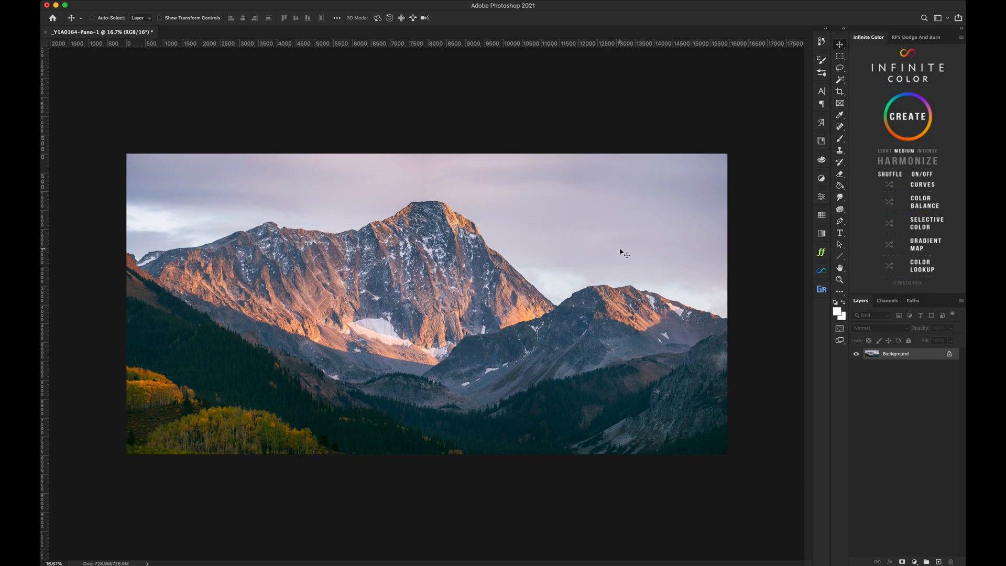
mouse_move(839, 93)
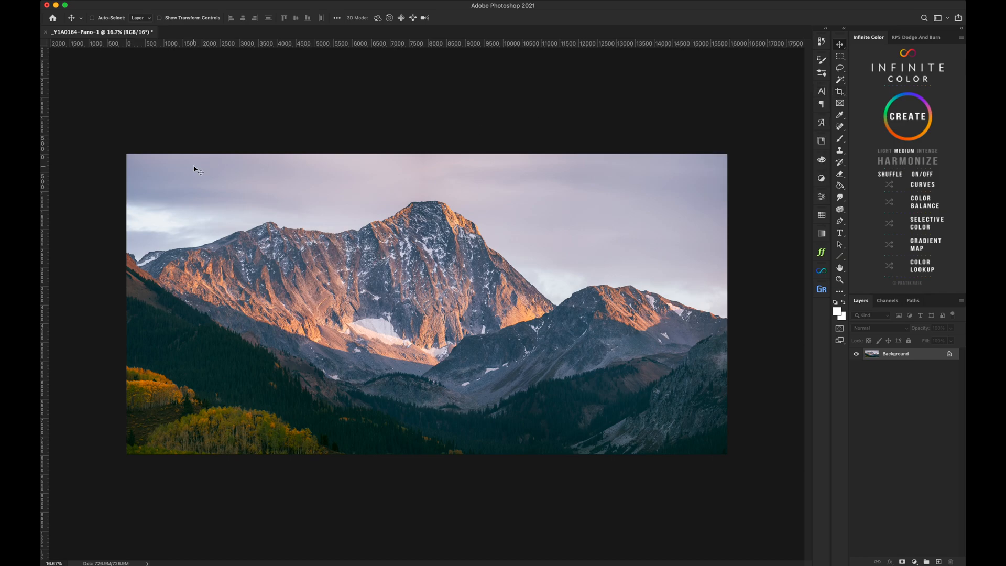
mouse_move(198, 201)
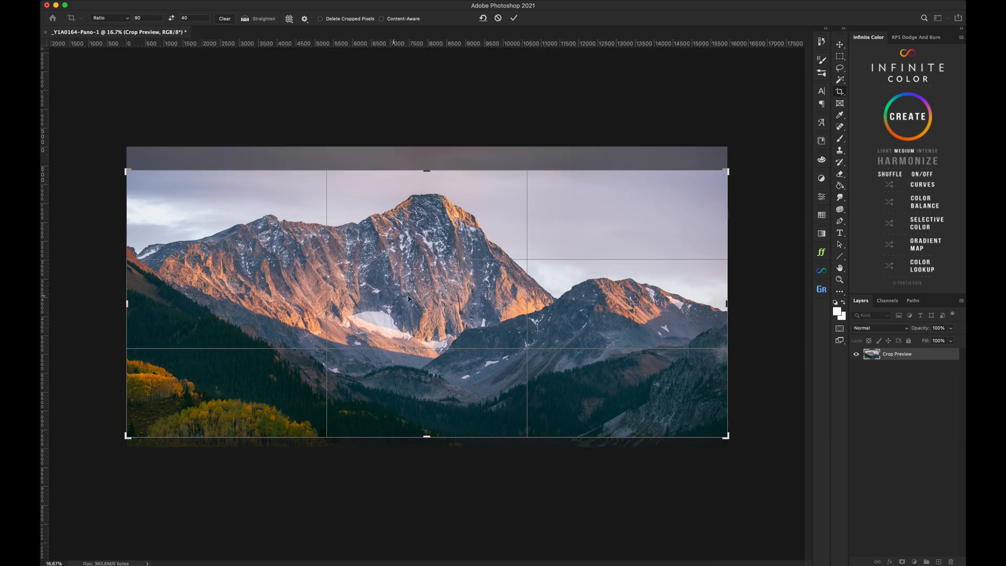
Reposition the mountain within the 90:40 crop frame and commit the crop
left_click_drag(408, 298, 444, 321)
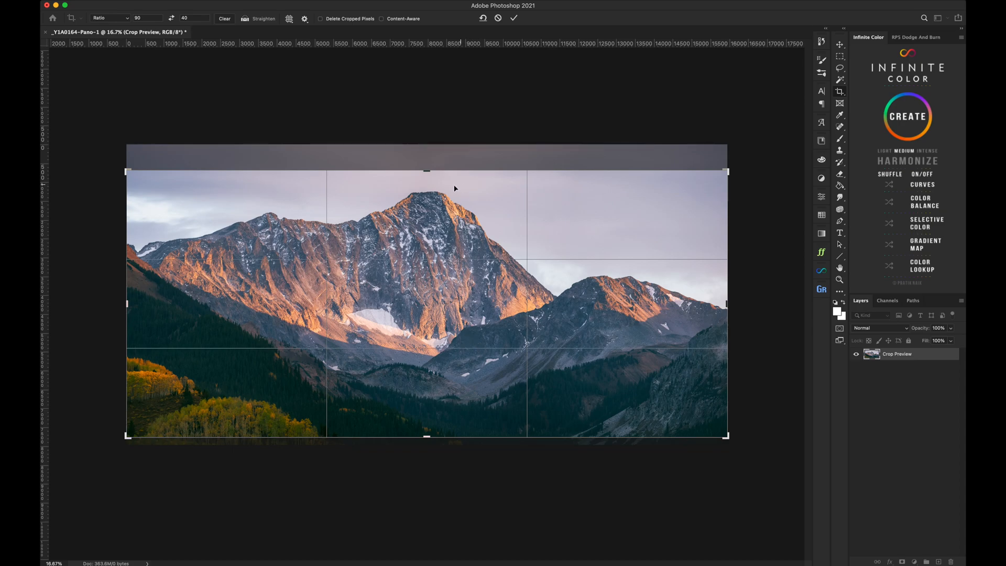
mouse_move(514, 304)
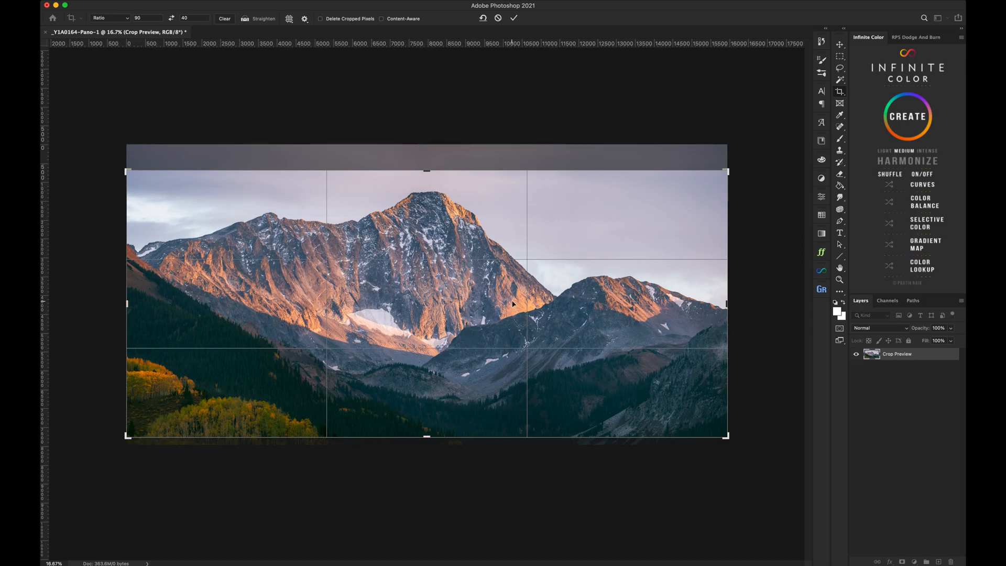
mouse_move(212, 280)
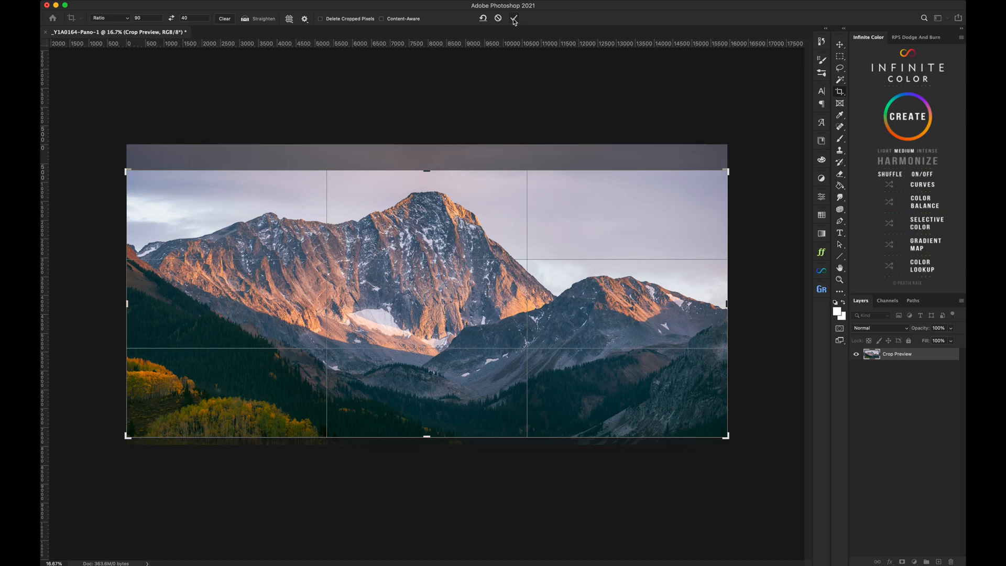
left_click(514, 18)
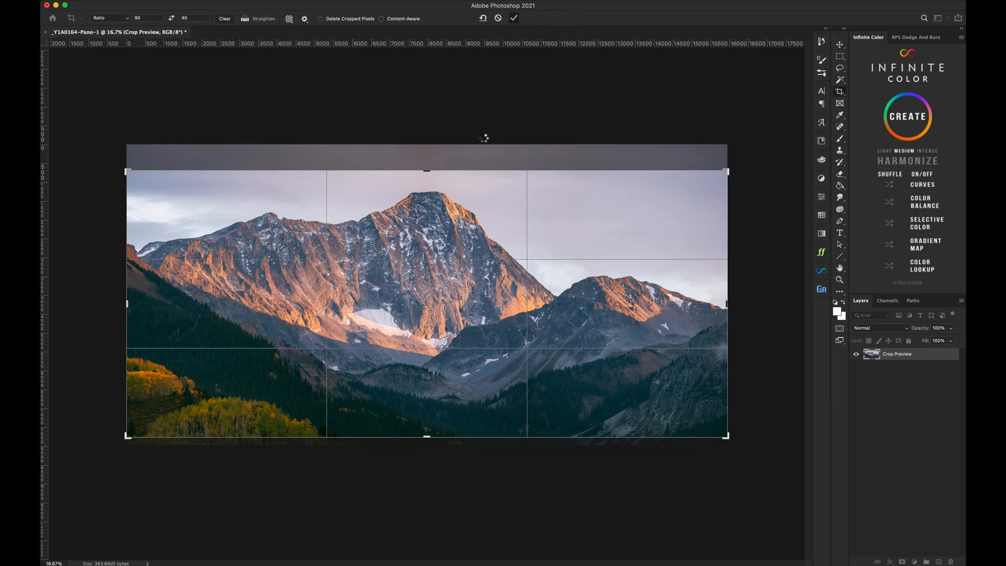
left_click(514, 18)
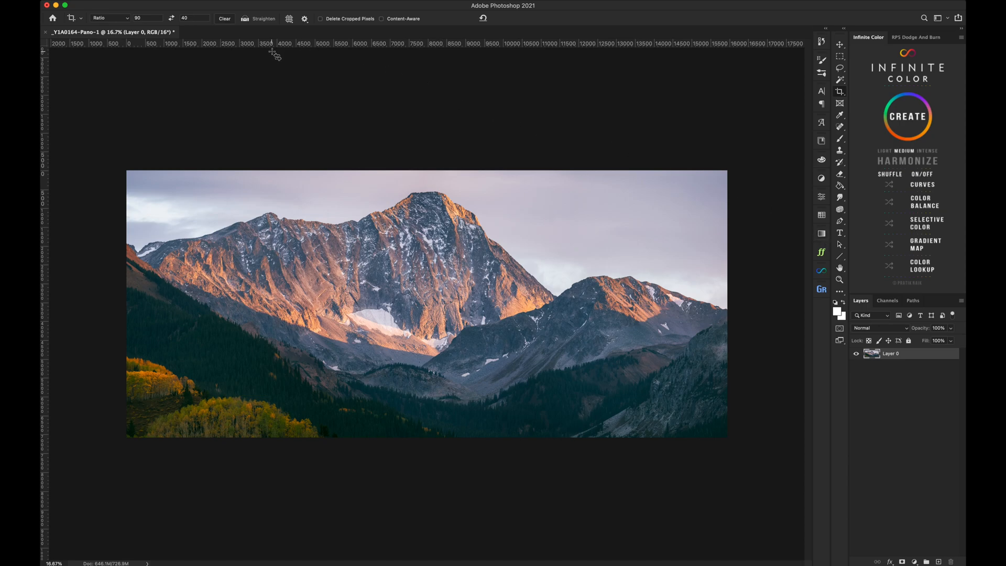
mouse_move(267, 283)
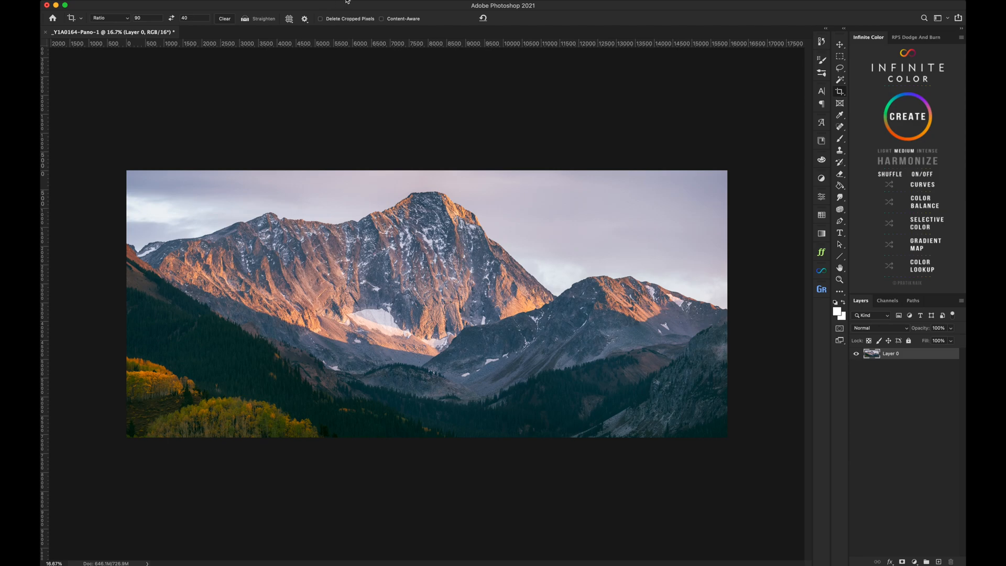
Create a New Guide Layout of 3 equal columns with margin guides left off
left_click(333, 6)
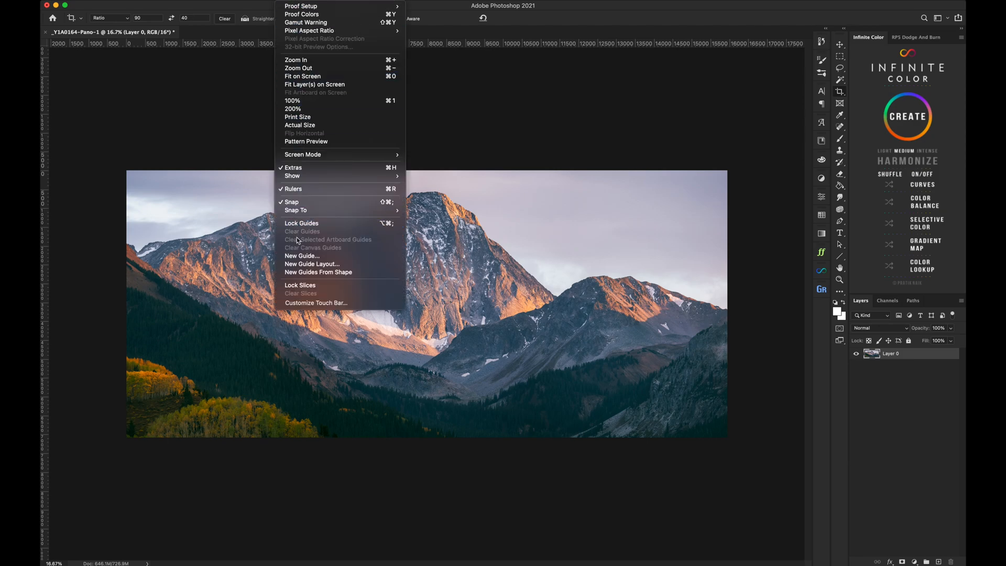
mouse_move(302, 255)
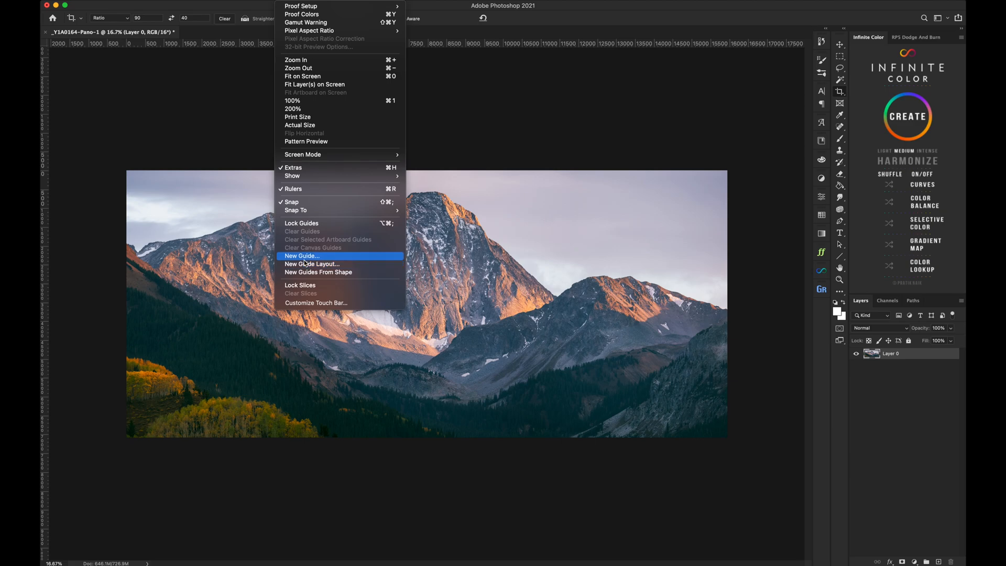
mouse_move(311, 265)
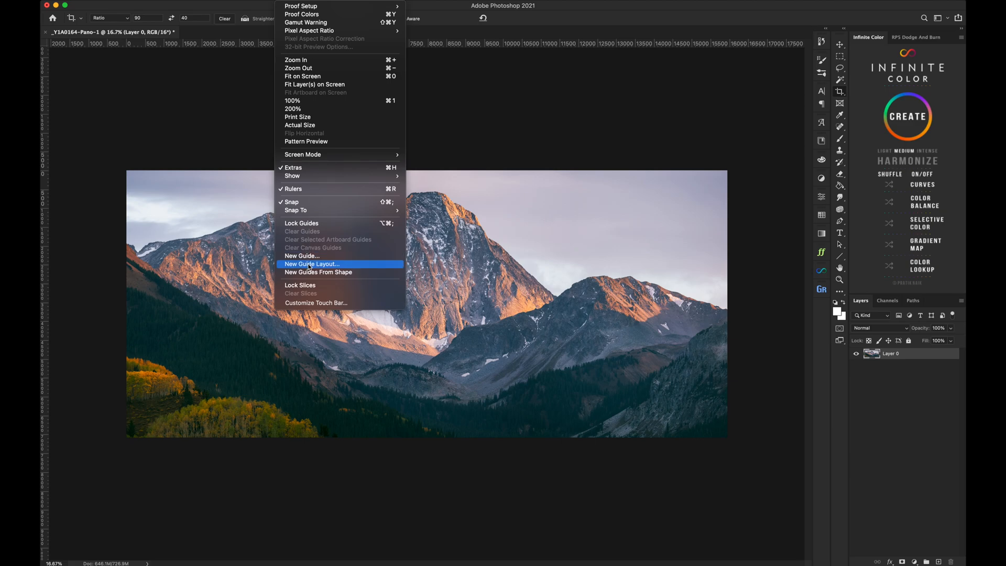
left_click(310, 264)
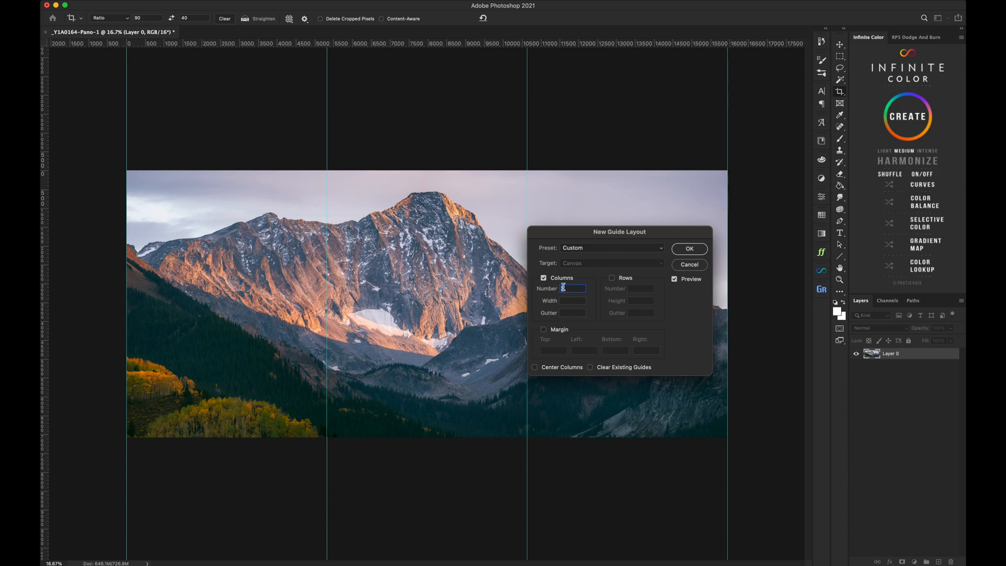
type("3")
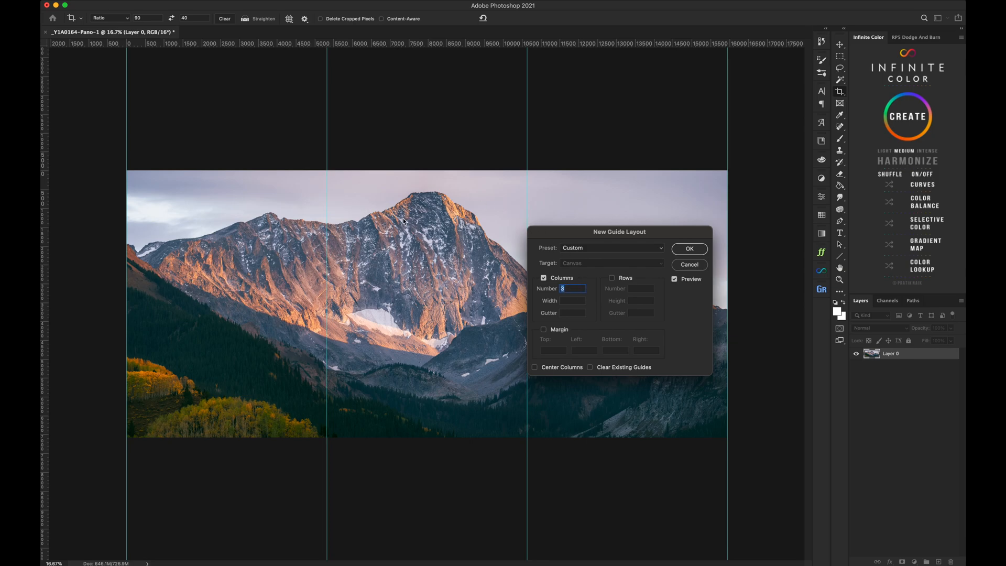
mouse_move(340, 345)
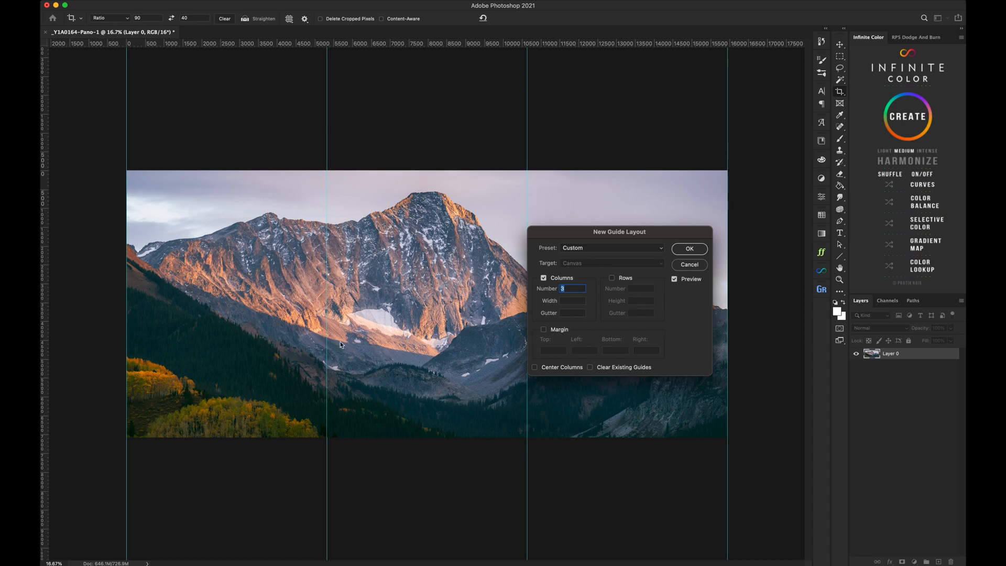
mouse_move(376, 239)
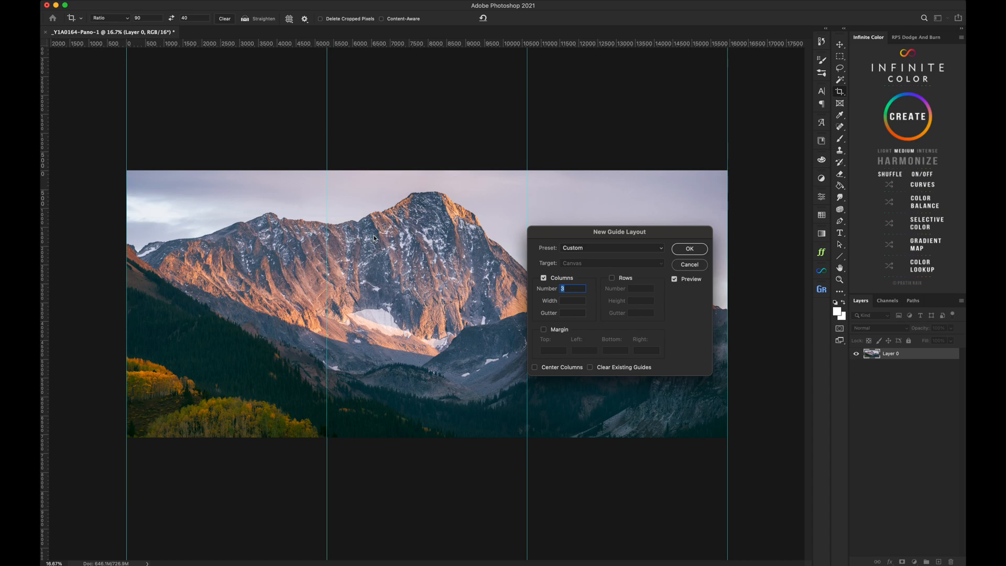
mouse_move(340, 249)
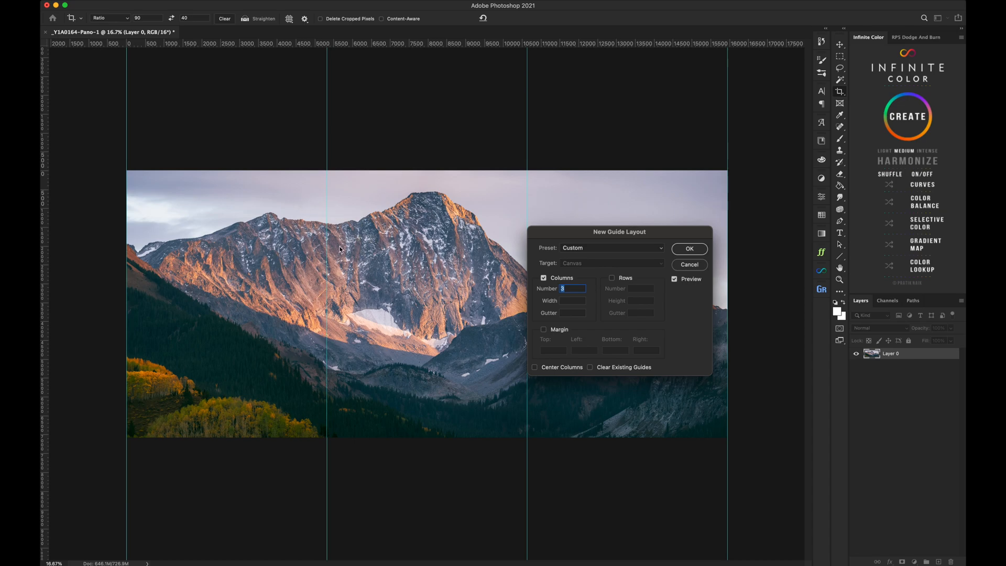
mouse_move(408, 227)
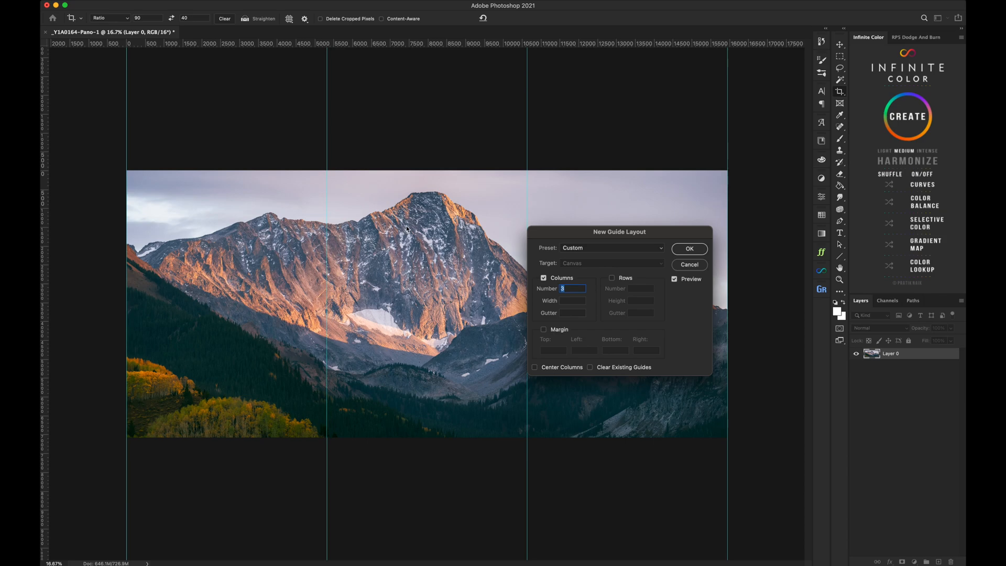
mouse_move(430, 229)
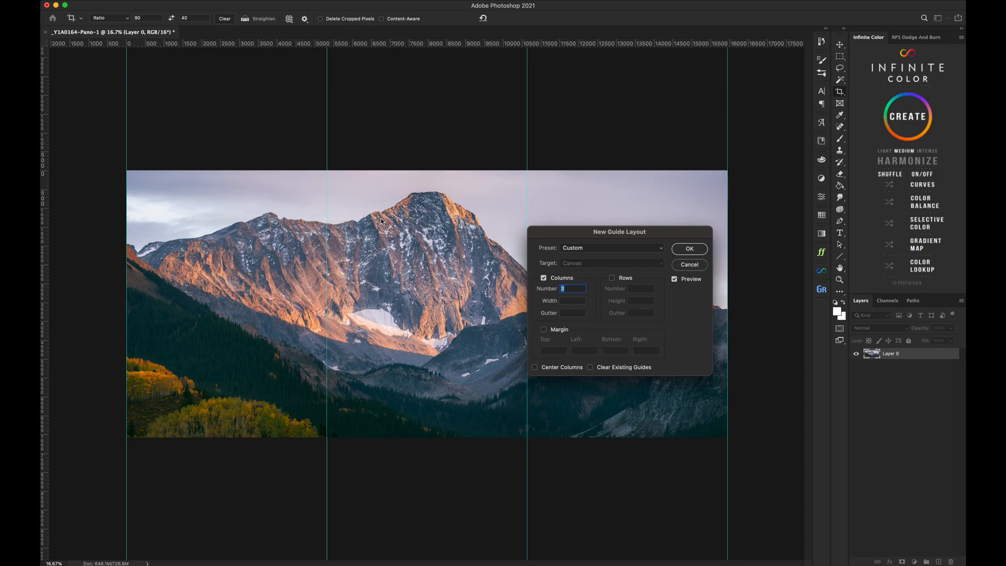
mouse_move(314, 359)
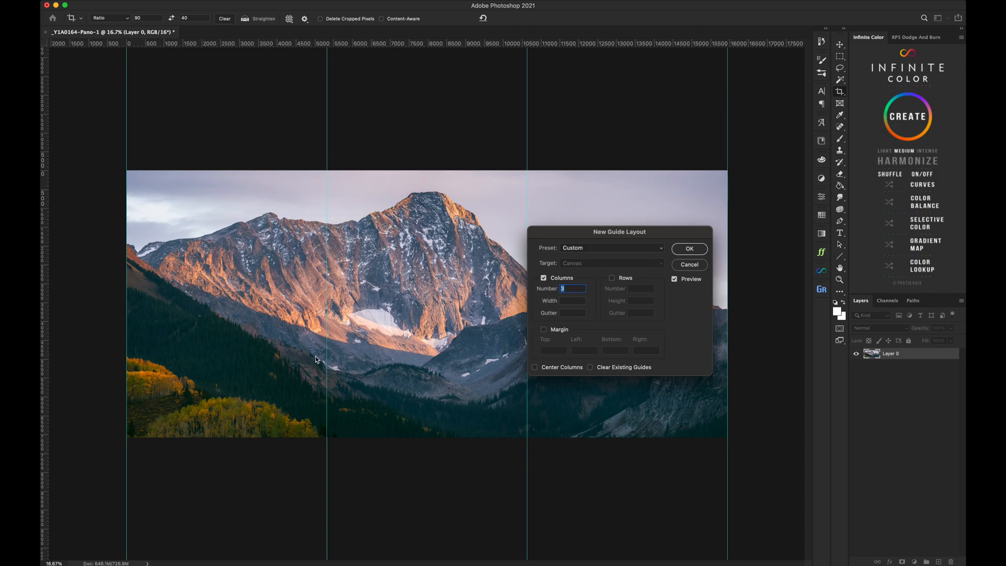
mouse_move(326, 195)
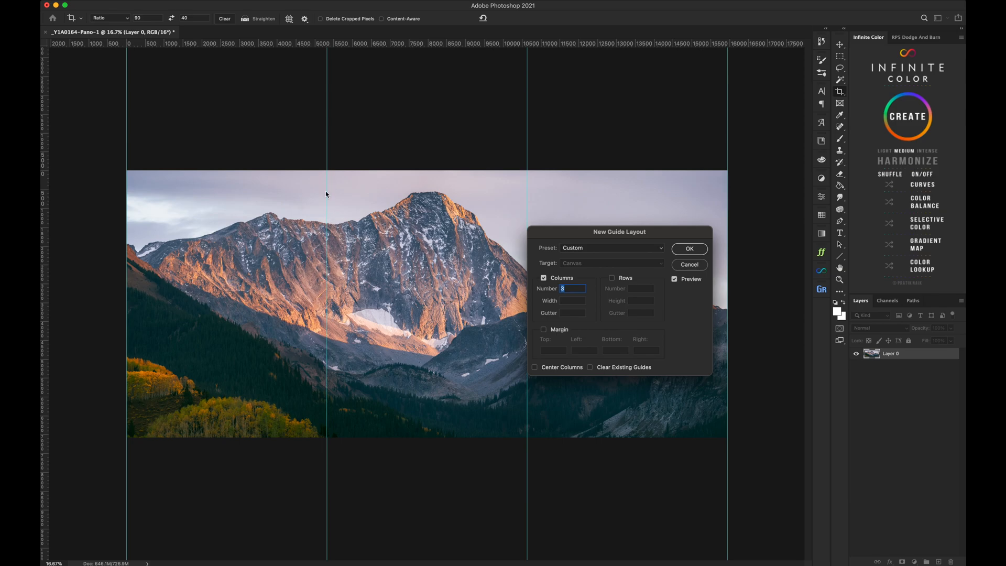
mouse_move(327, 230)
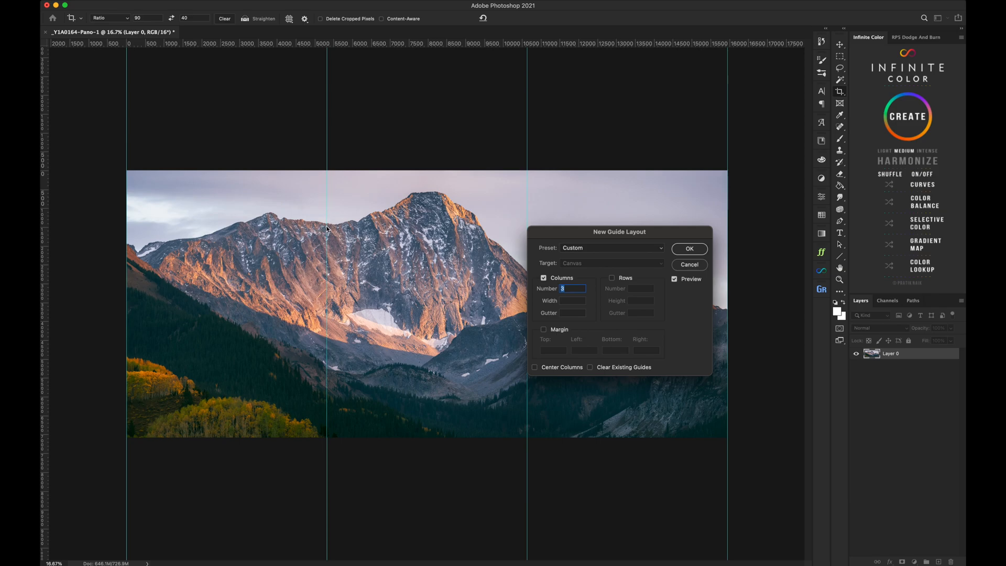
mouse_move(326, 300)
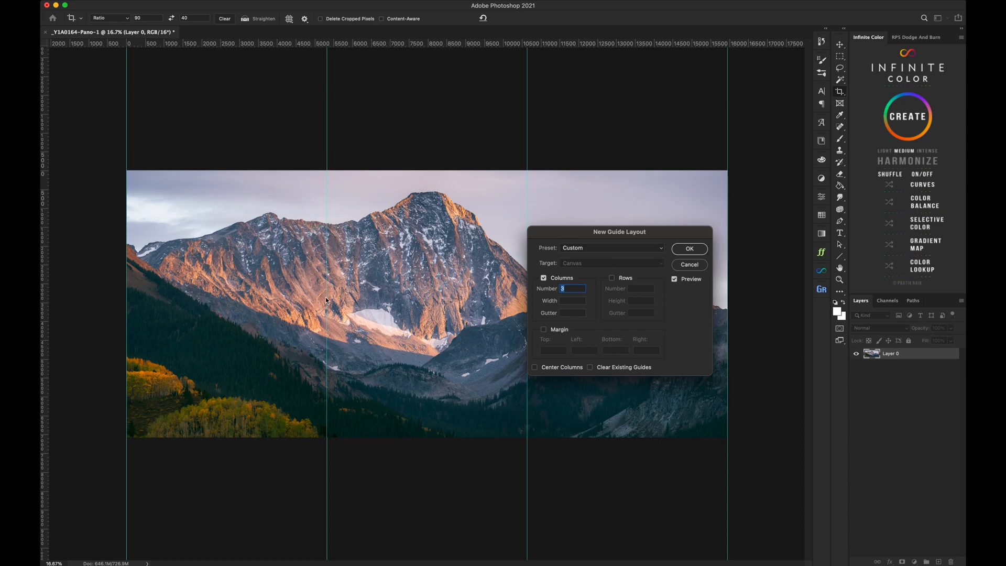
mouse_move(330, 276)
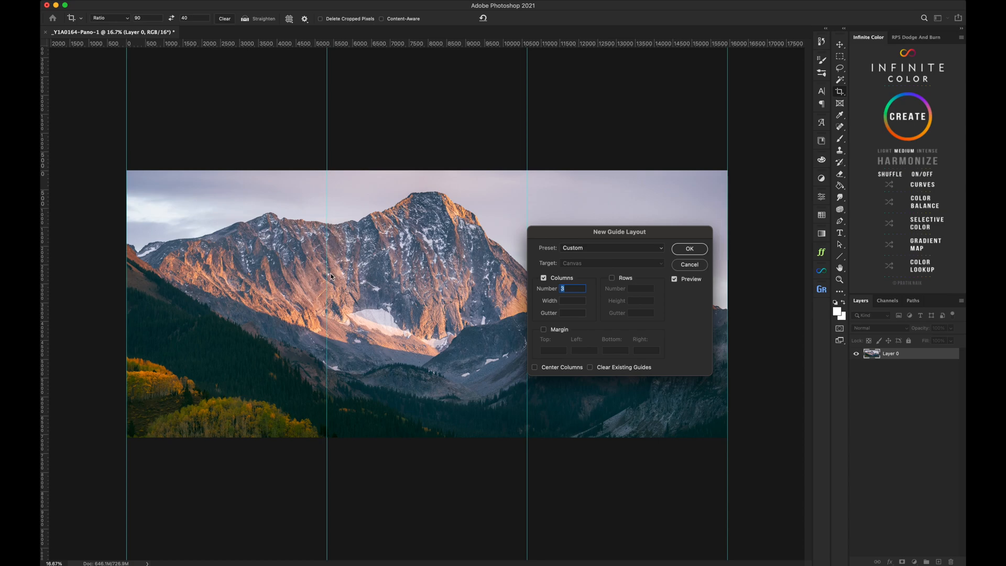
mouse_move(340, 200)
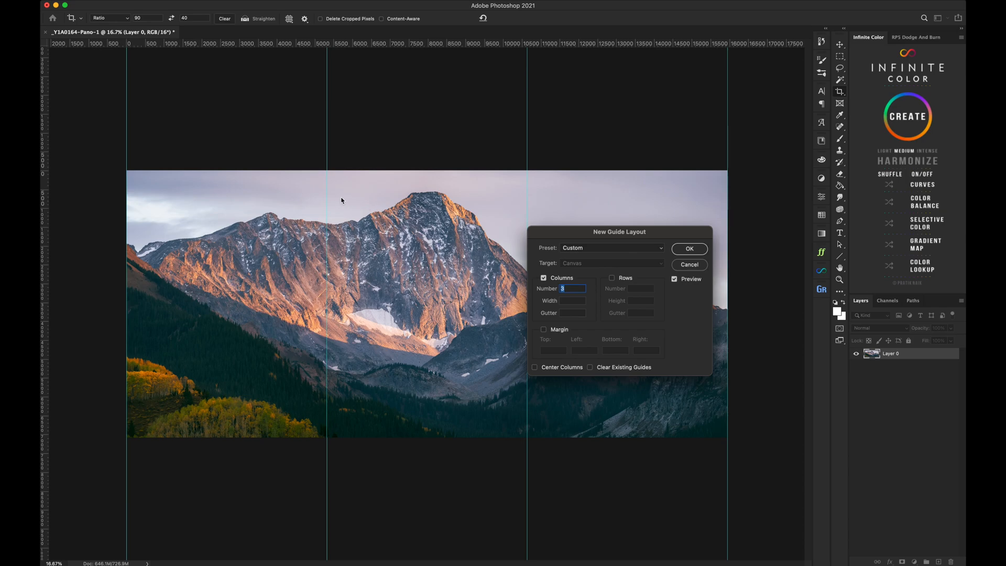
mouse_move(565, 259)
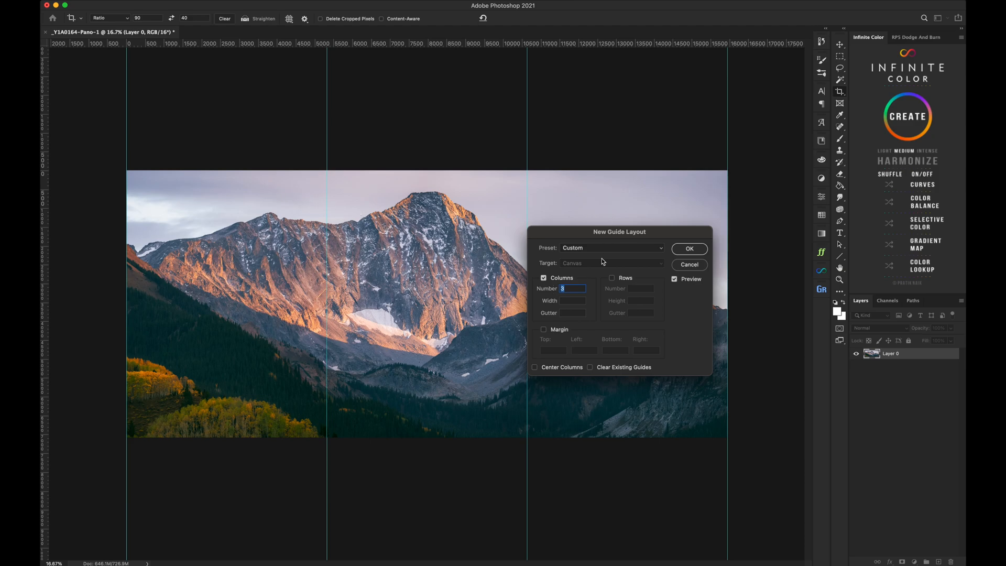
mouse_move(568, 364)
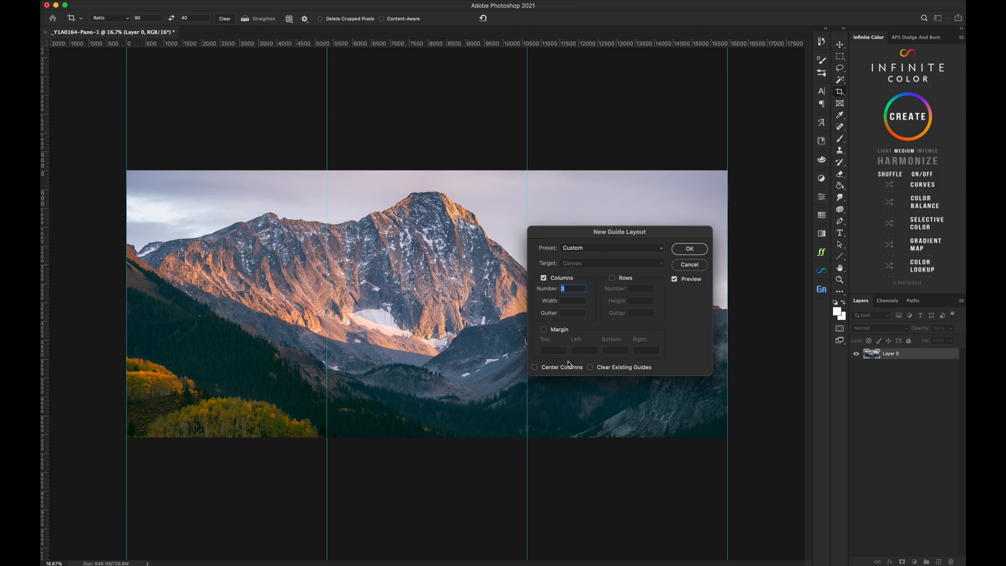
mouse_move(575, 311)
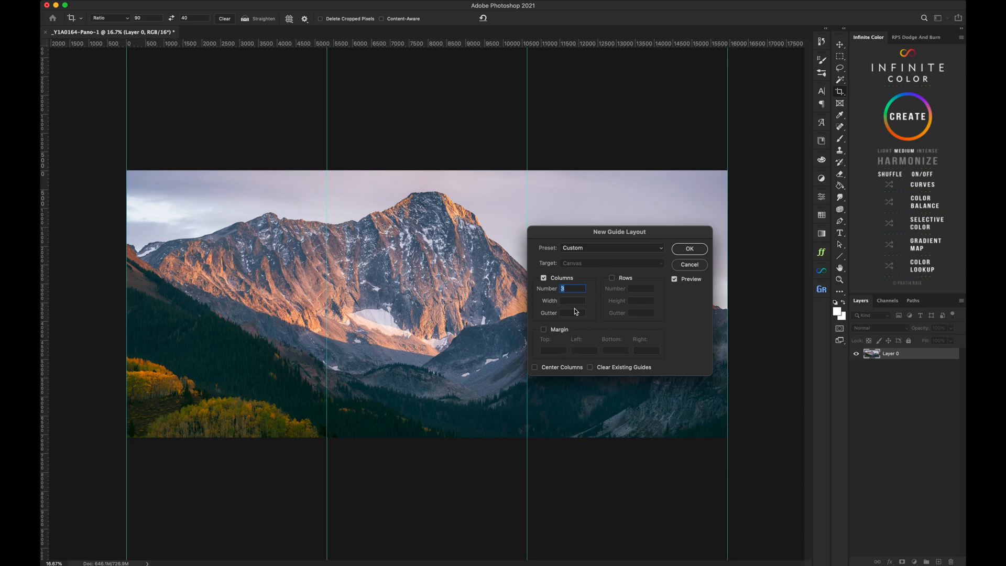
left_click(544, 329)
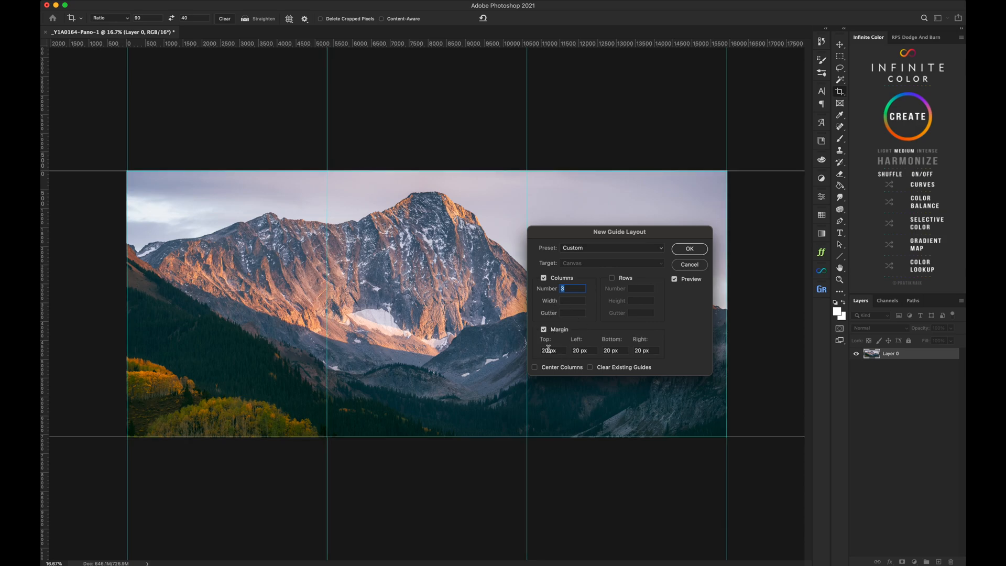
mouse_move(539, 341)
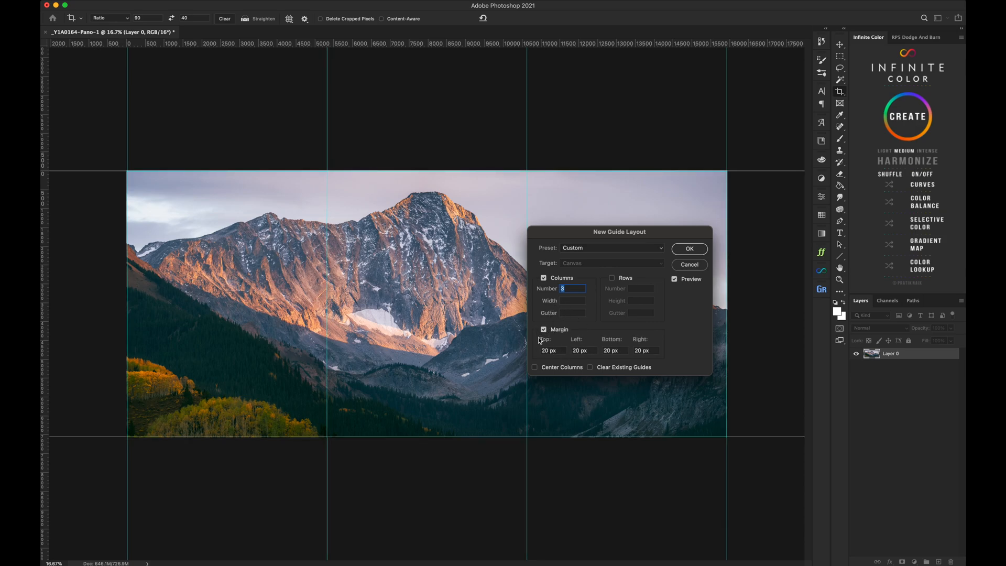
left_click(544, 330)
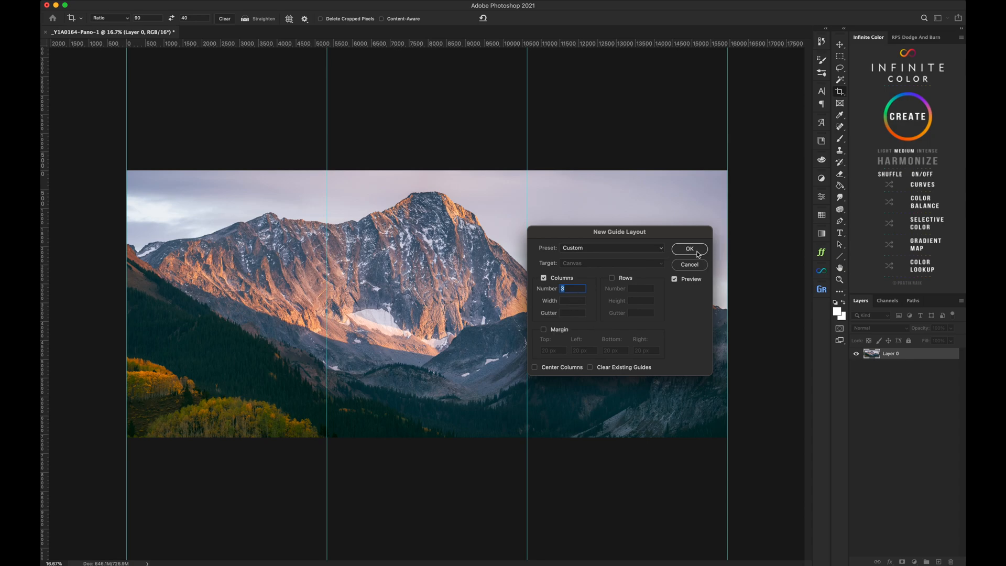
left_click(690, 249)
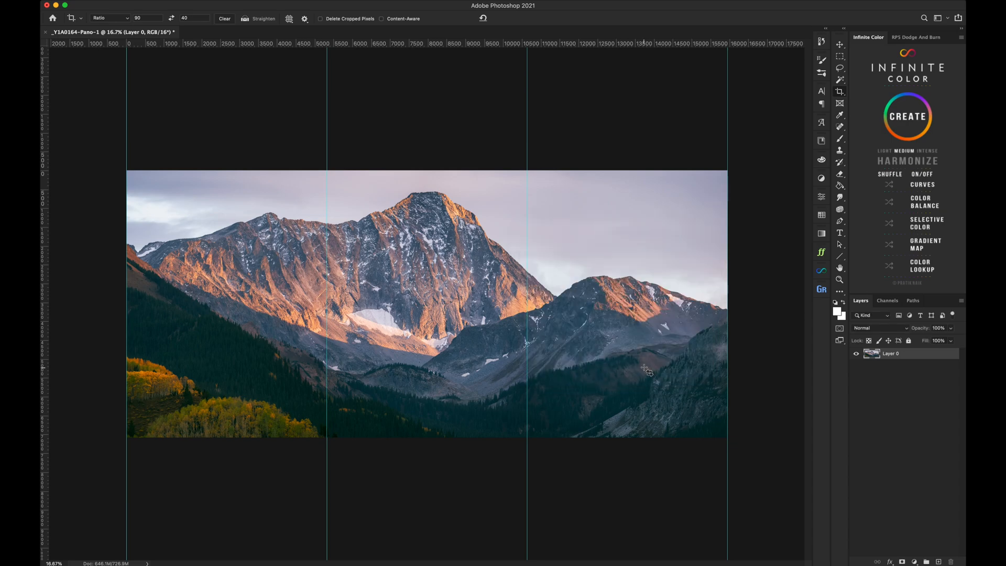
mouse_move(422, 272)
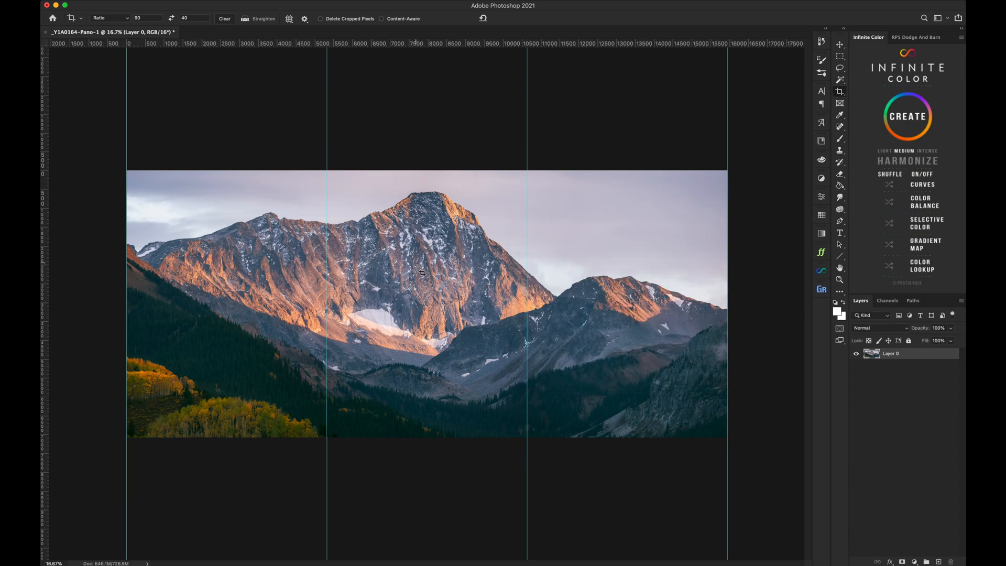
mouse_move(202, 151)
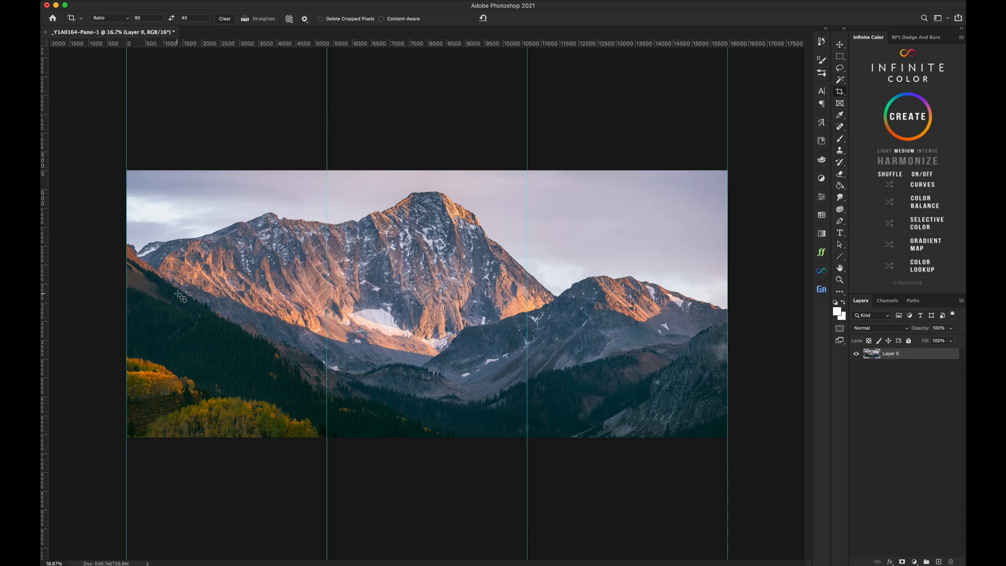
mouse_move(84, 63)
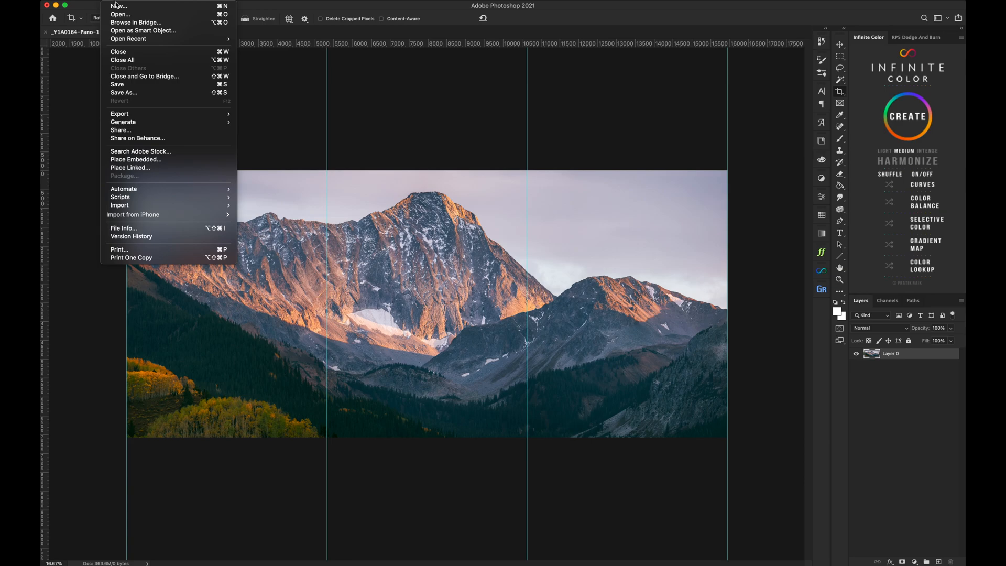
Set up a new 30 x 40 inch, 300 ppi document with the Adobe RGB (1998) color profile
left_click(357, 145)
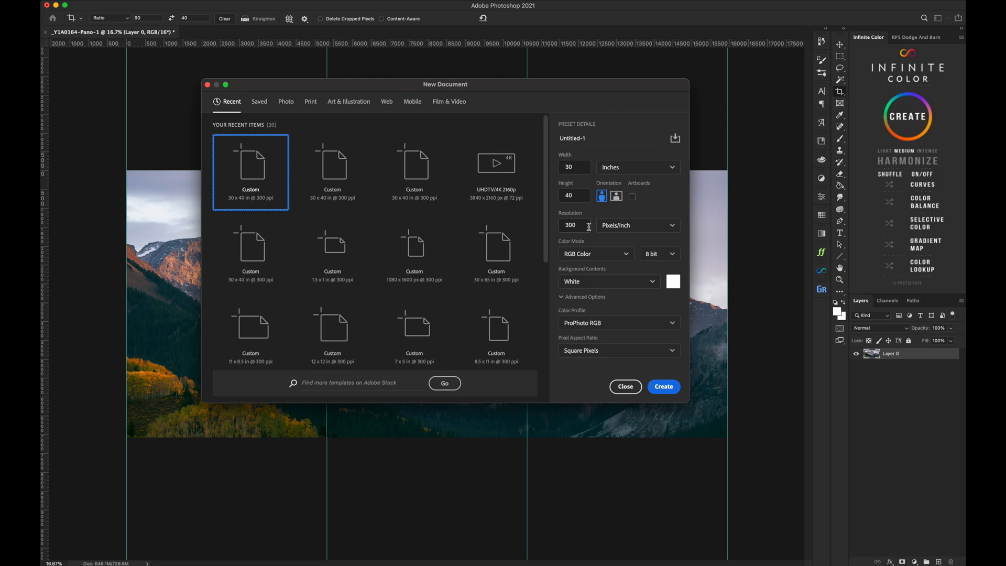
mouse_move(588, 268)
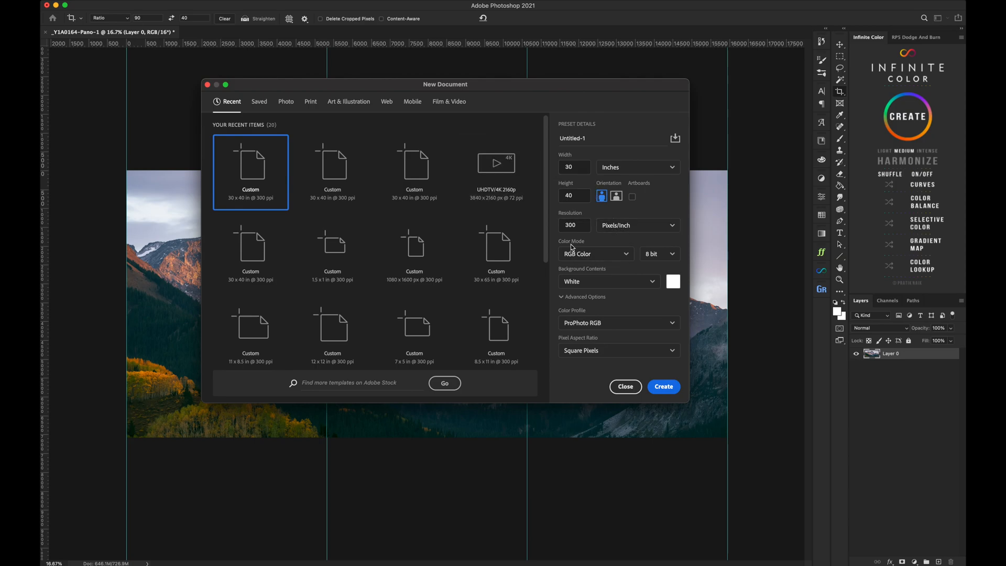
mouse_move(626, 264)
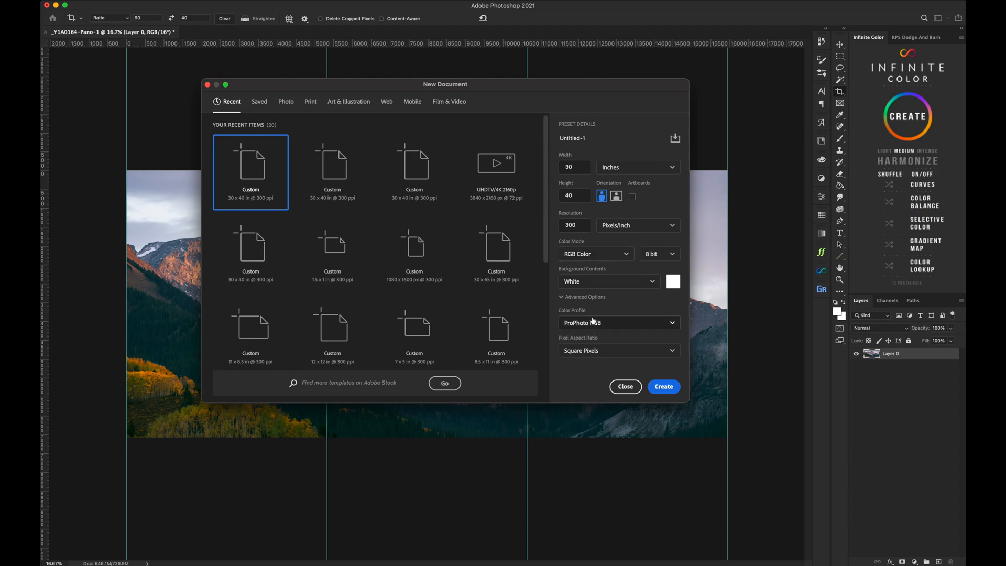
left_click(618, 322)
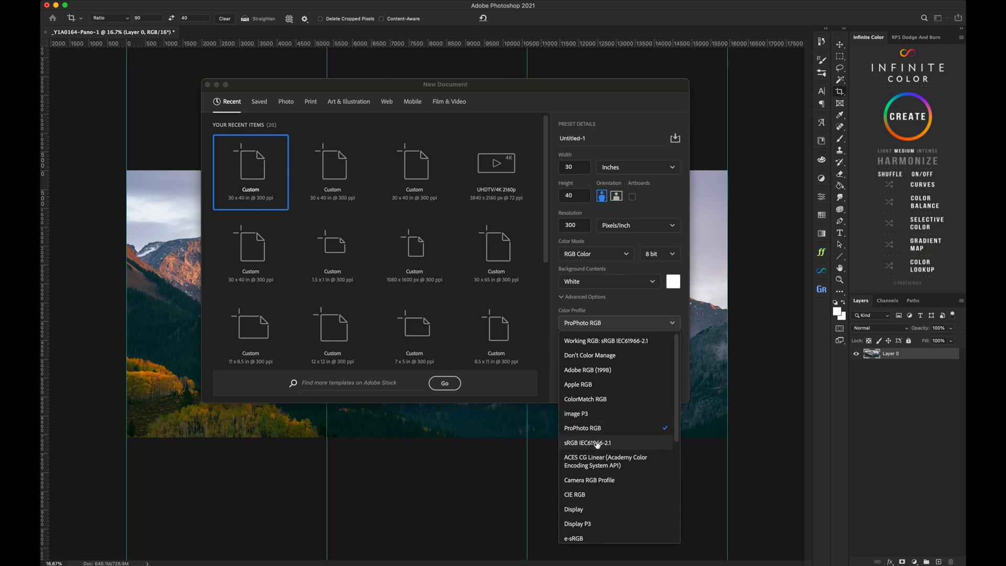
left_click(587, 442)
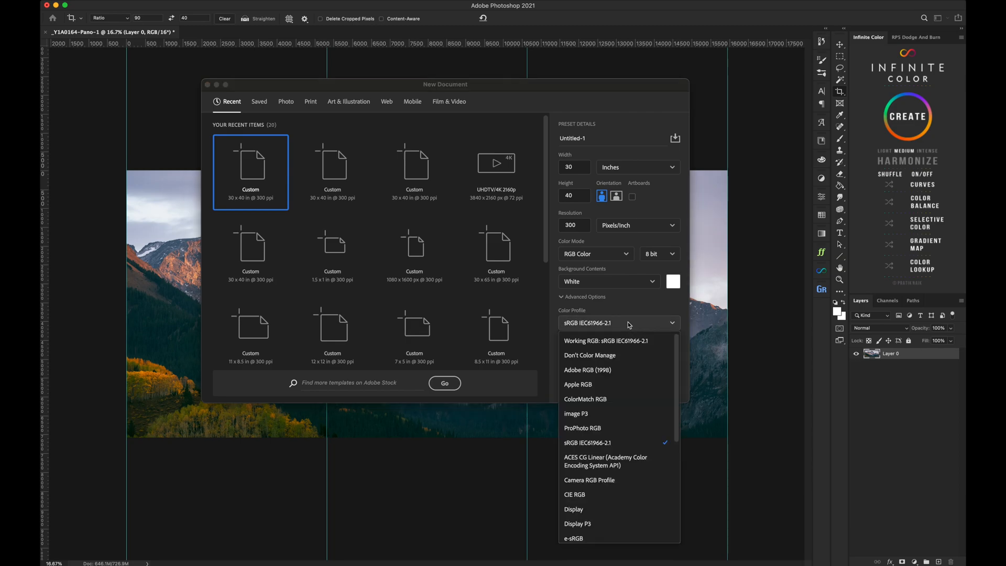
mouse_move(600, 428)
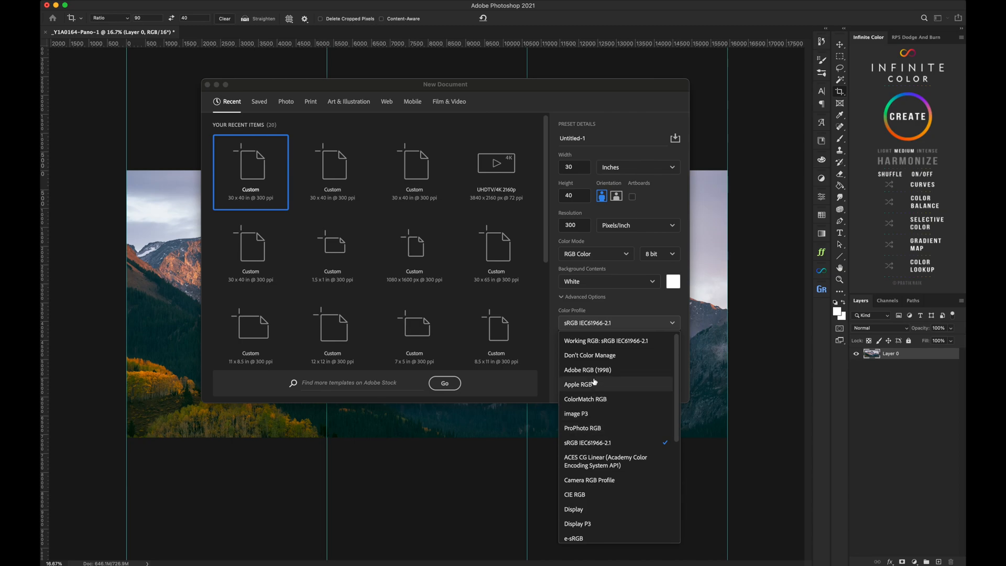
left_click(586, 370)
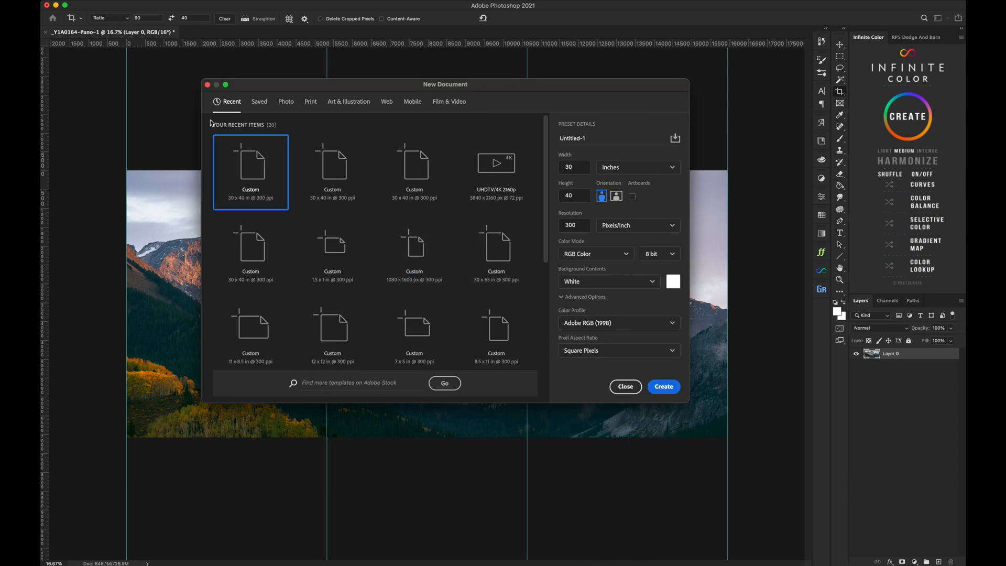
mouse_move(238, 263)
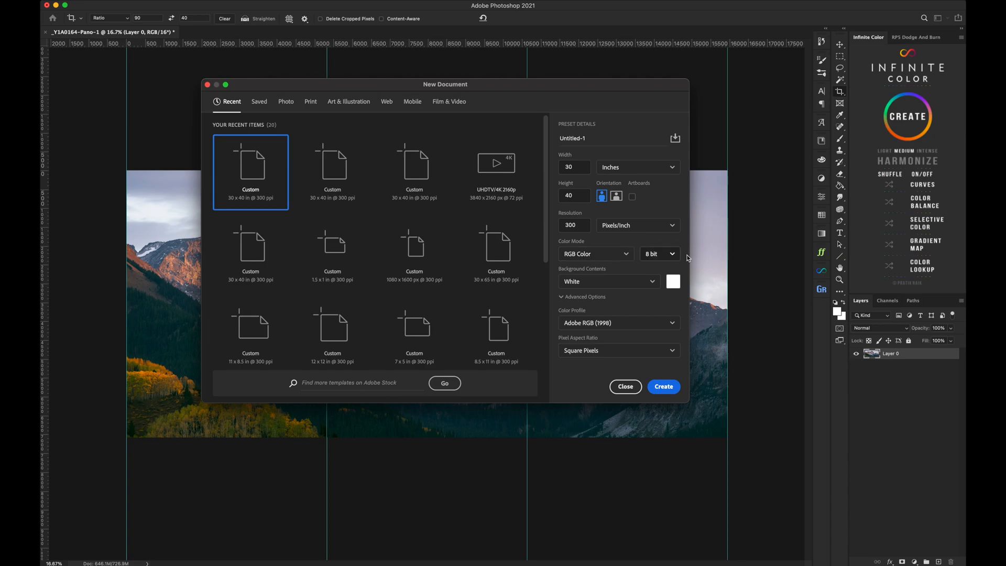
mouse_move(573, 342)
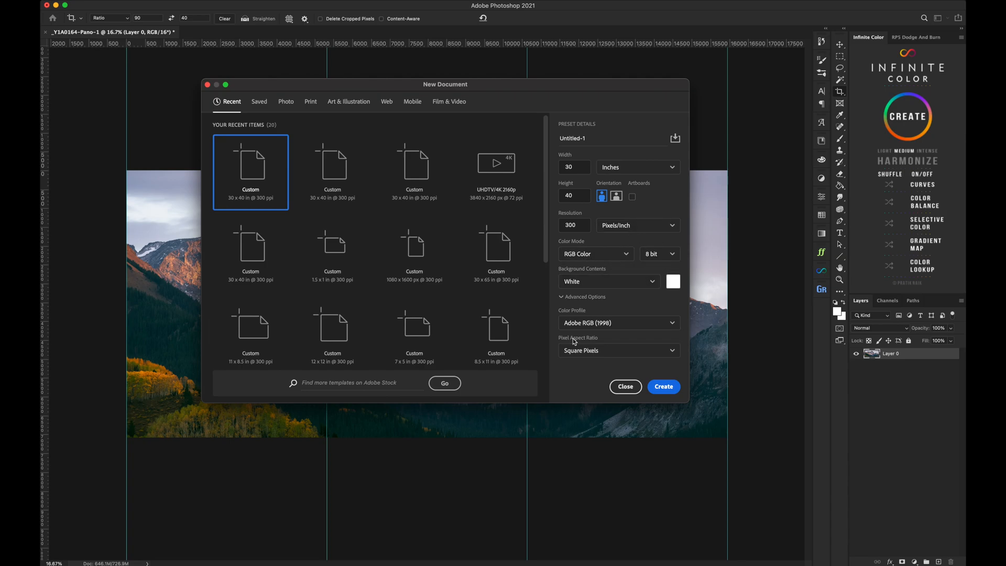
left_click(663, 387)
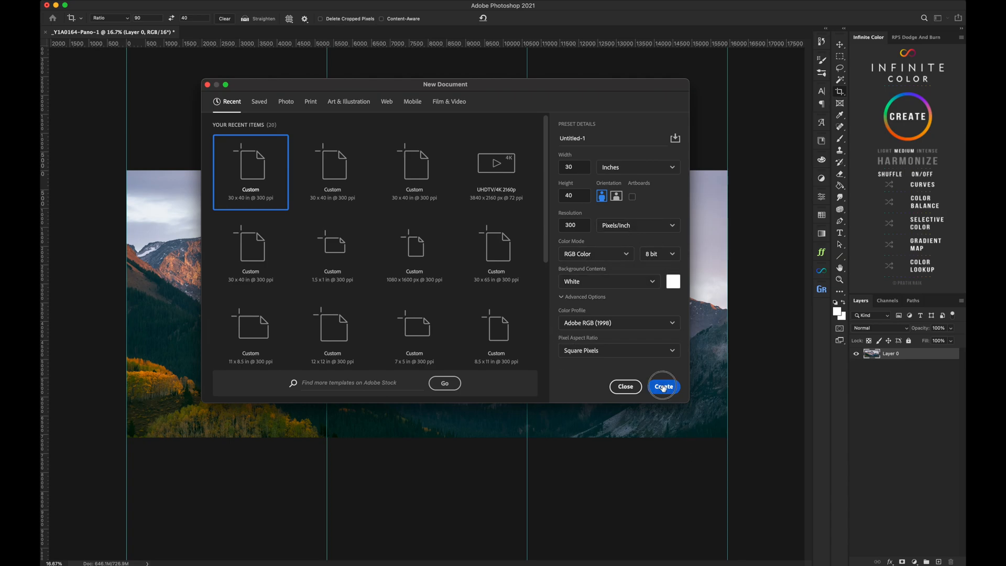
Create the new document, then marquee-select and copy the left third of the panorama
left_click(663, 386)
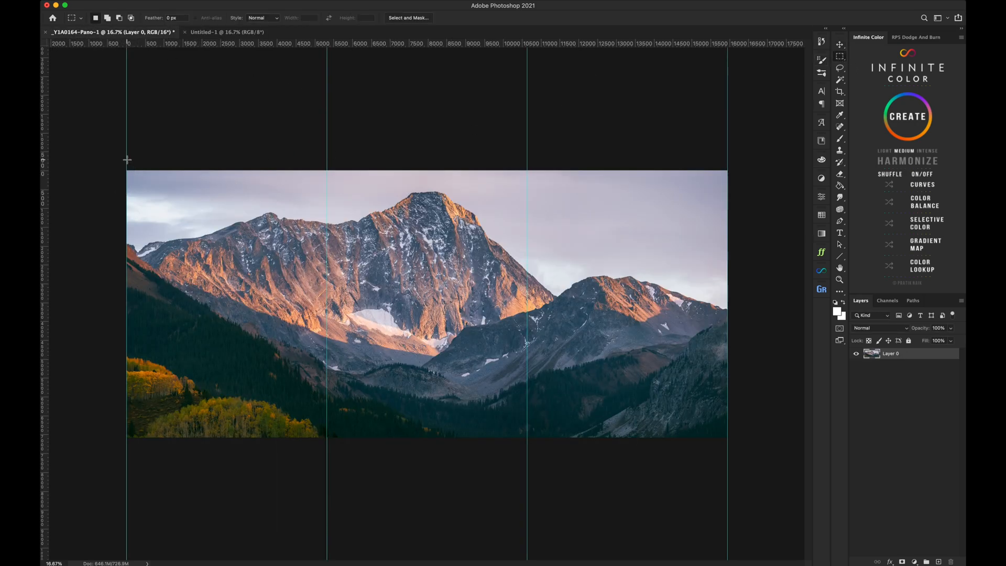
left_click(312, 7)
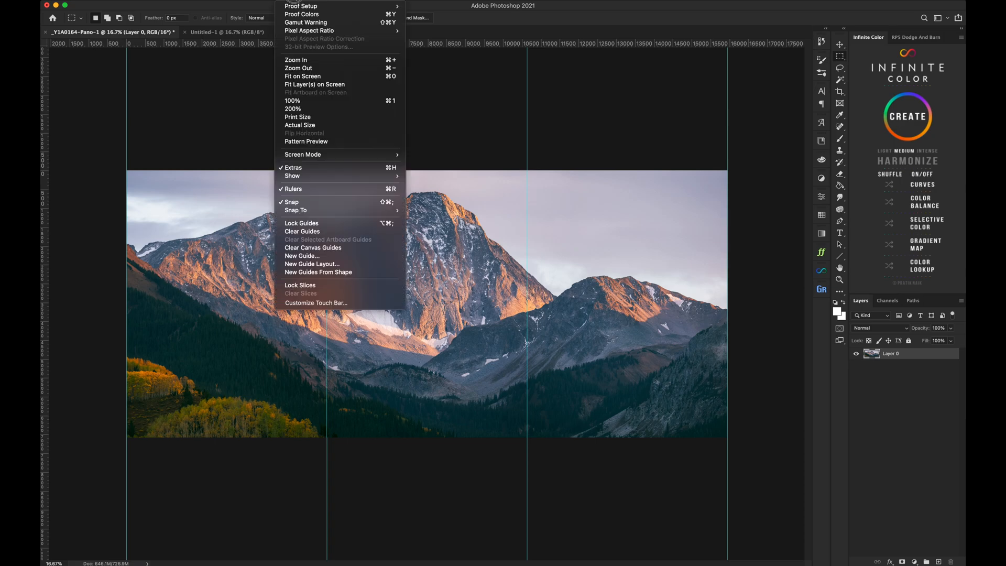
mouse_move(291, 202)
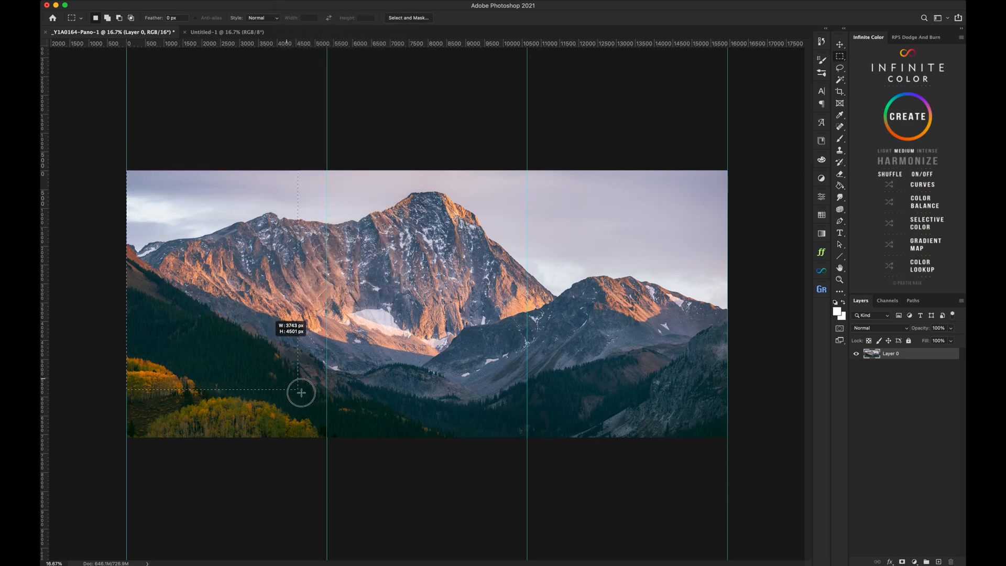
left_click_drag(302, 391, 328, 438)
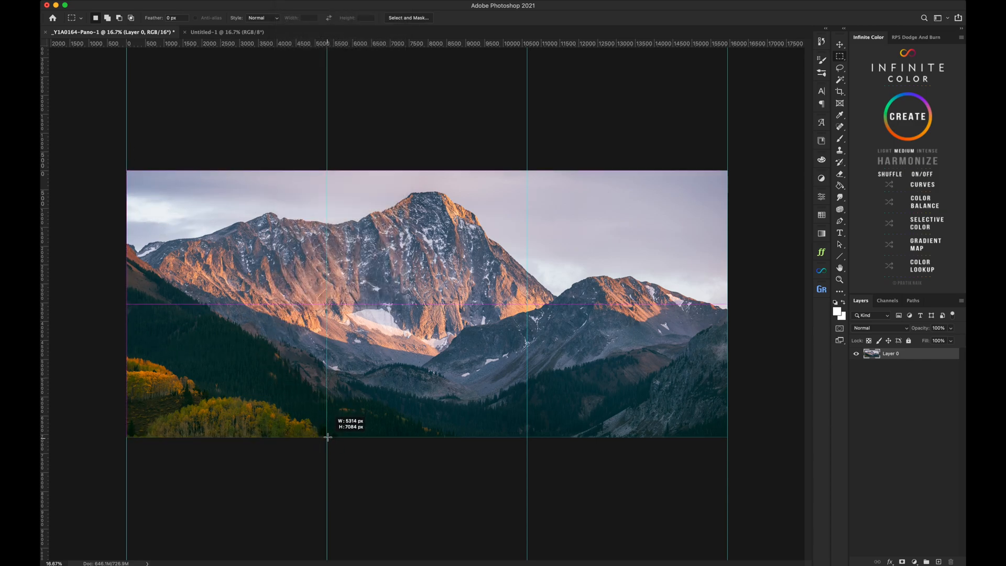
left_click(67, 6)
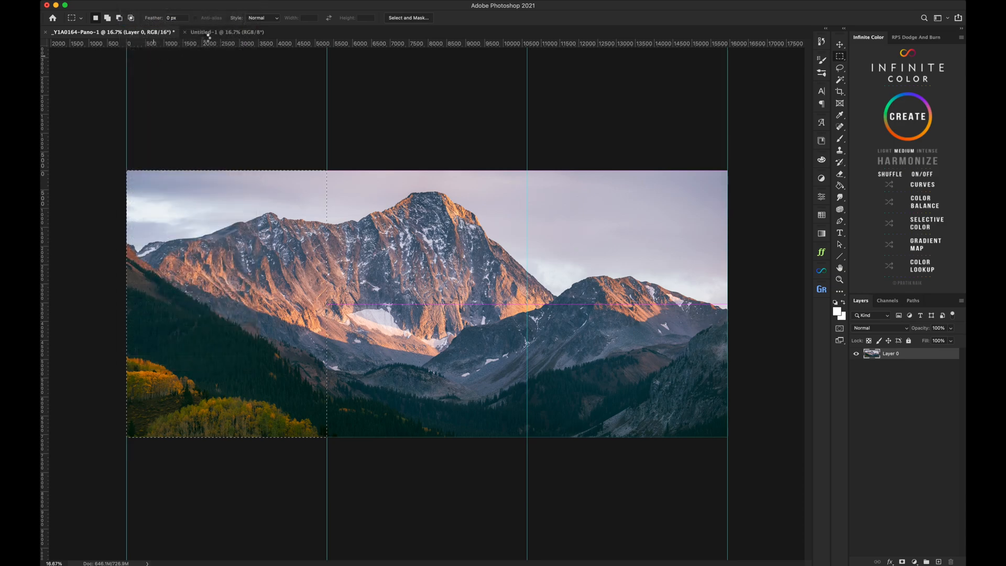
Paste the left third into Untitled-1, accepting the profile conversion, and return to the panorama
left_click(224, 32)
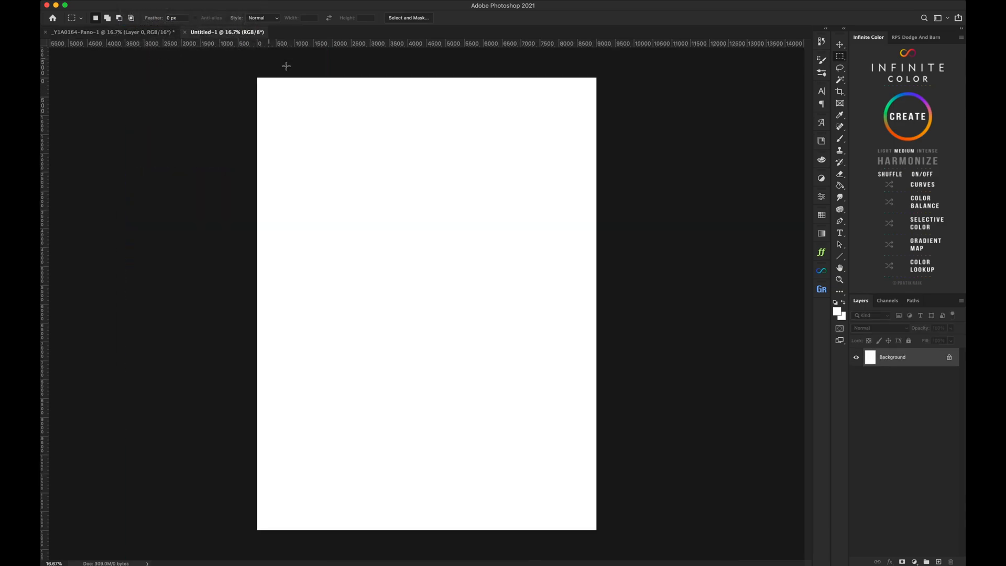
left_click(34, 6)
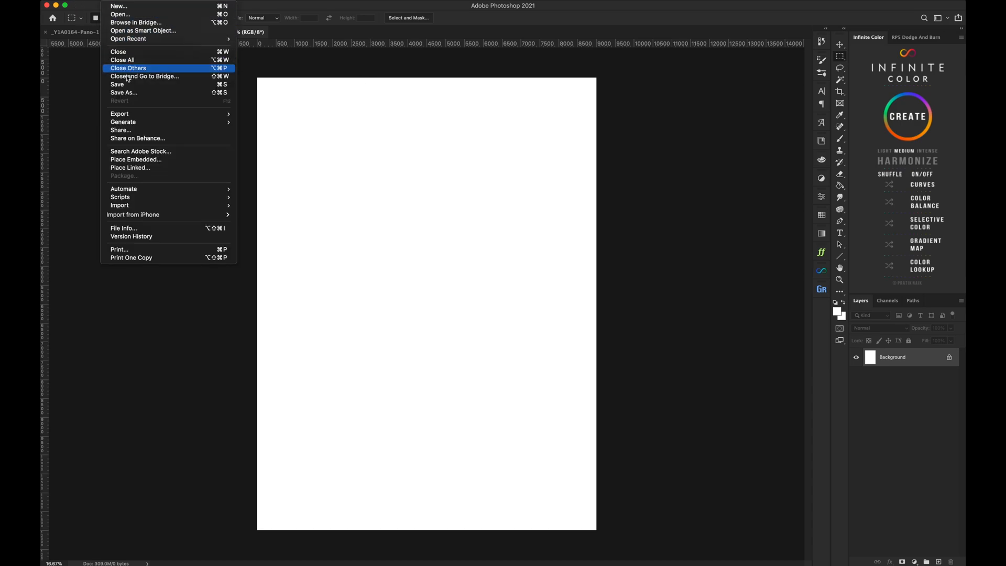
left_click(147, 6)
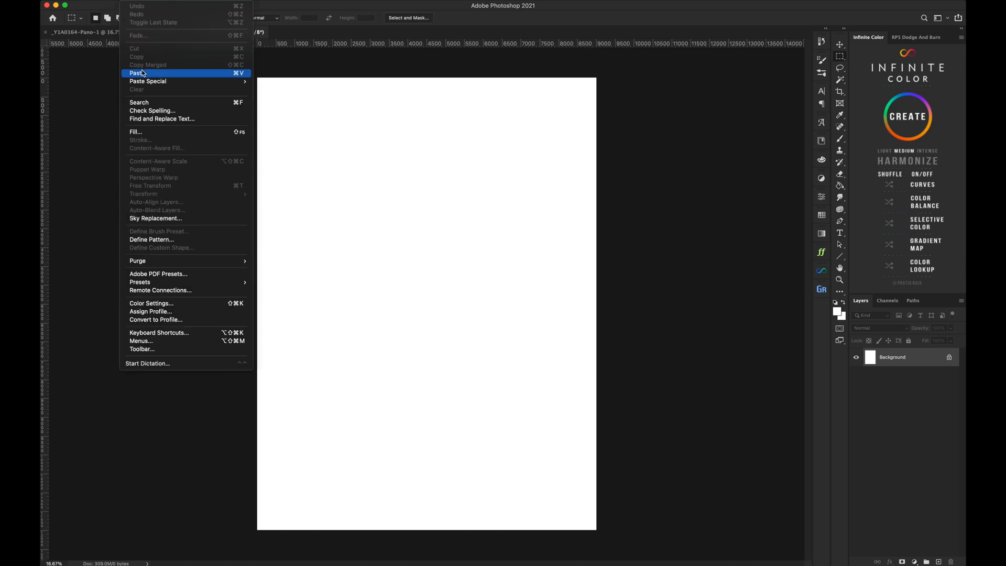
left_click(136, 72)
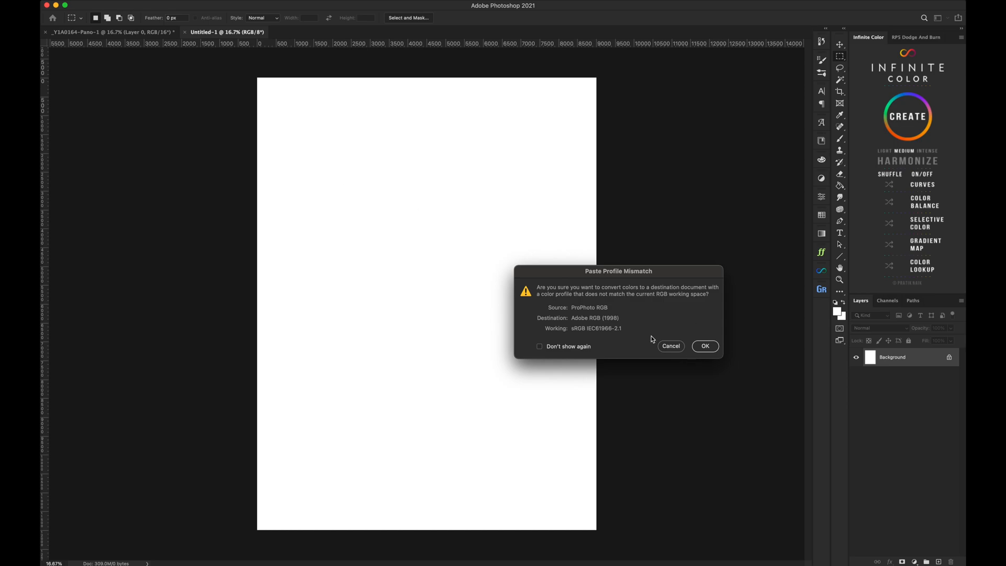
mouse_move(559, 333)
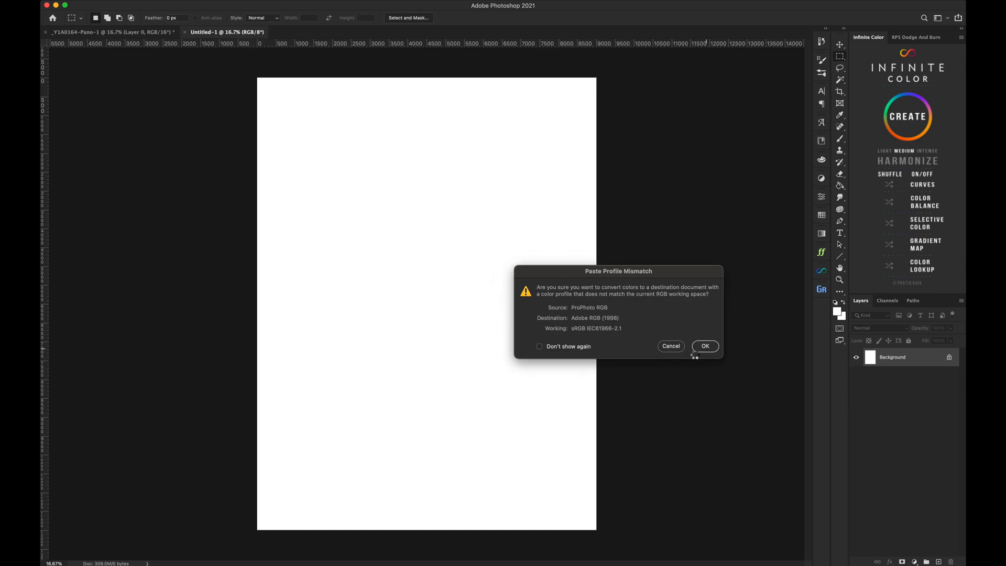
left_click(705, 345)
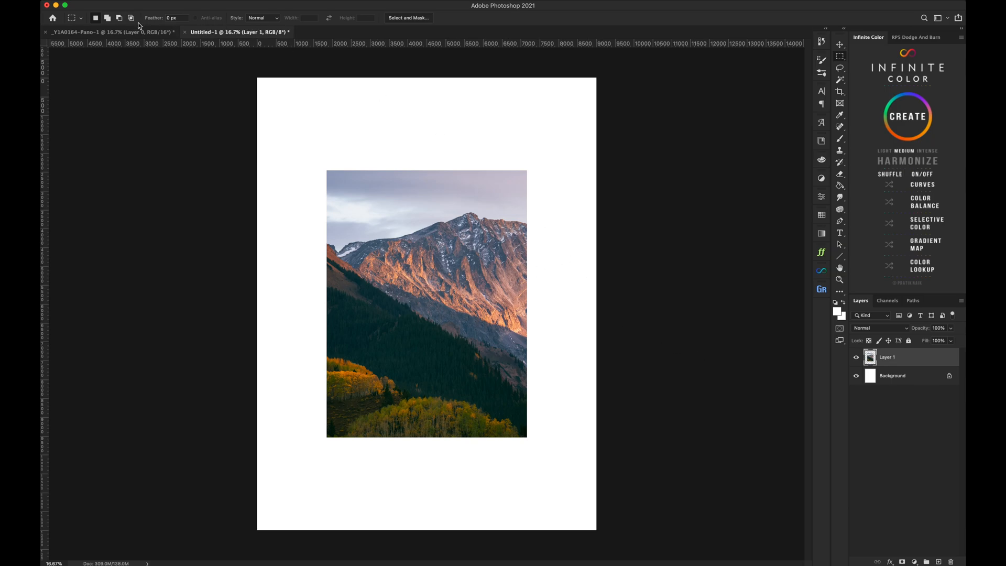
left_click(109, 33)
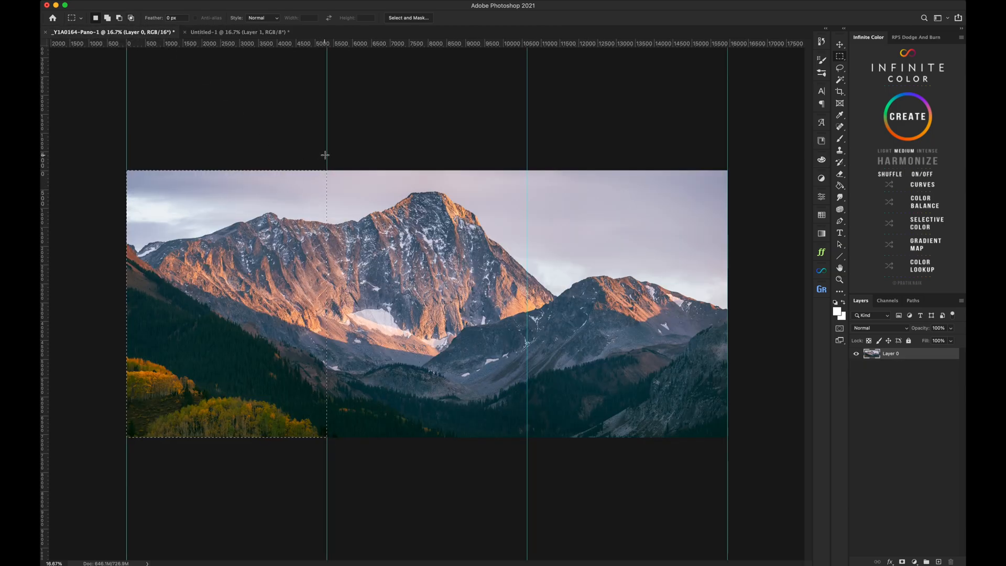
Copy the middle third and paste it into the portrait document, ticking Don't show again on the profile warning
left_click_drag(327, 168, 425, 350)
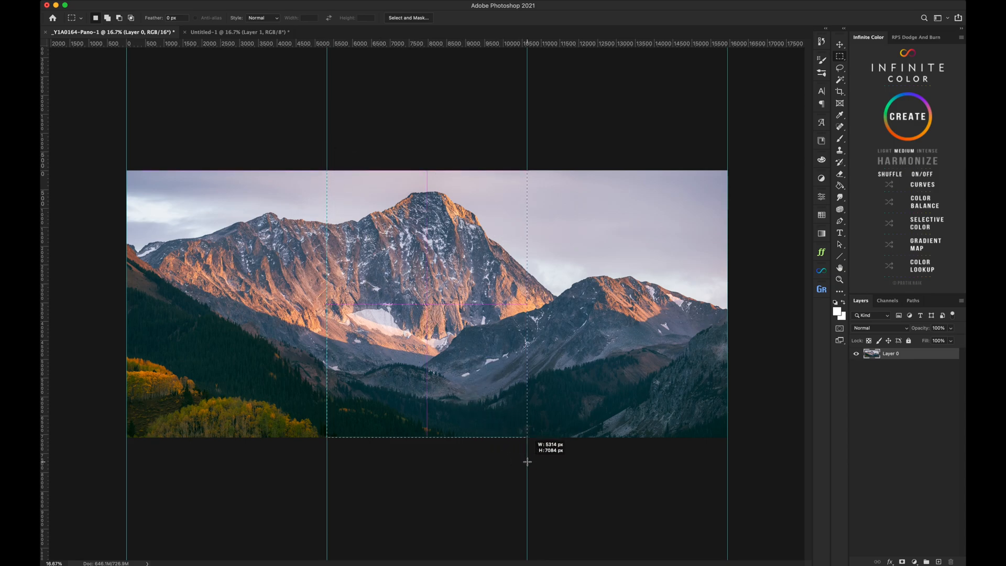
left_click(97, 7)
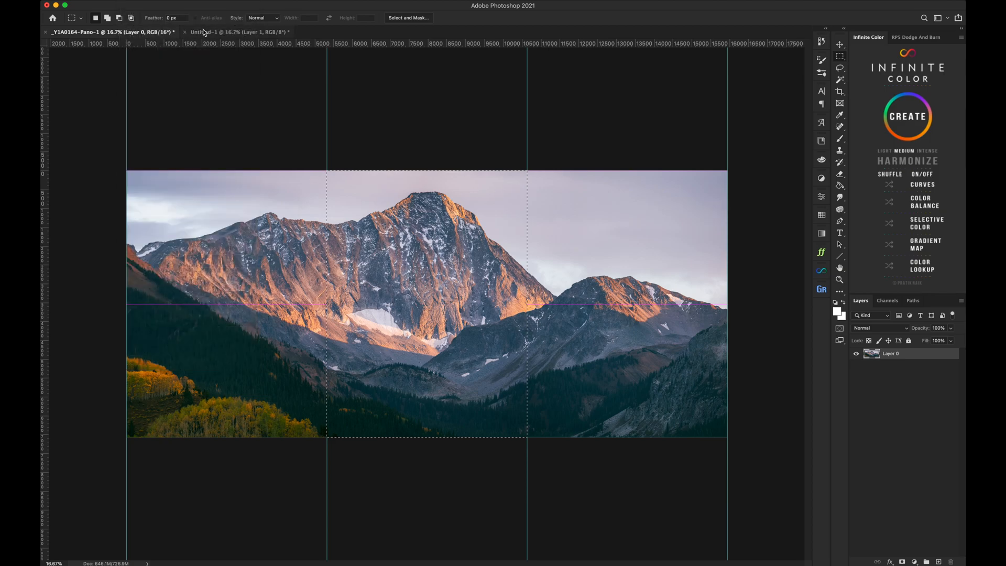
left_click(148, 7)
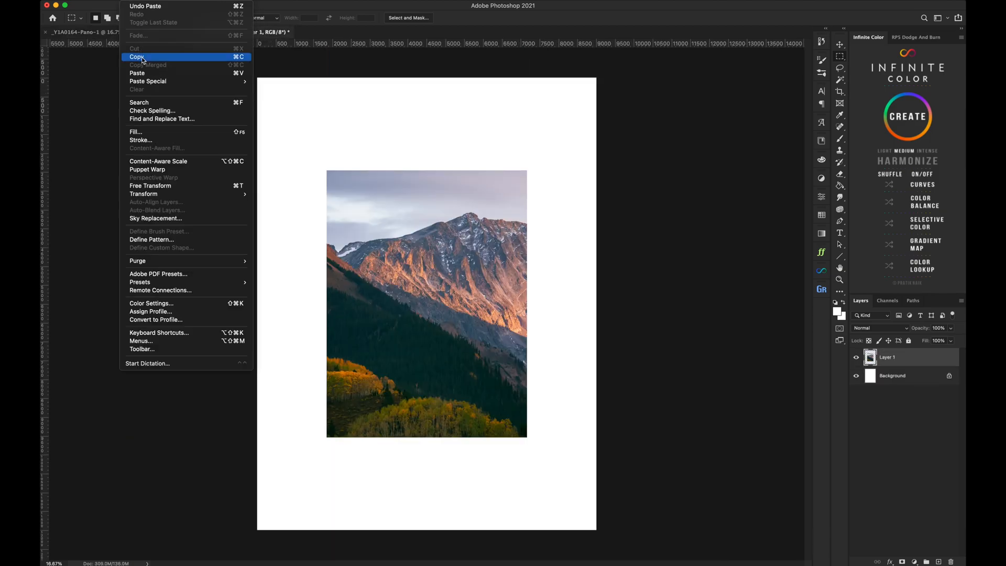
left_click(137, 72)
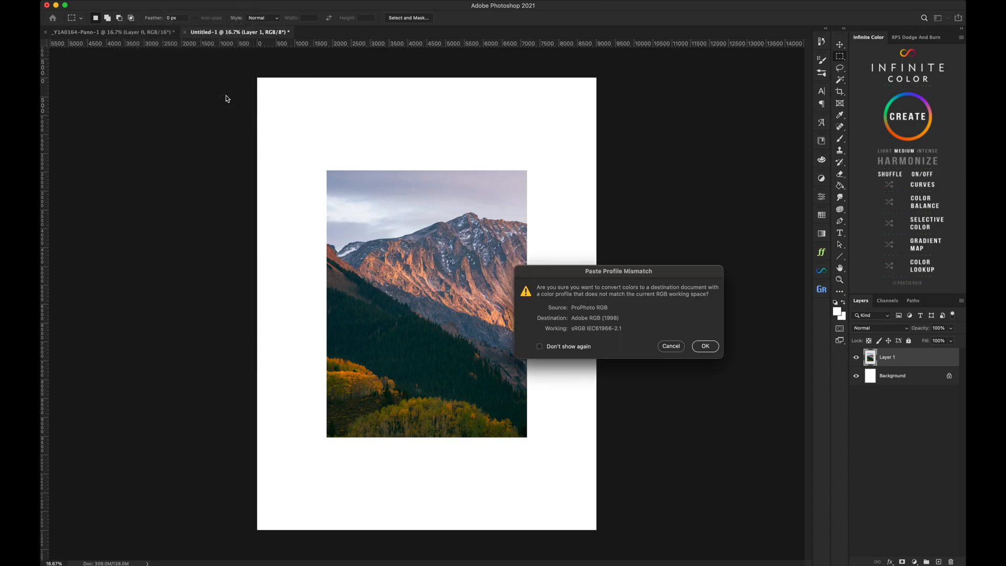
mouse_move(545, 350)
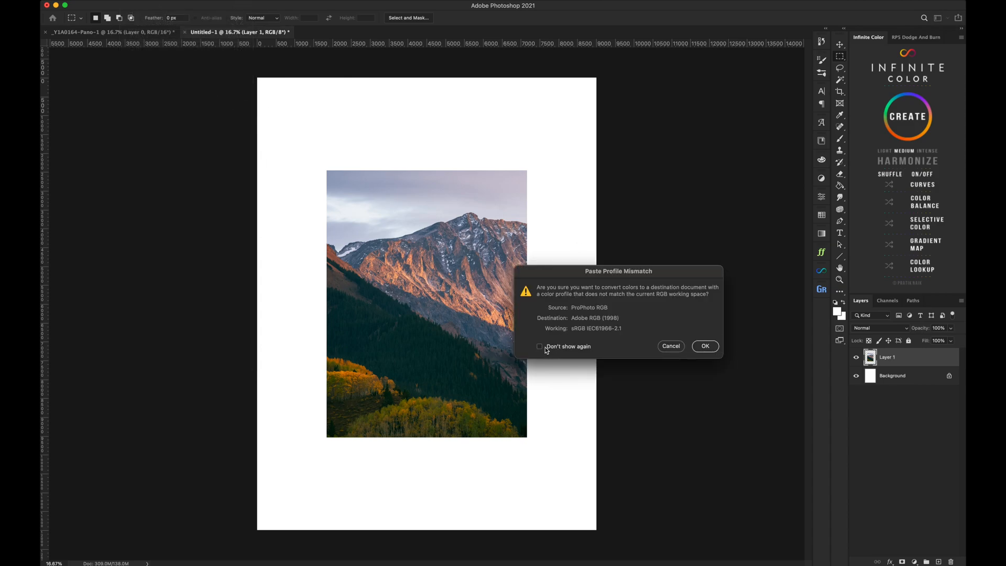
left_click(538, 347)
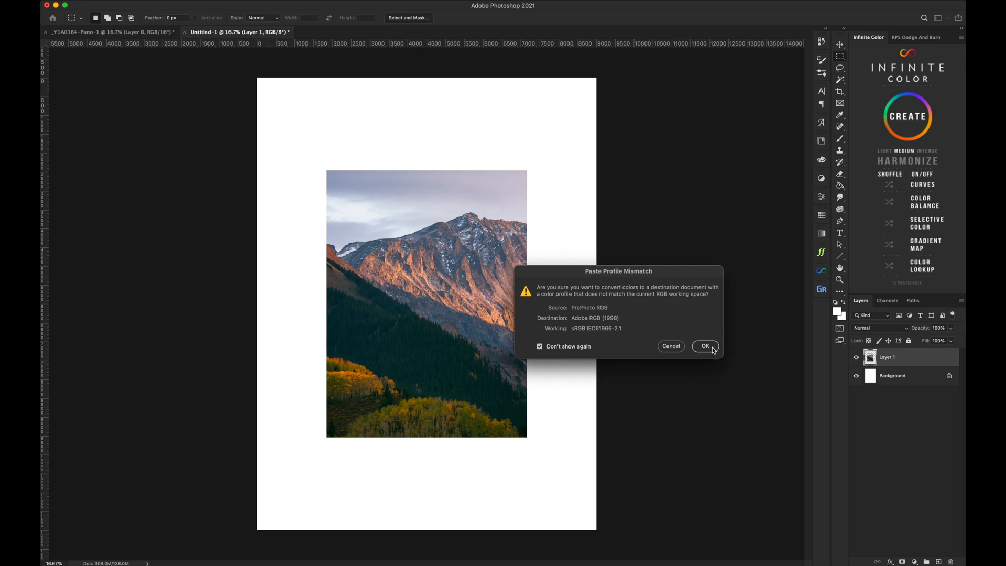
left_click(705, 347)
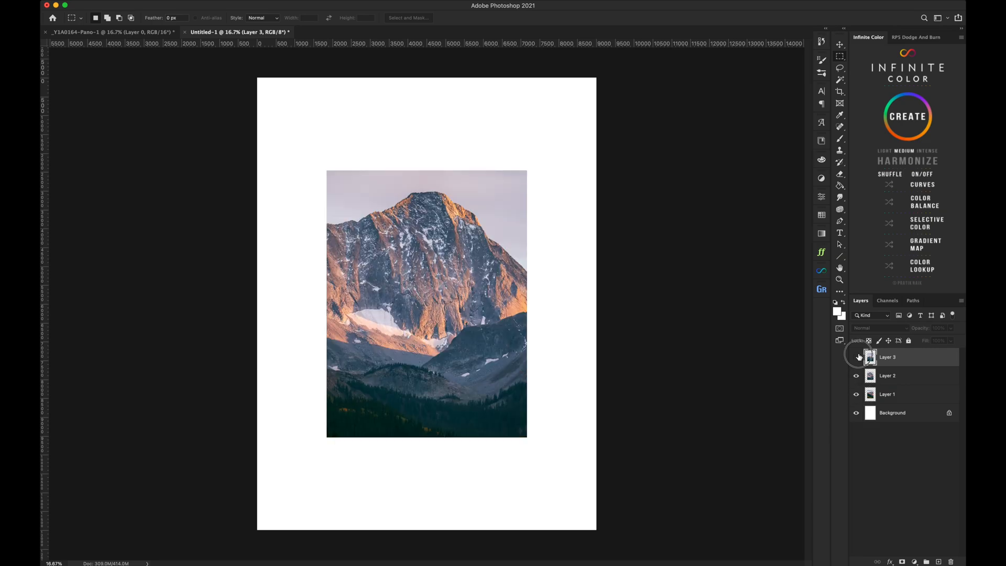
Show Layer 3 and Free Transform the three panel layers to fill the canvas top to bottom
left_click(856, 357)
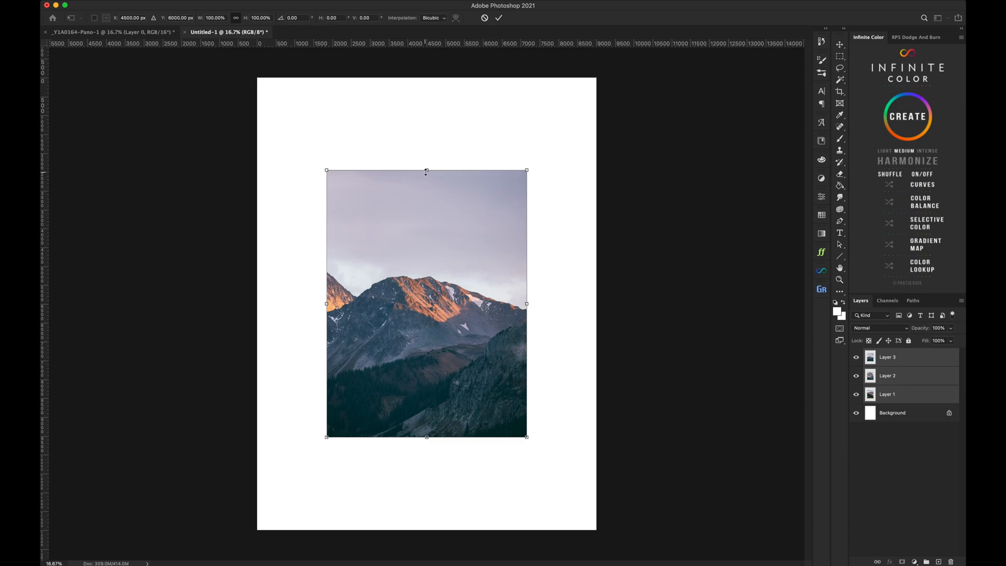
mouse_move(426, 168)
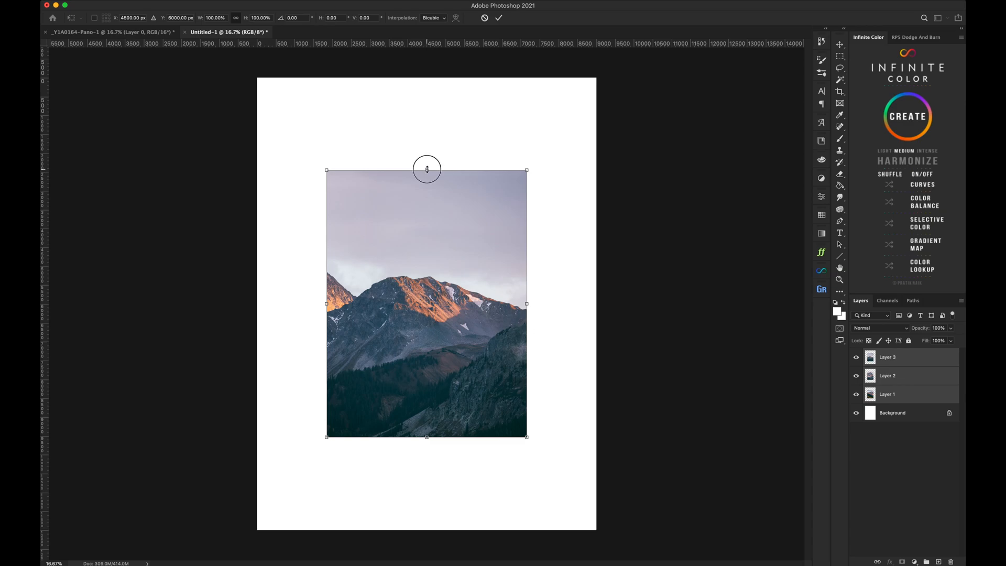
left_click_drag(427, 170, 427, 91)
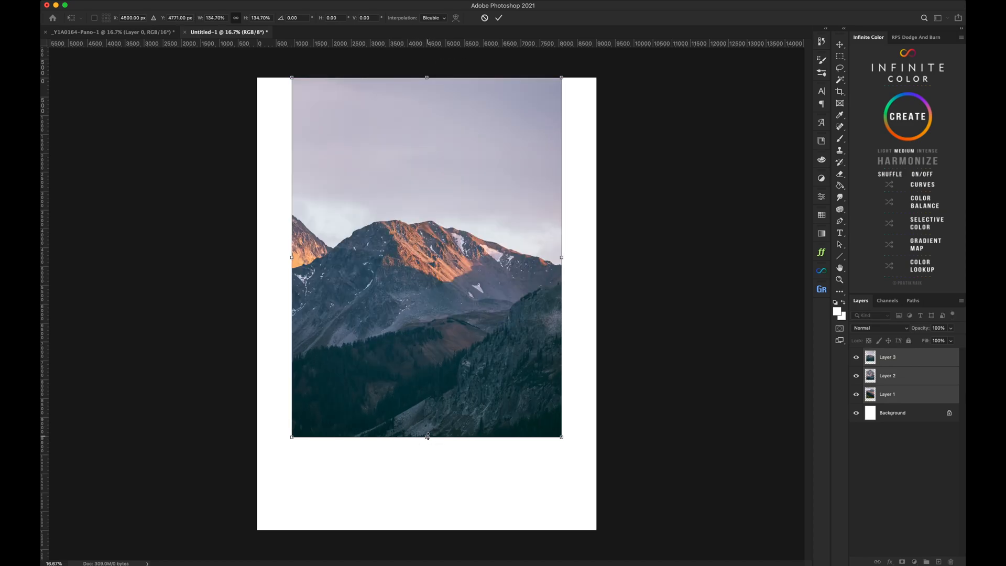
left_click_drag(427, 436, 427, 494)
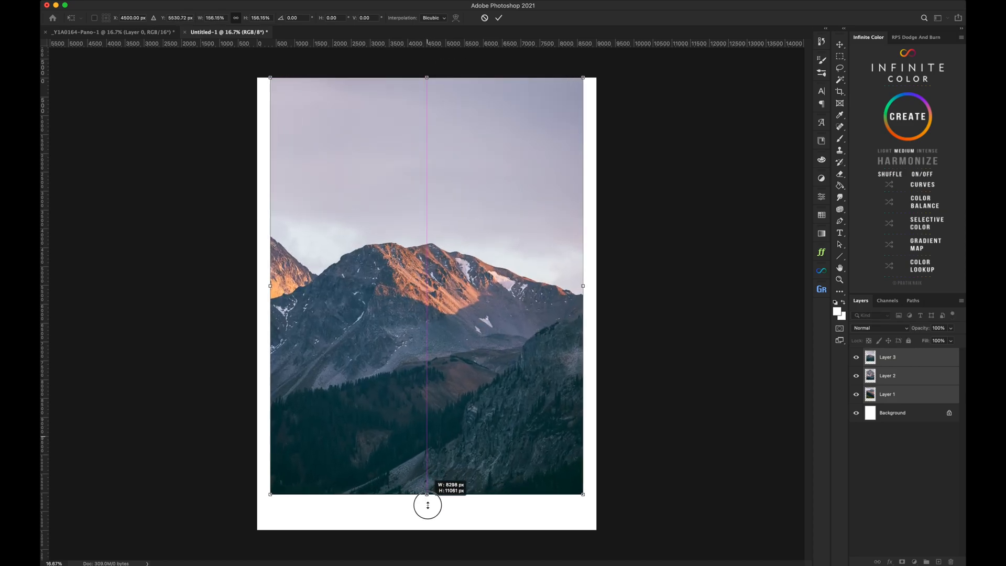
left_click_drag(428, 506, 427, 529)
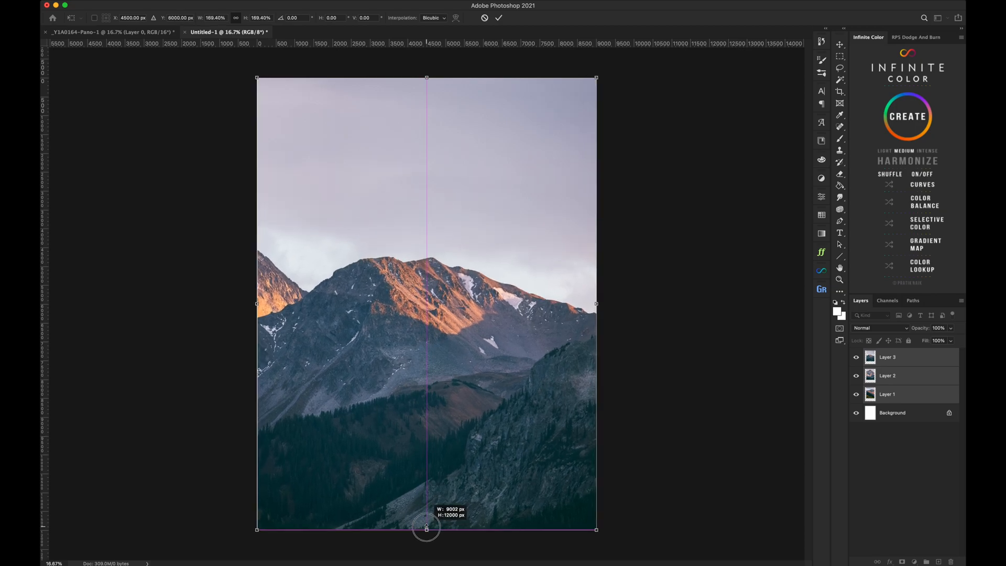
left_click(499, 18)
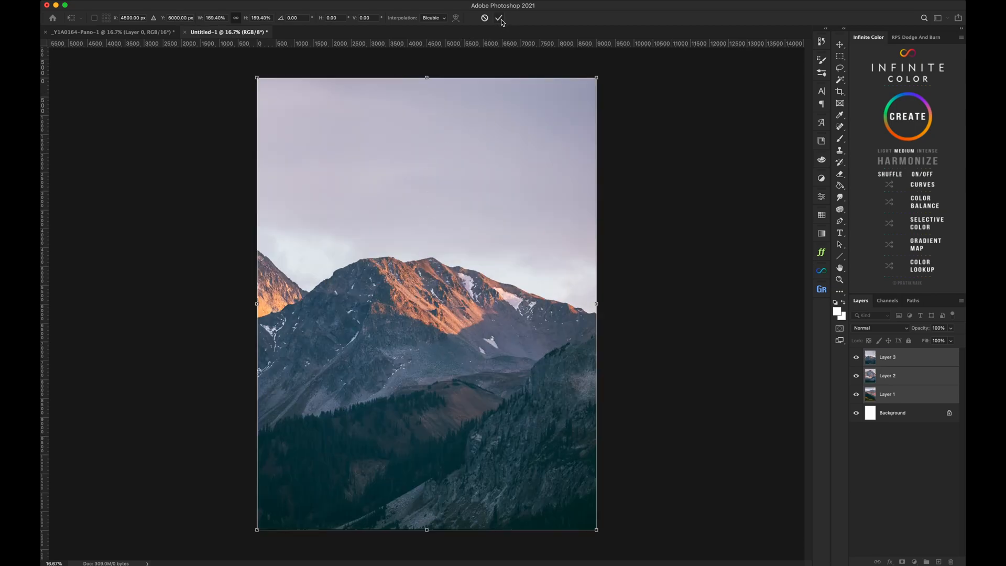
left_click(499, 17)
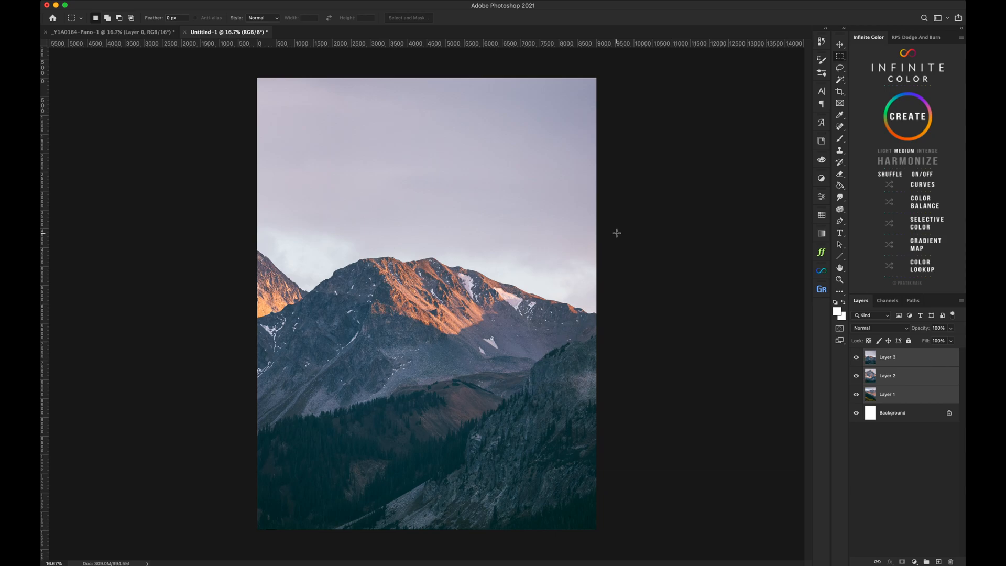
mouse_move(619, 405)
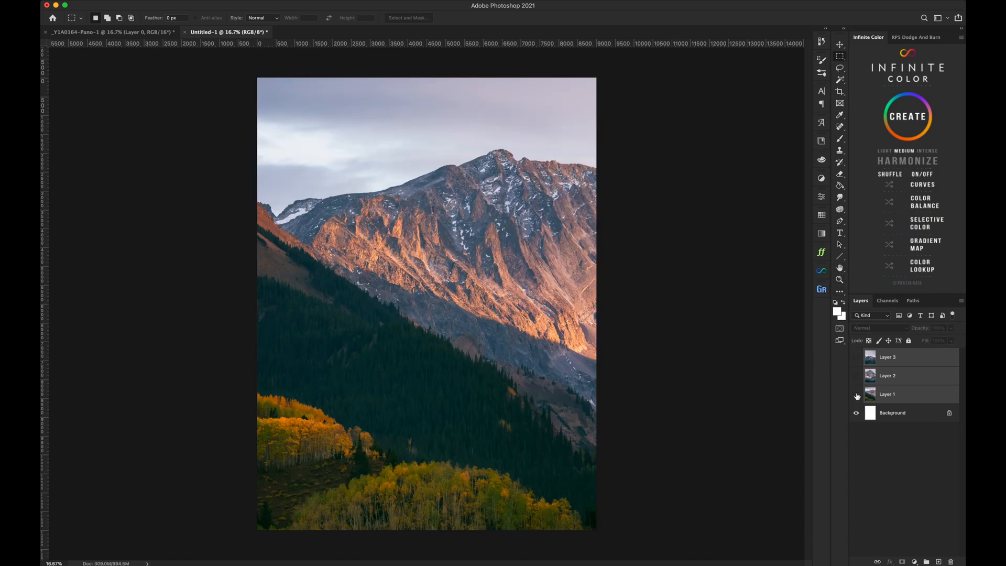
Preview the panels via their eye icons, then leave Layer 3 hidden so the main peak shows
left_click(857, 394)
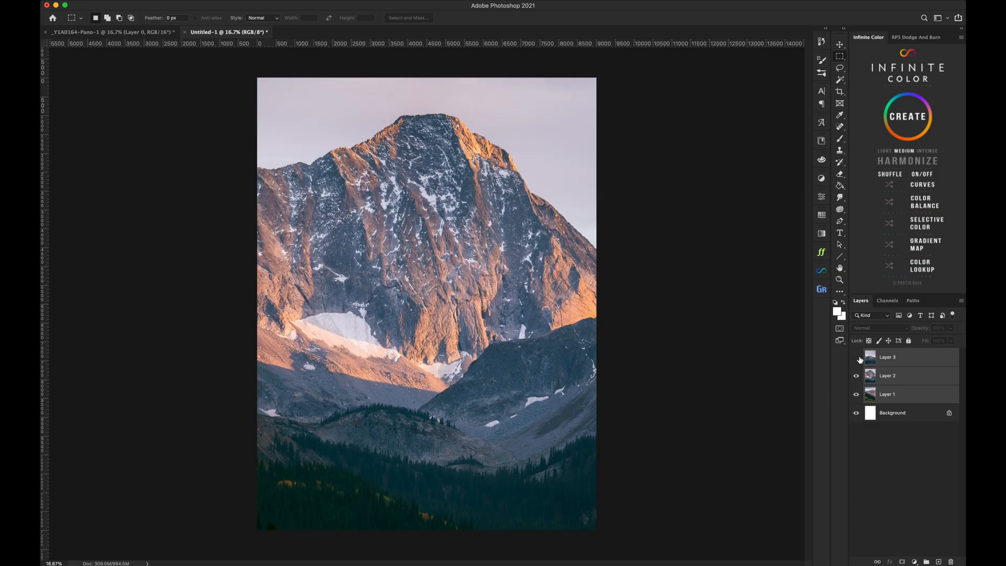
left_click(856, 356)
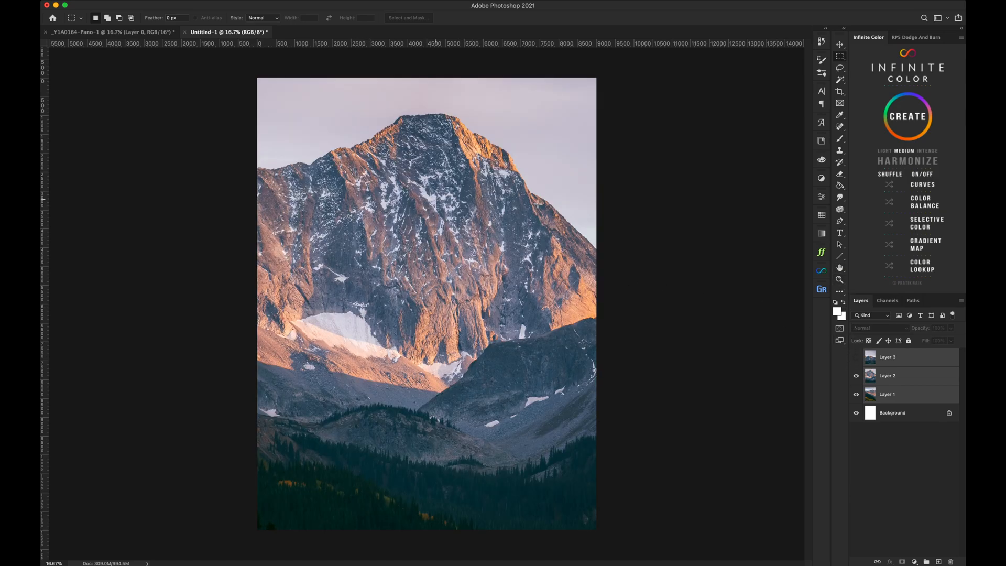
mouse_move(840, 279)
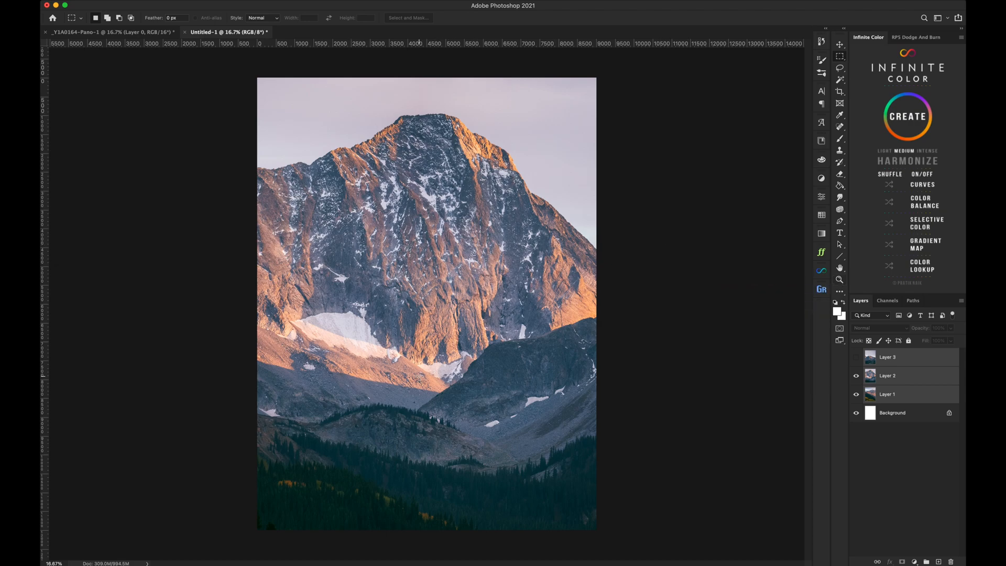
mouse_move(88, 555)
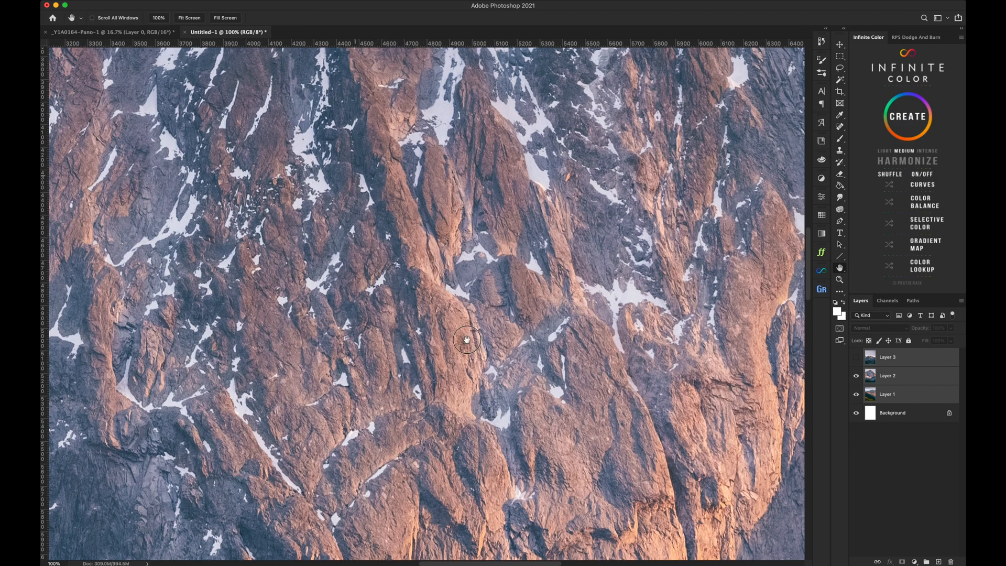
Pan around the summit and ridges to inspect detail, then select Layer 2 and duplicate it as Layer 2 copy
left_click_drag(467, 340, 469, 364)
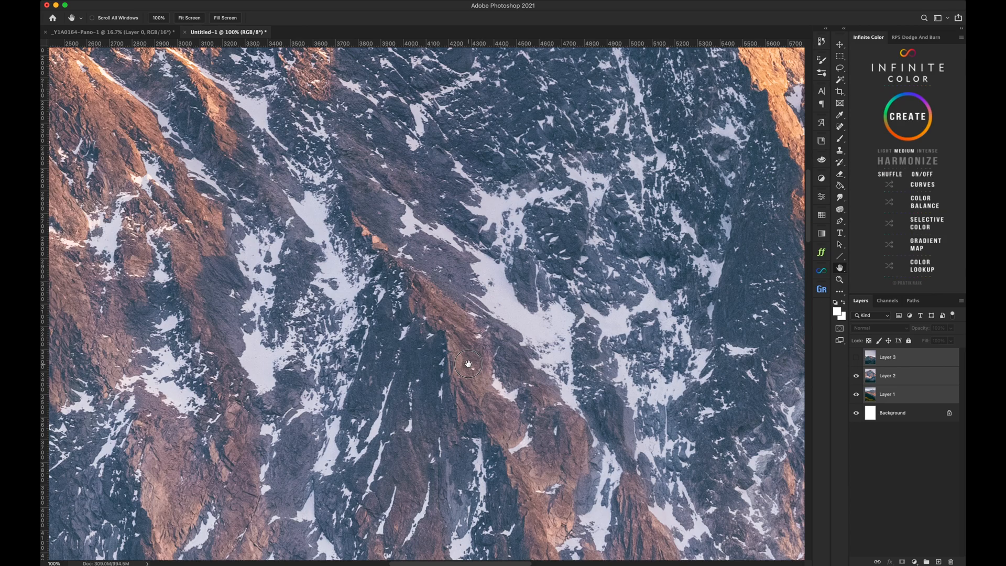
left_click_drag(468, 365, 373, 304)
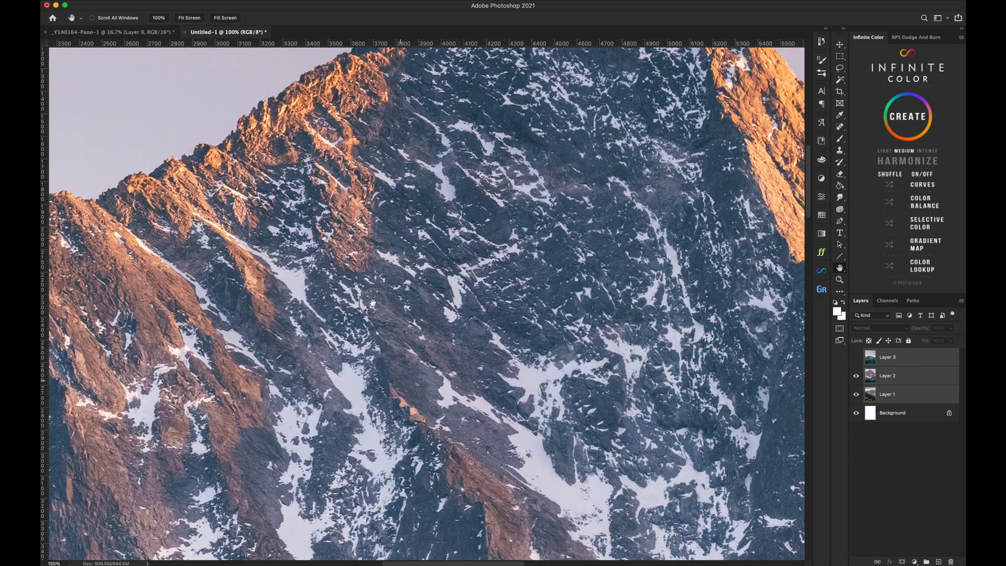
left_click_drag(372, 305, 539, 230)
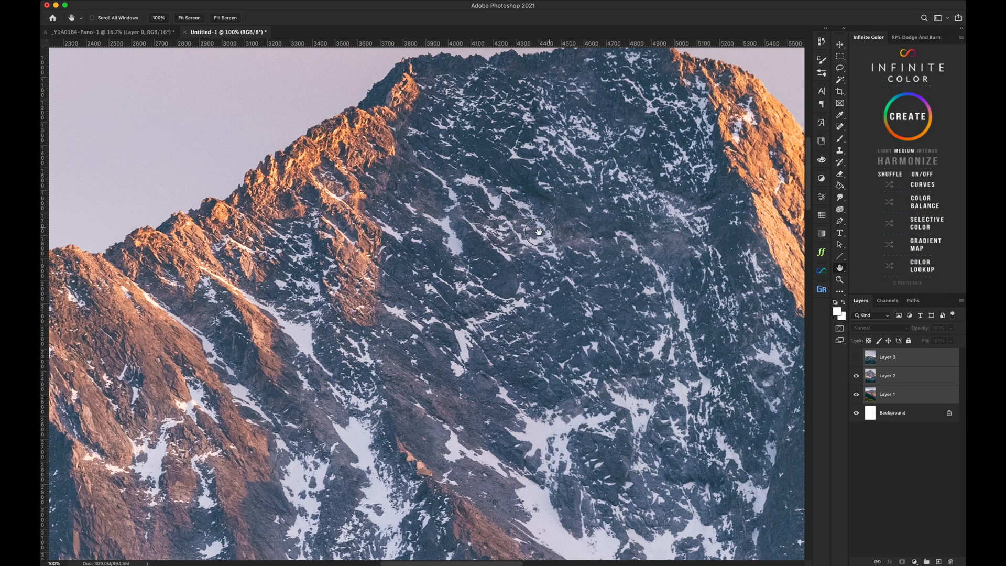
left_click_drag(539, 231, 385, 208)
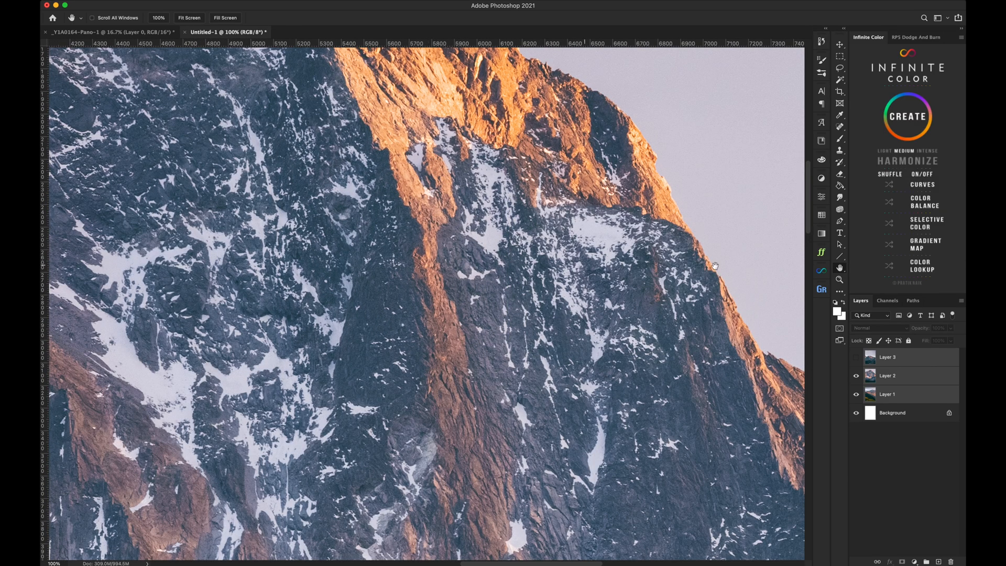
mouse_move(383, 288)
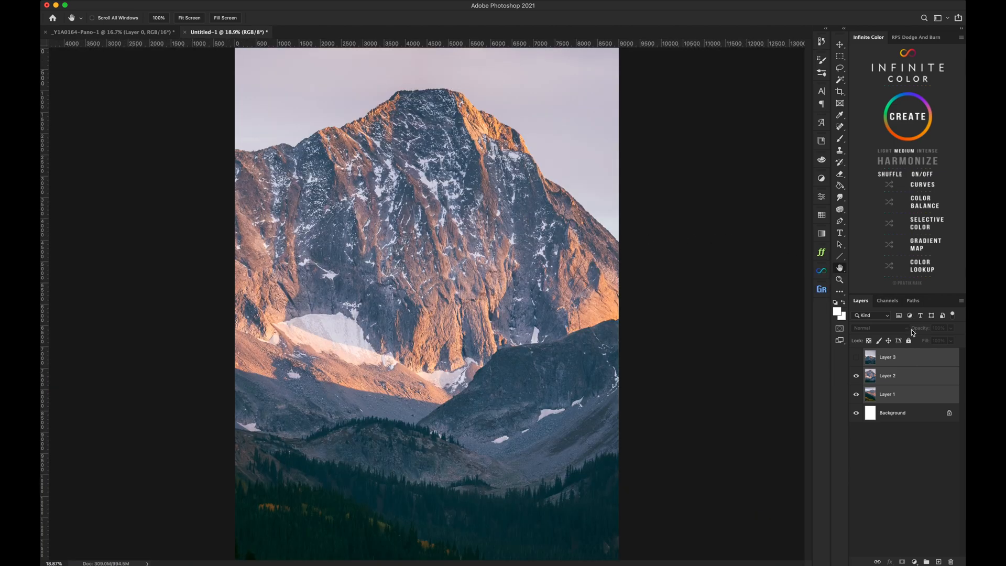
left_click(888, 375)
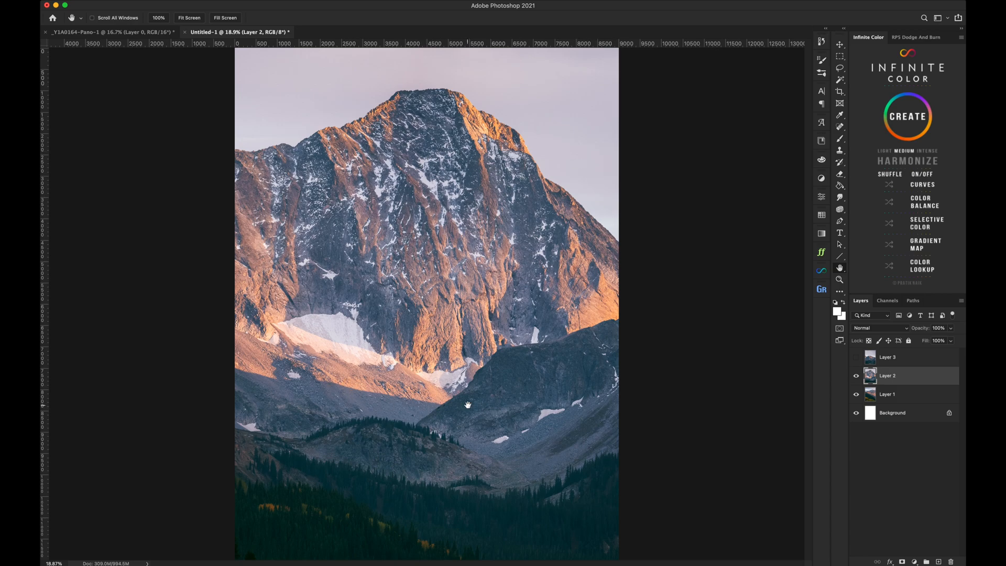
mouse_move(790, 331)
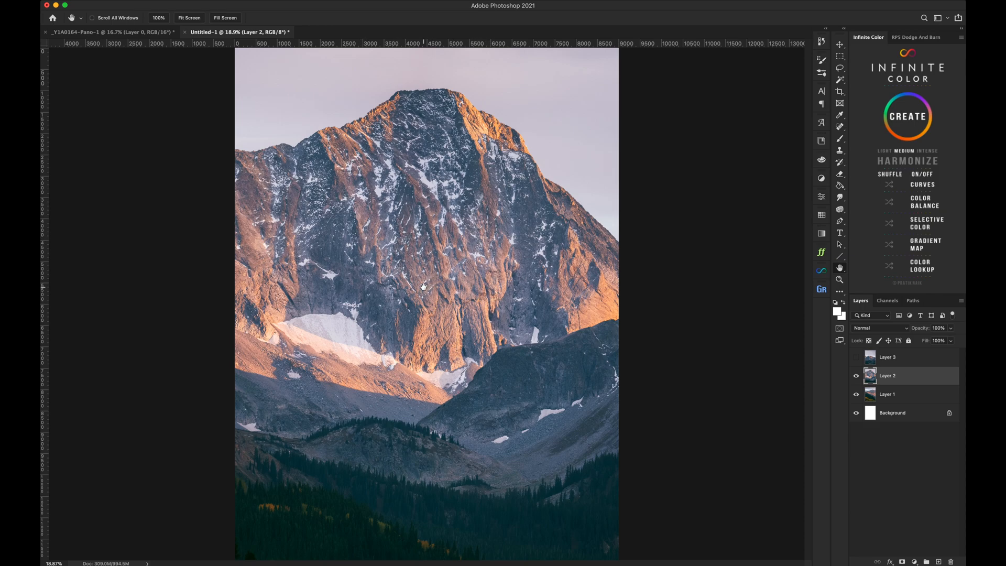
mouse_move(790, 347)
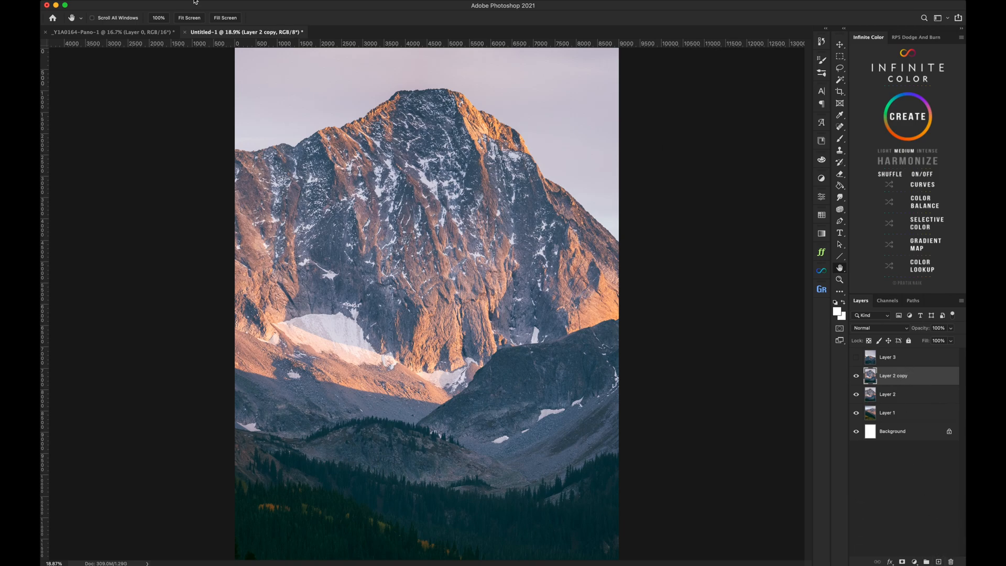
Apply a High Pass filter of about 3.6 px radius to Layer 2 copy after previewing larger radii
left_click(179, 6)
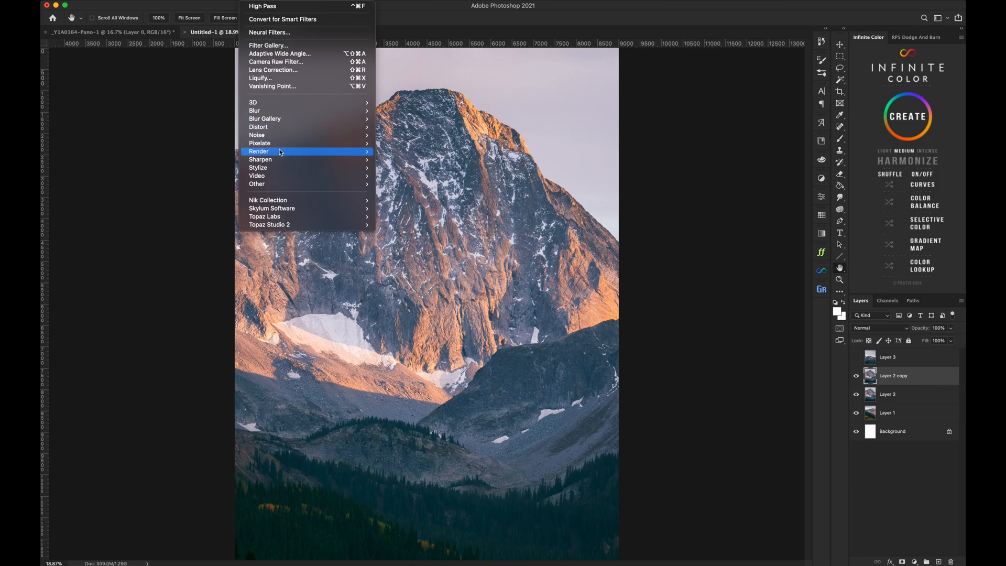
mouse_move(258, 184)
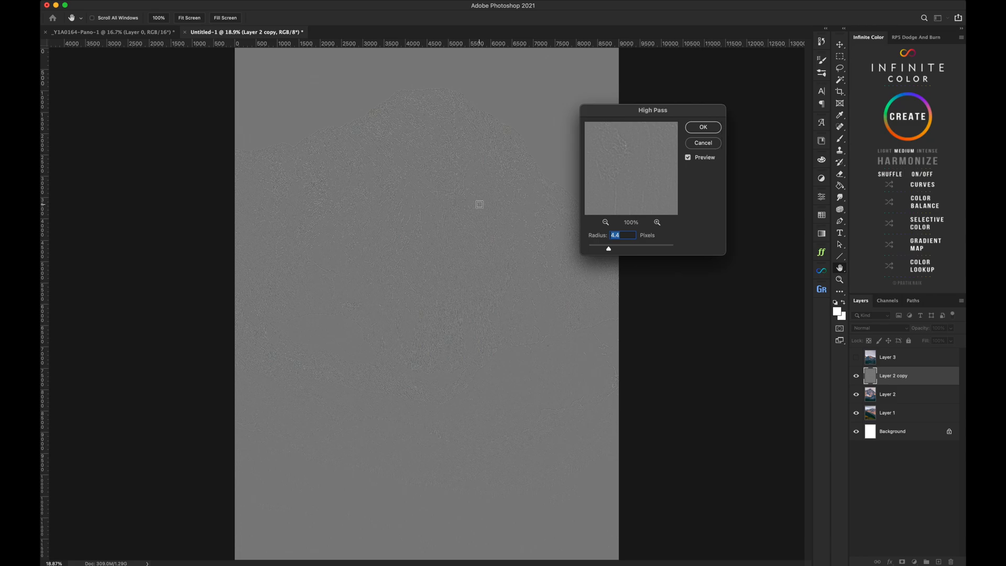
mouse_move(604, 163)
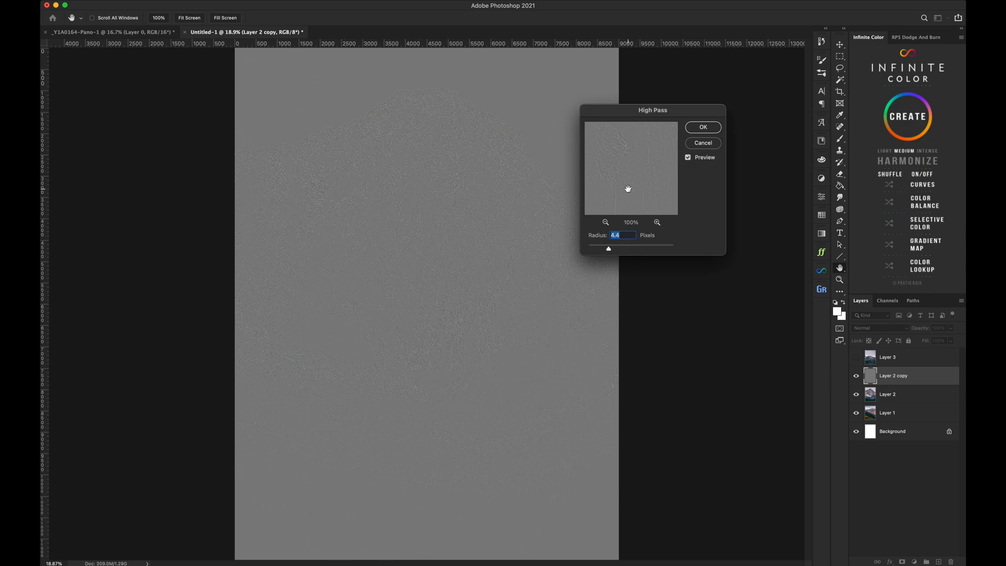
left_click_drag(608, 248, 622, 249)
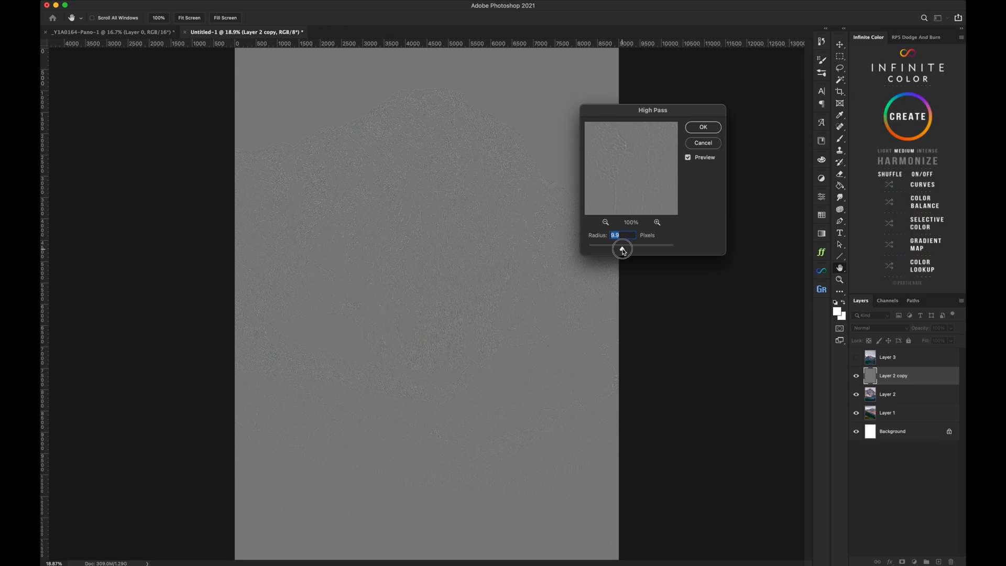
left_click_drag(622, 249, 633, 249)
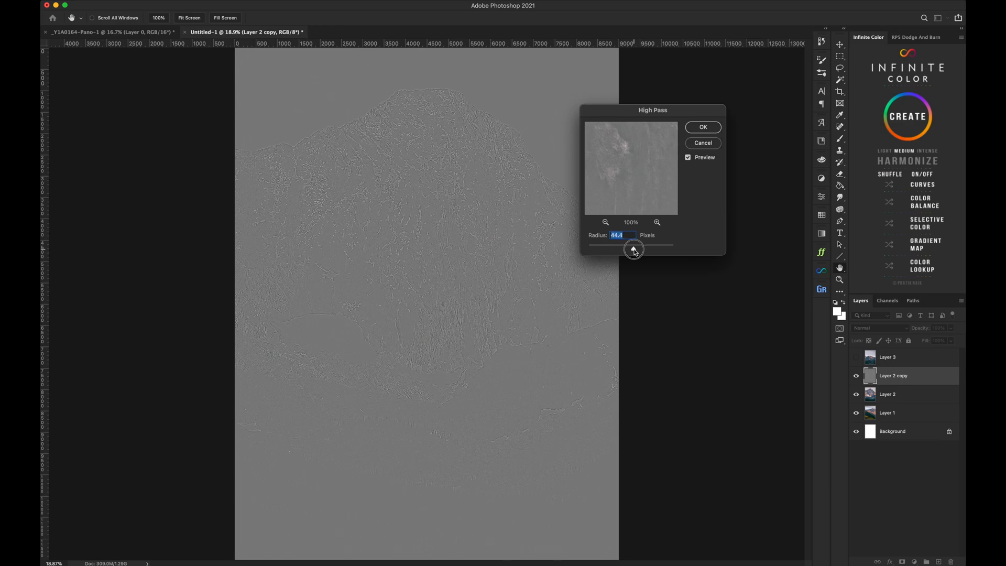
left_click_drag(632, 250, 632, 250)
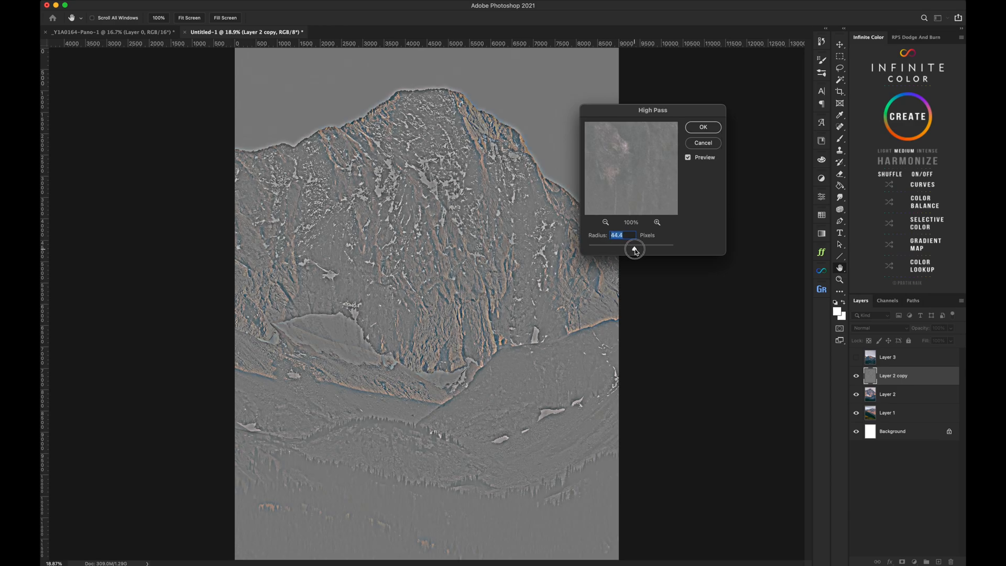
left_click_drag(633, 249, 640, 249)
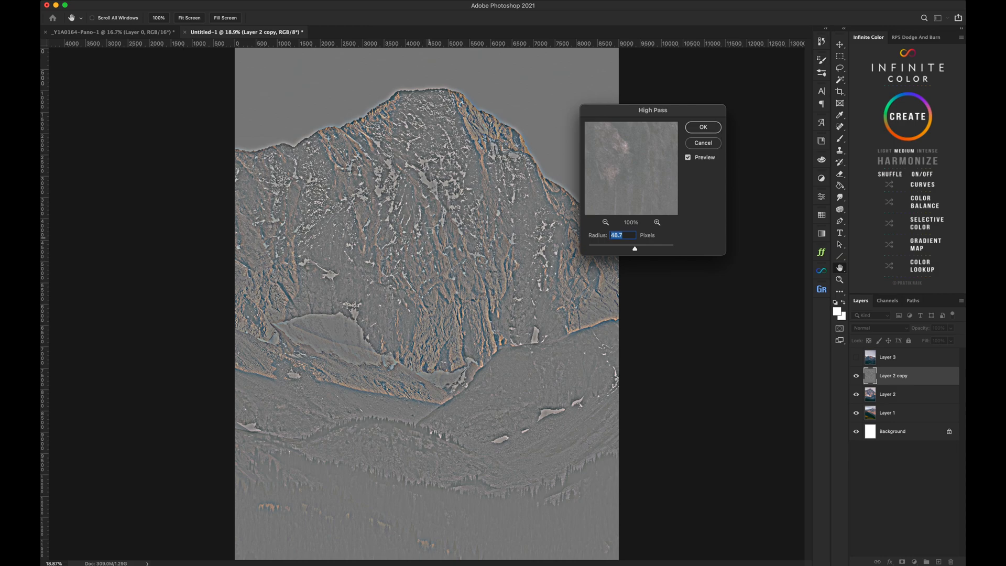
left_click_drag(634, 249, 637, 250)
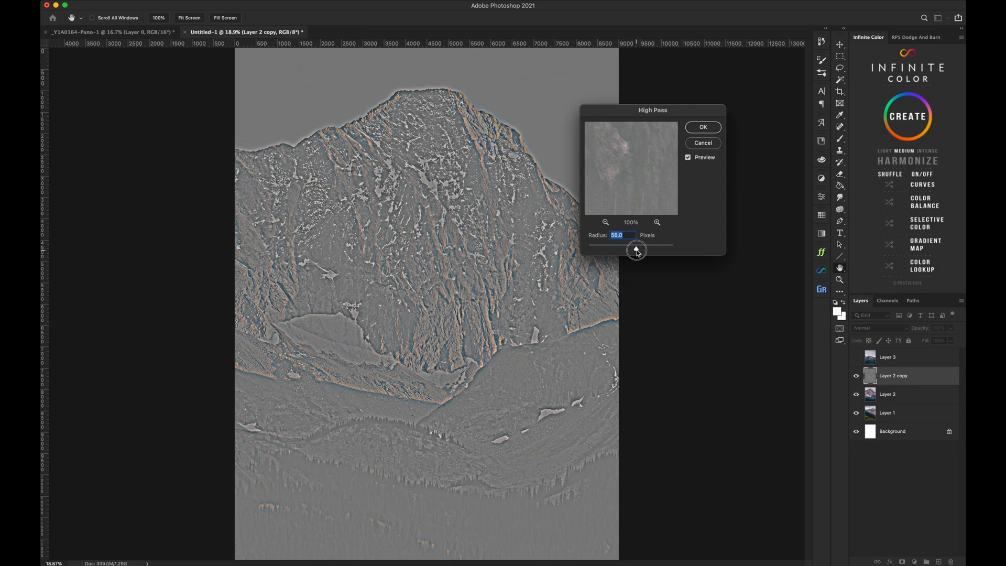
left_click_drag(636, 250, 604, 251)
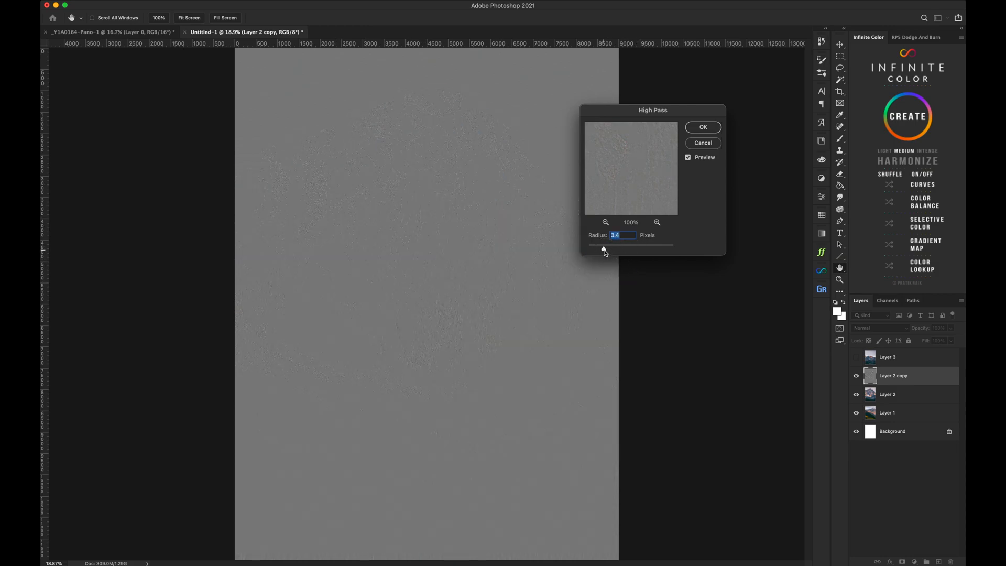
left_click_drag(599, 245, 605, 245)
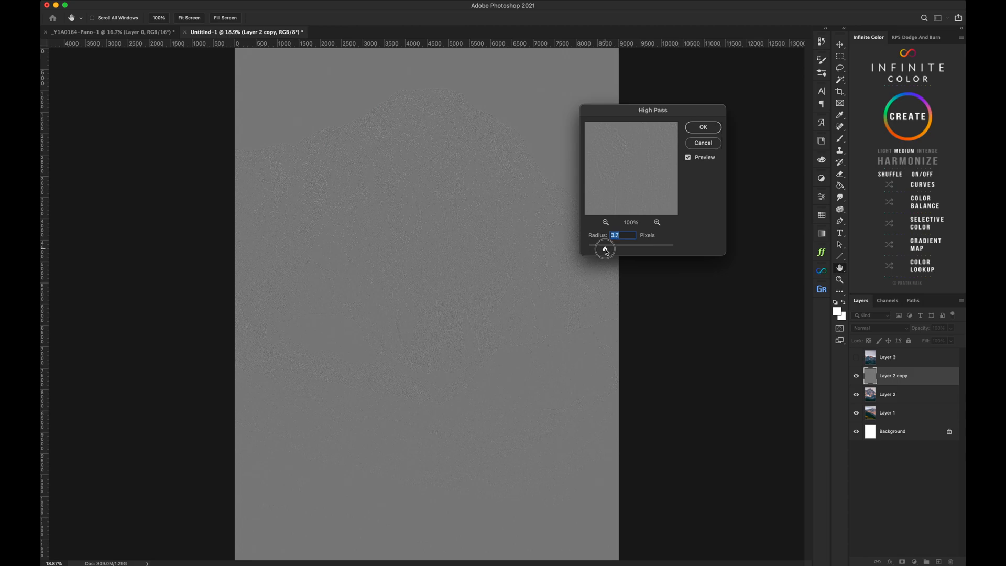
left_click_drag(607, 245, 604, 246)
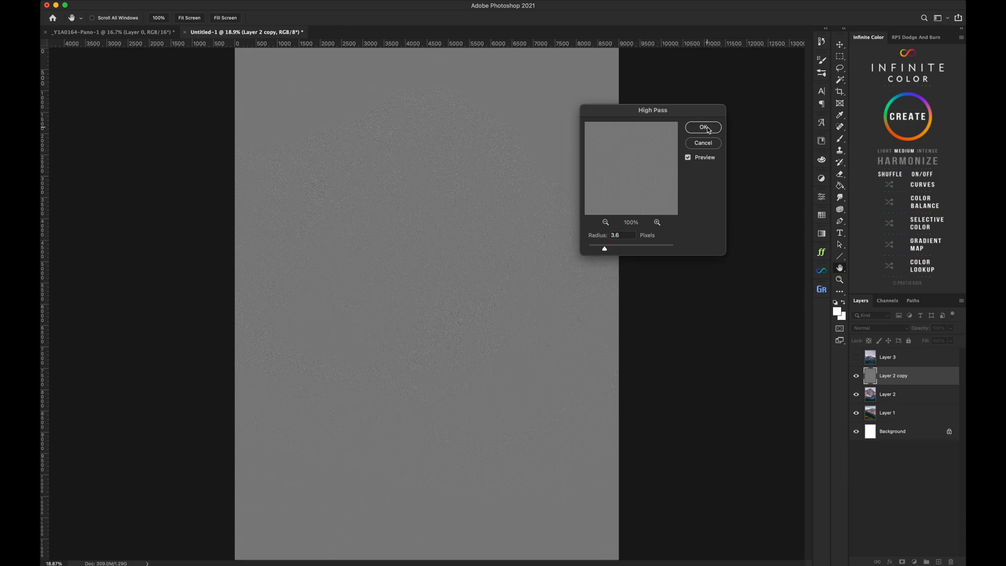
left_click(703, 127)
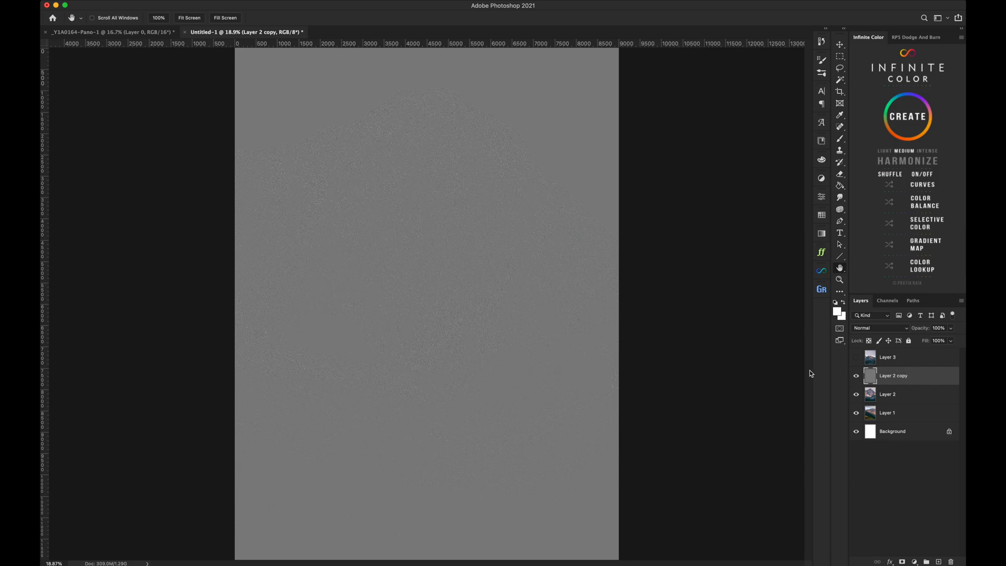
mouse_move(903, 331)
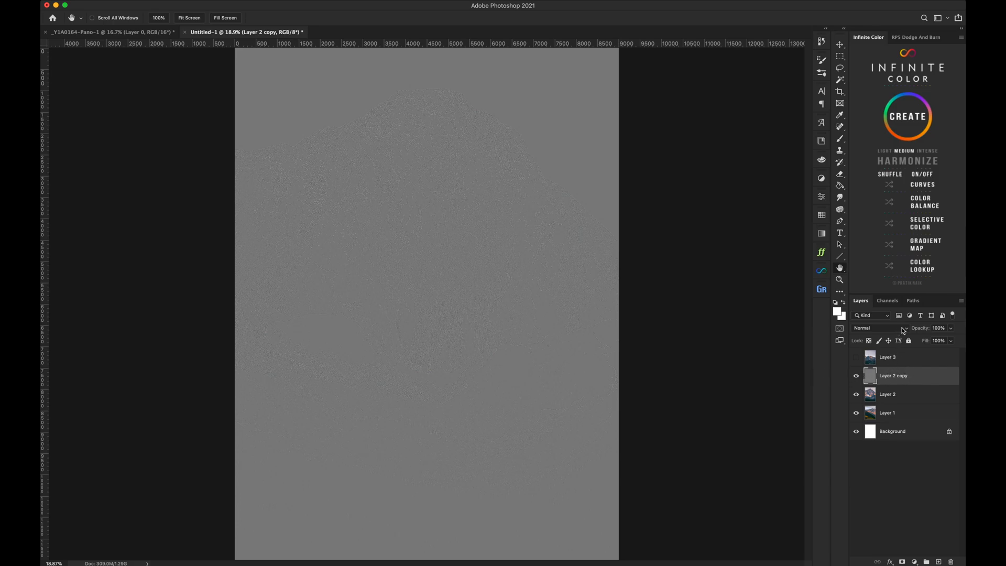
Set Layer 2 copy to Overlay blending and inspect the rock face and summit ridge
left_click(878, 328)
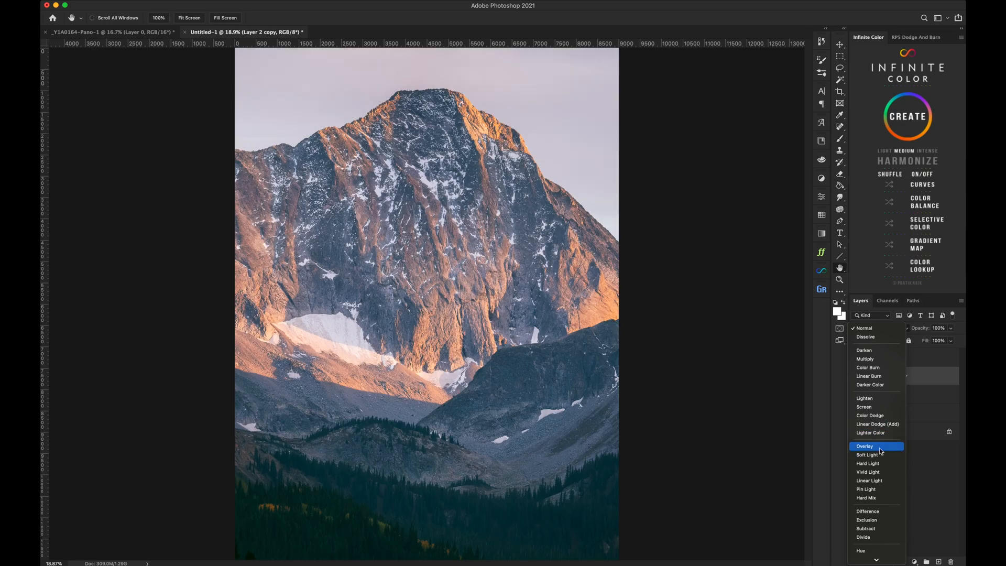
left_click(864, 447)
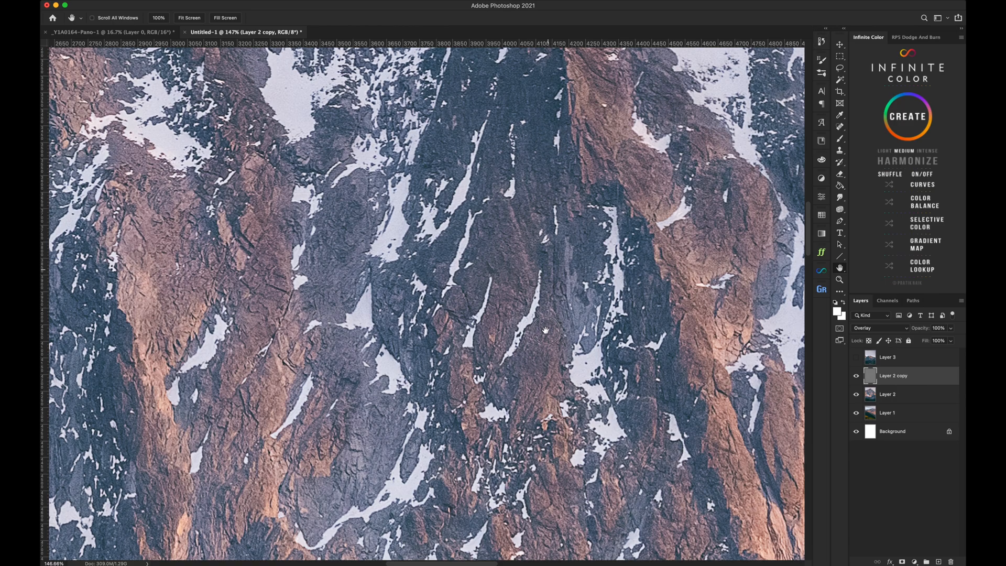
left_click_drag(545, 332, 526, 374)
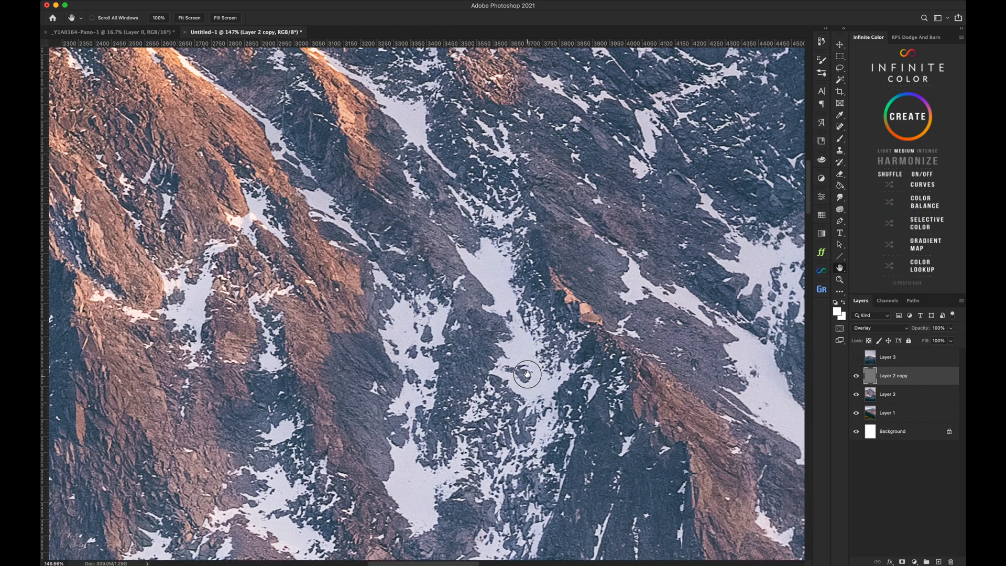
left_click_drag(526, 374, 451, 319)
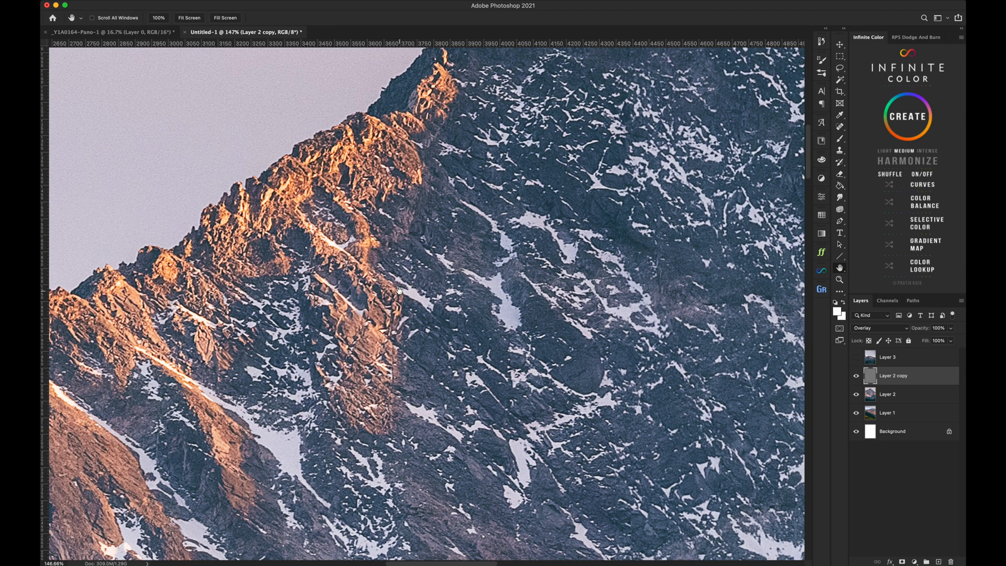
left_click_drag(398, 289, 442, 242)
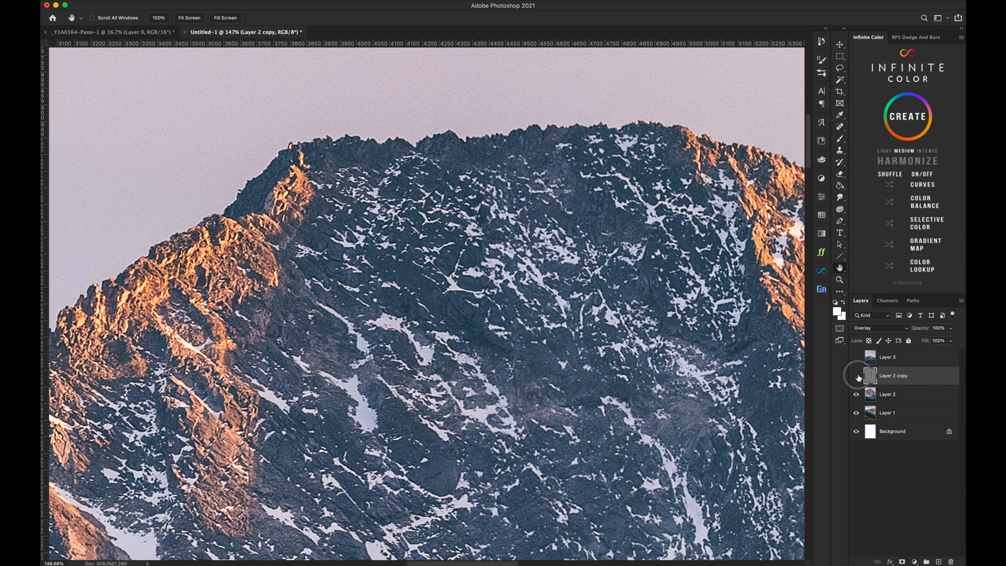
Toggle Layer 2 copy's visibility to compare the mountain with and without sharpening
left_click(857, 376)
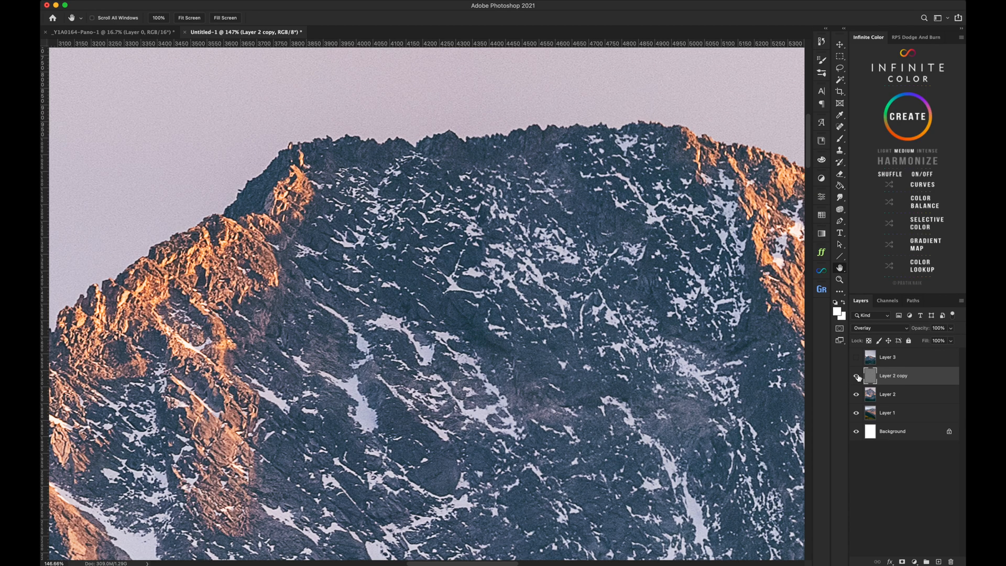
left_click(856, 376)
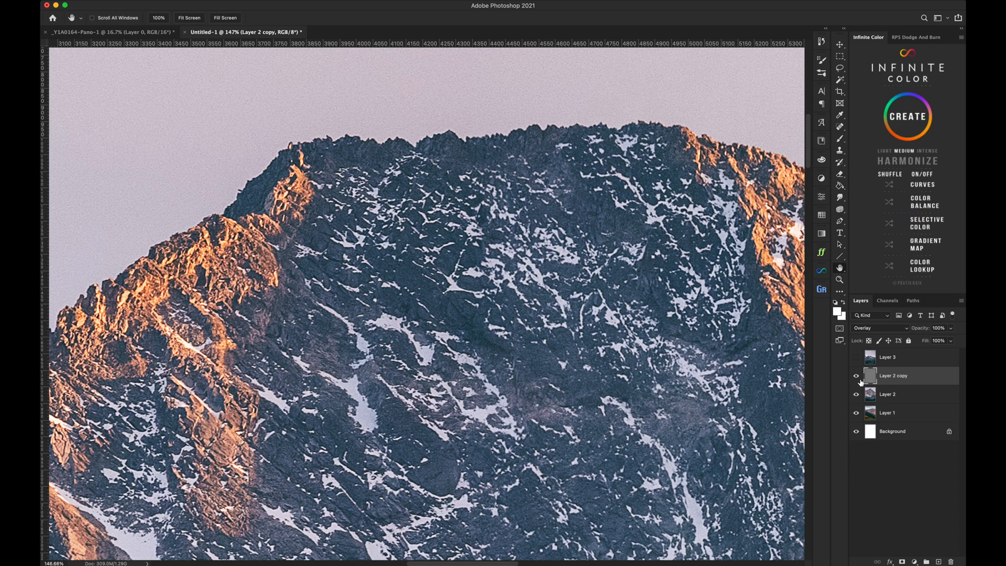
left_click(856, 376)
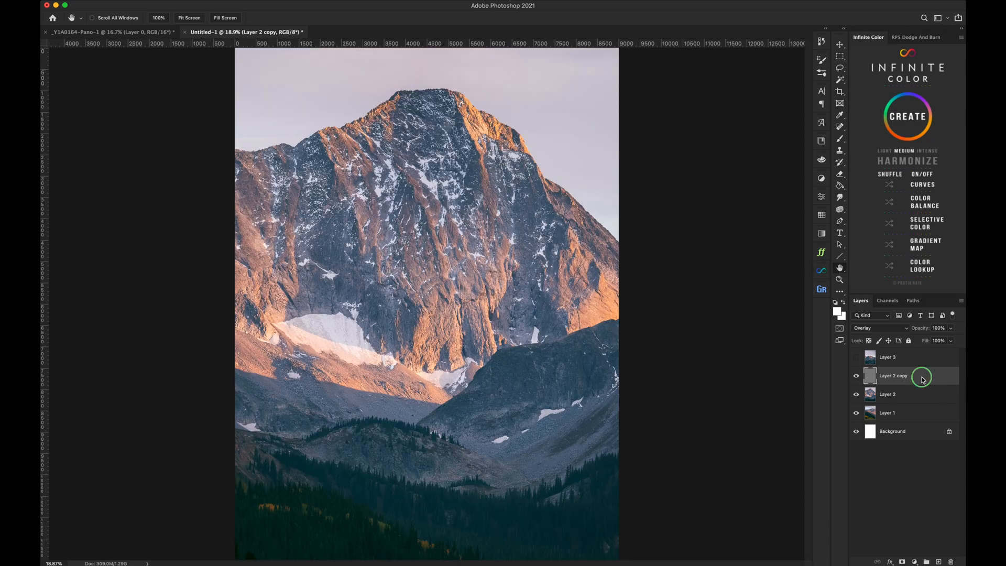
Merge the sharpening layer down into Layer 2, hide the upper panels and make Layer 1 active
right_click(893, 376)
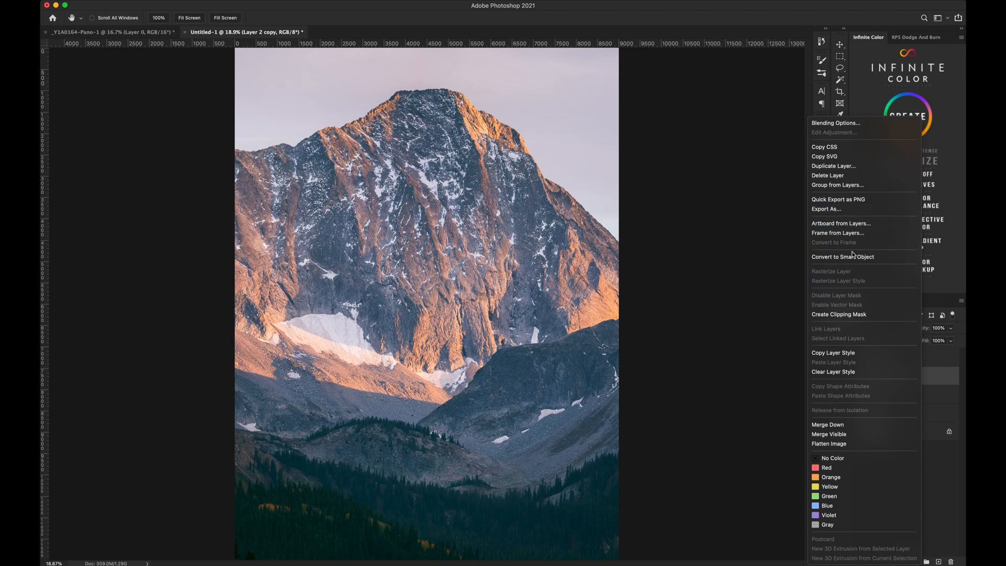
mouse_move(843, 425)
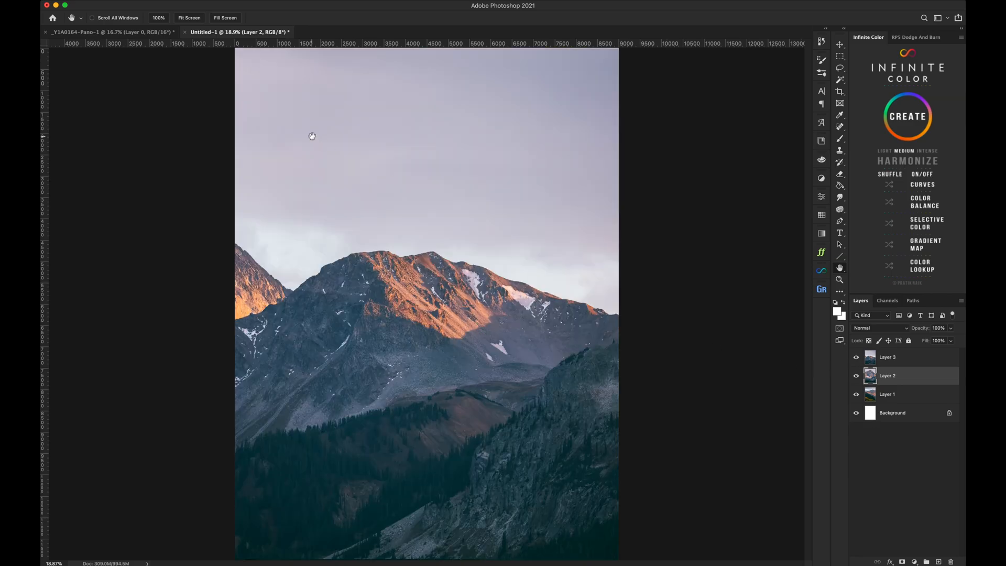
left_click(857, 357)
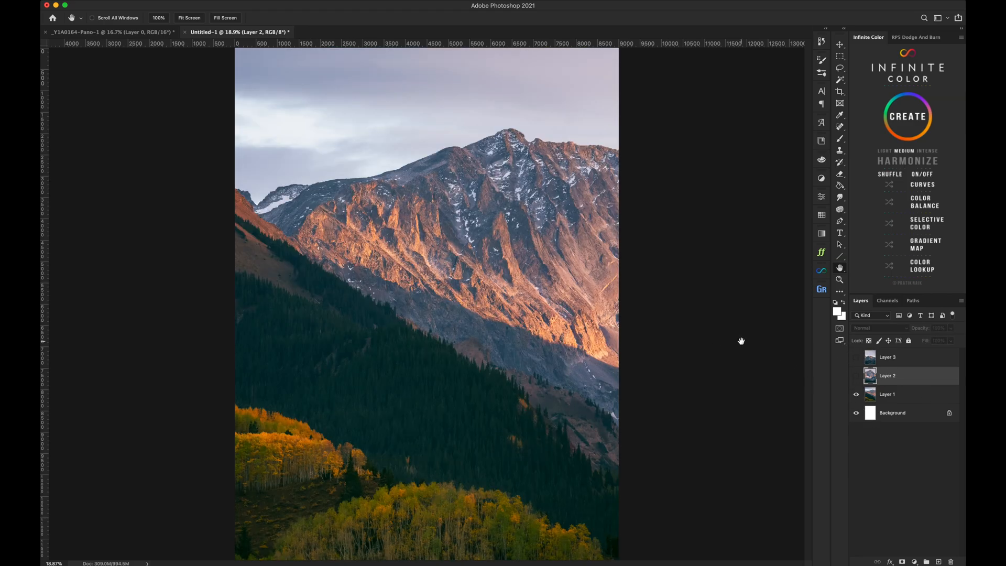
left_click(888, 394)
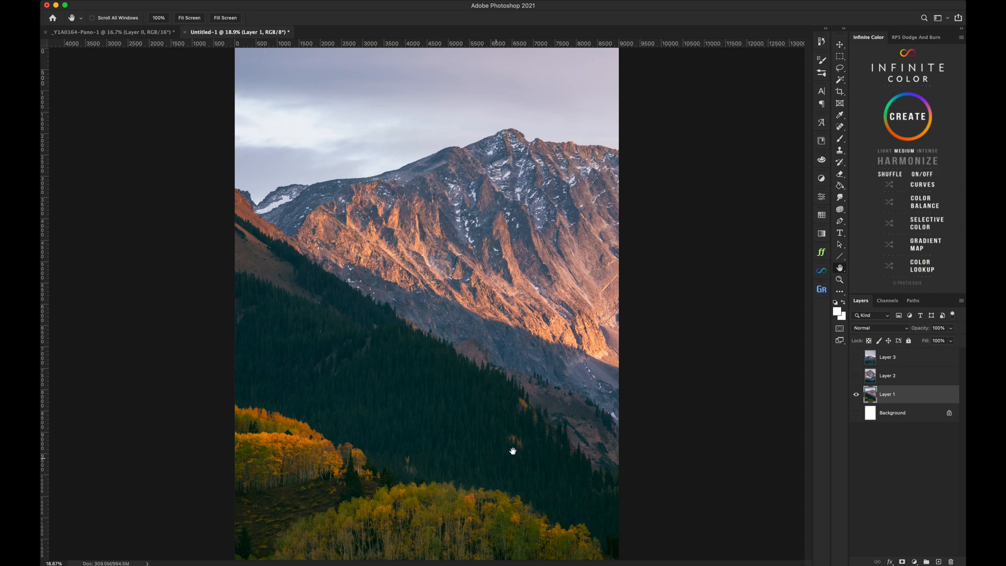
mouse_move(360, 227)
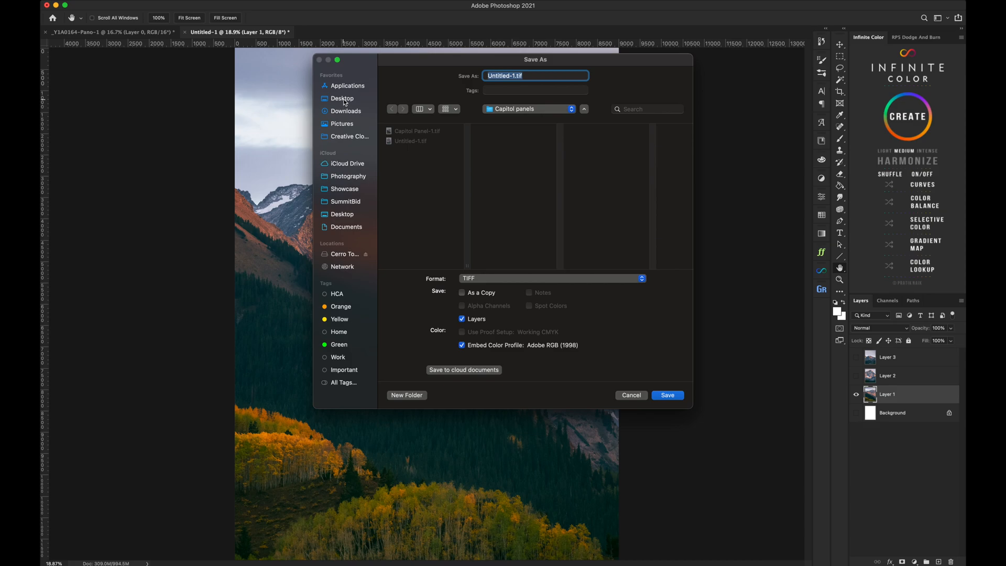
Create a Panels folder on the Desktop and save Panel-1.tif into it as a TIFF
left_click(342, 98)
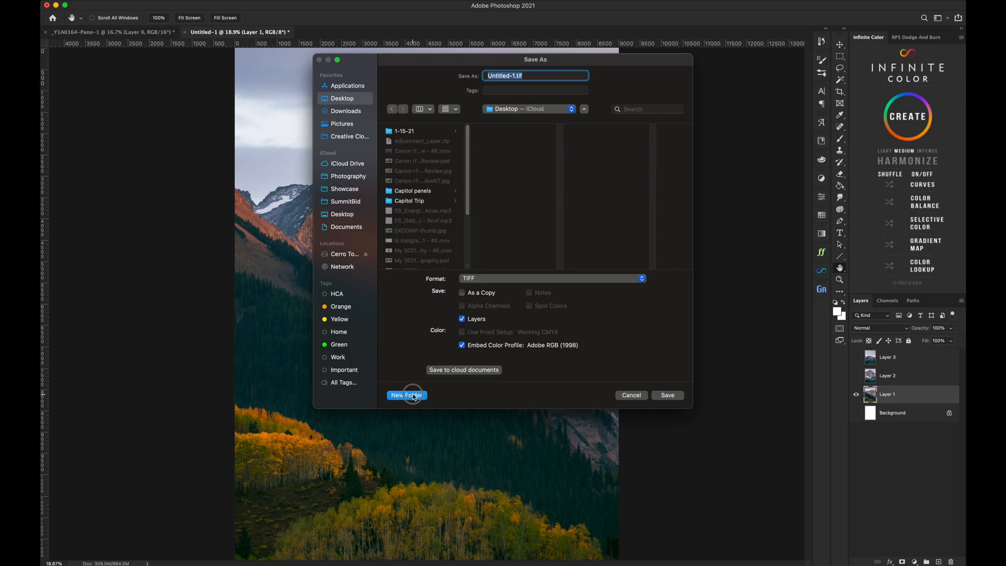
left_click(406, 395)
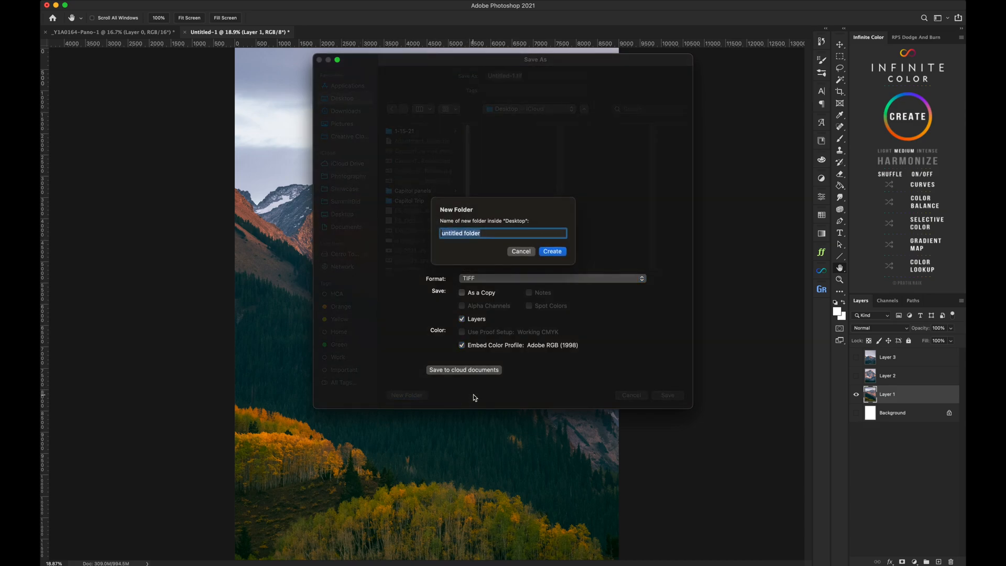
type("Panels")
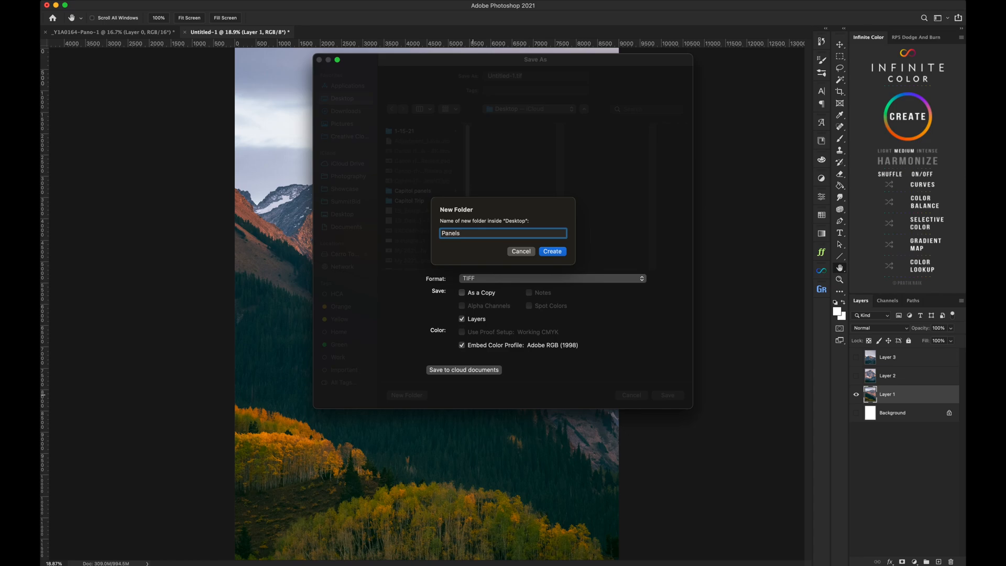
left_click(551, 250)
type("Pane")
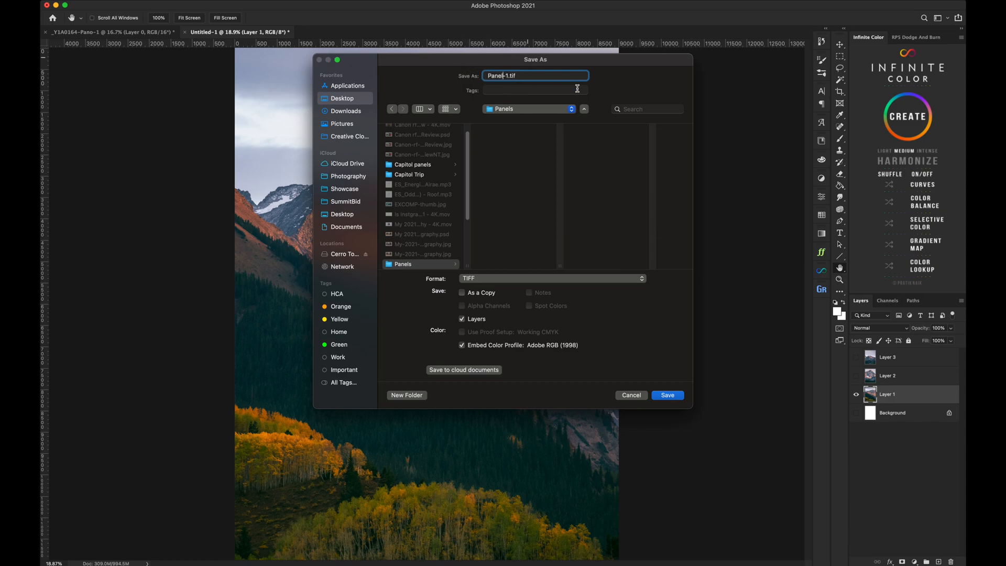
mouse_move(476, 287)
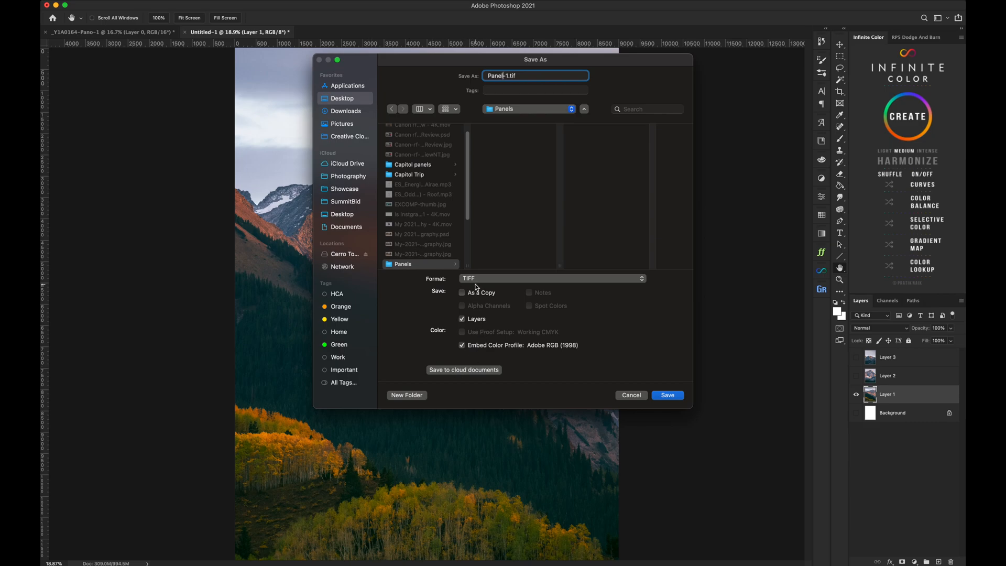
mouse_move(498, 284)
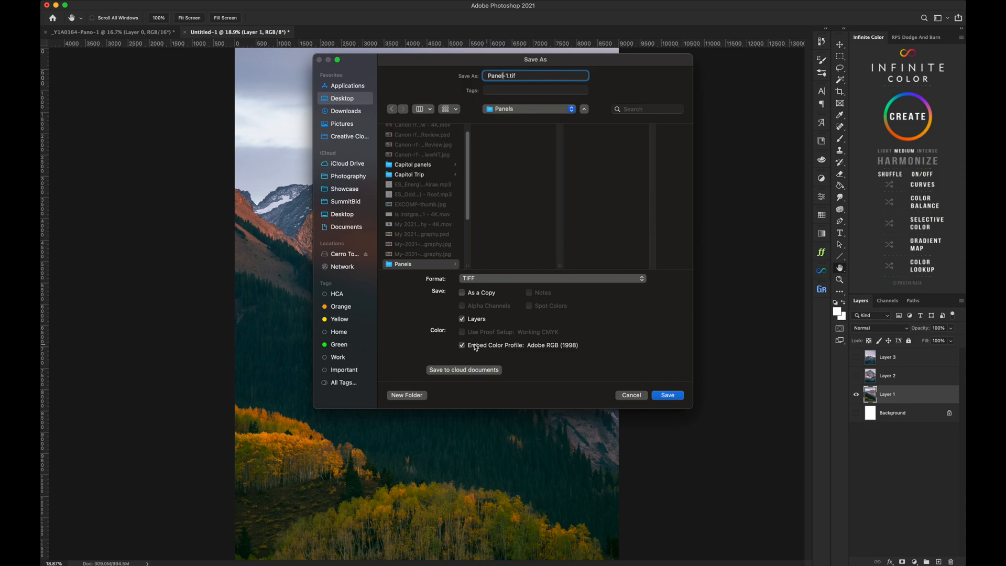
mouse_move(571, 350)
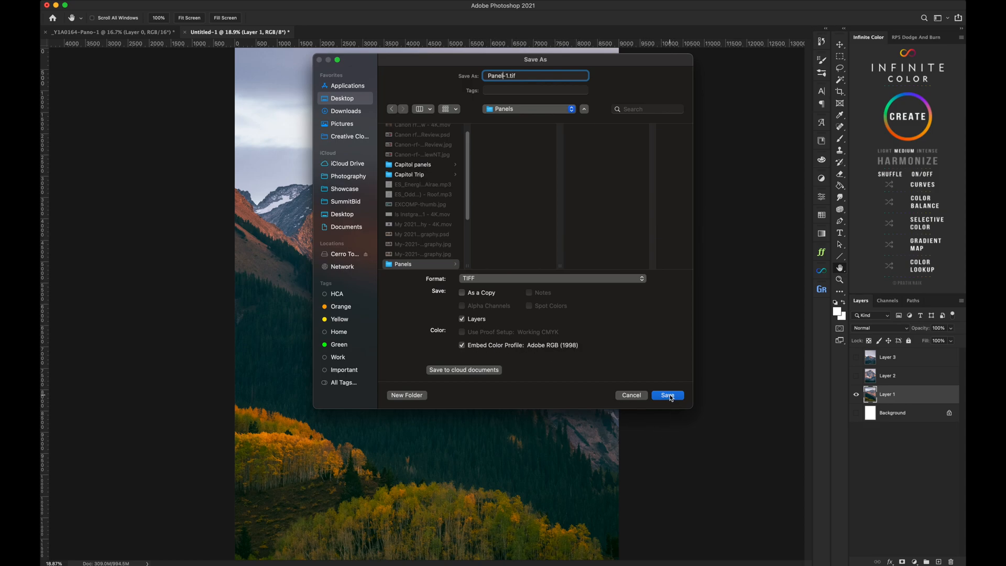
left_click(667, 395)
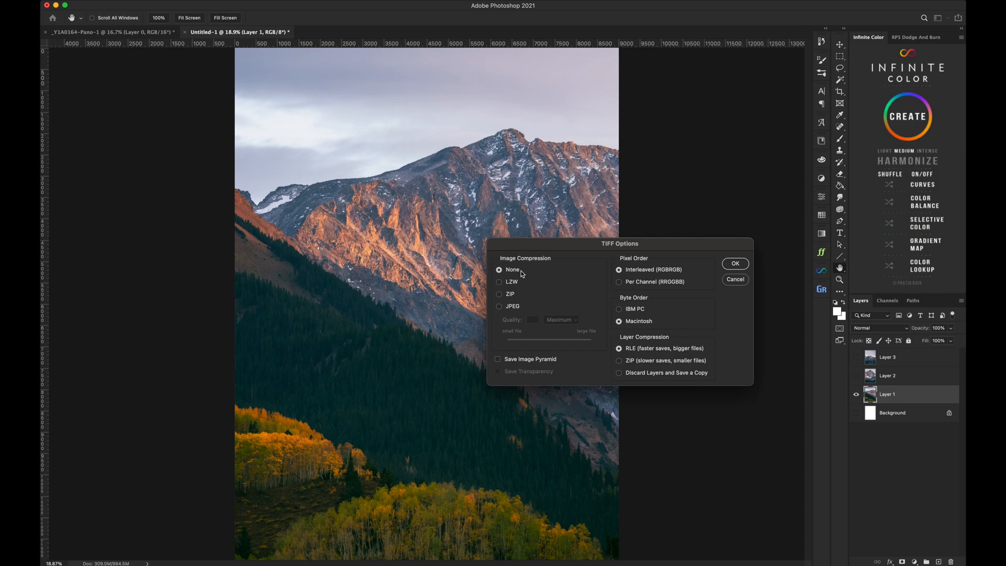
Save Panel-1.tif with no image compression (declining ZIP) and layers discarded
left_click(499, 294)
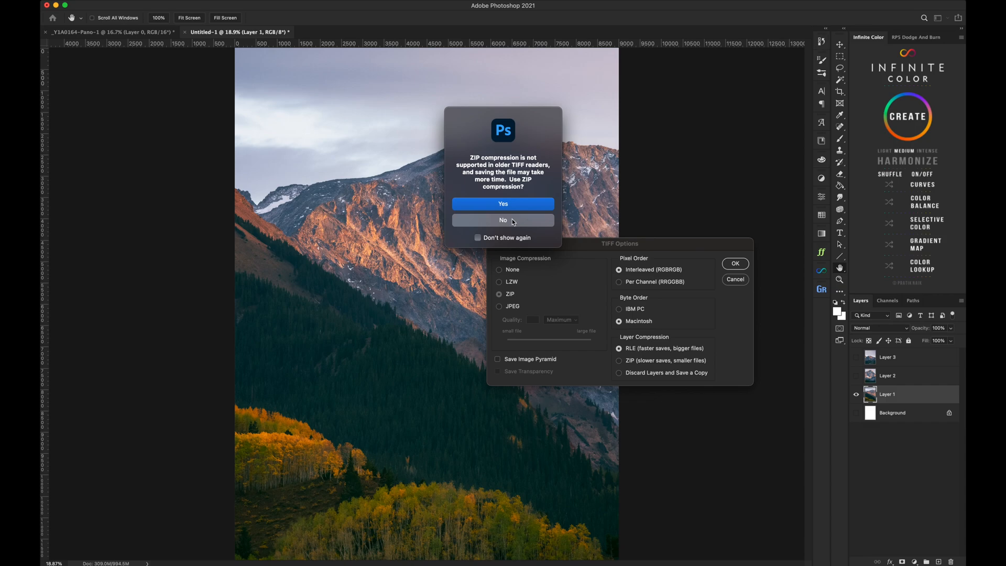
left_click(503, 220)
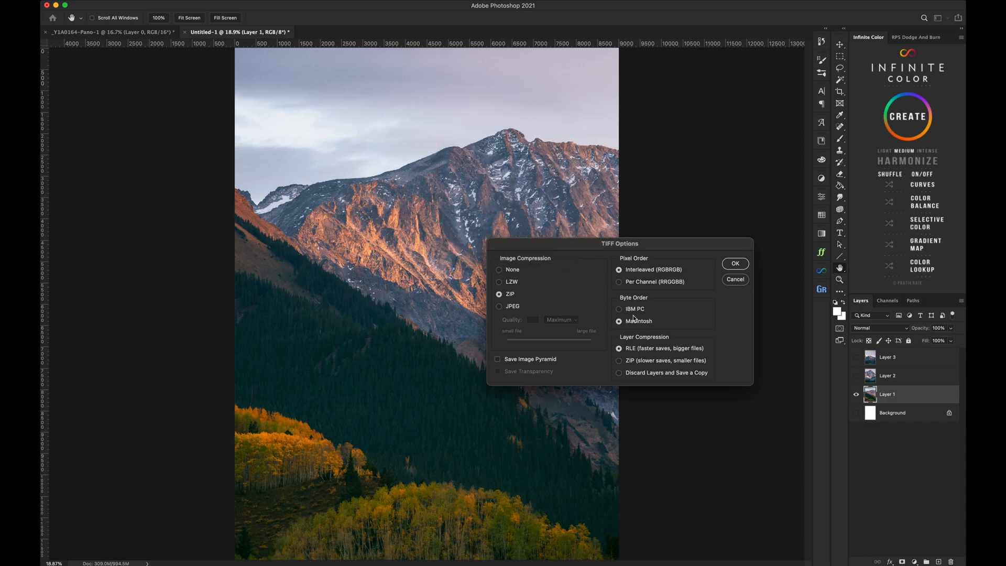
left_click(499, 269)
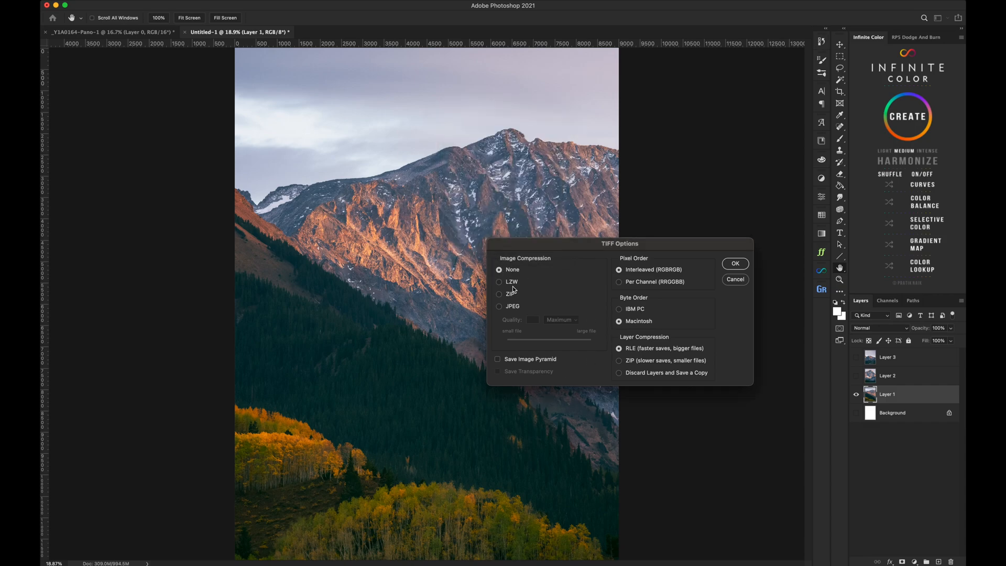
mouse_move(590, 316)
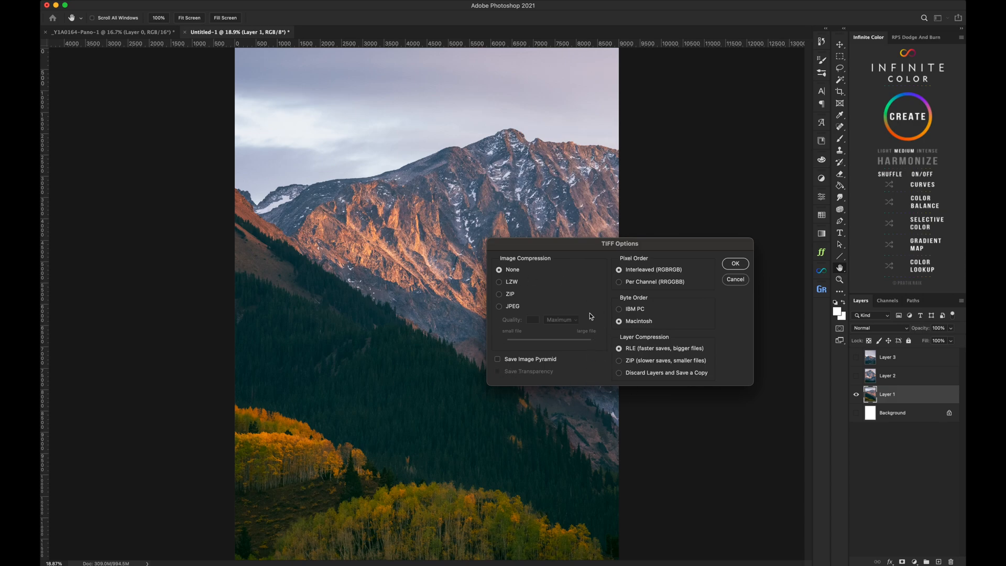
mouse_move(511, 292)
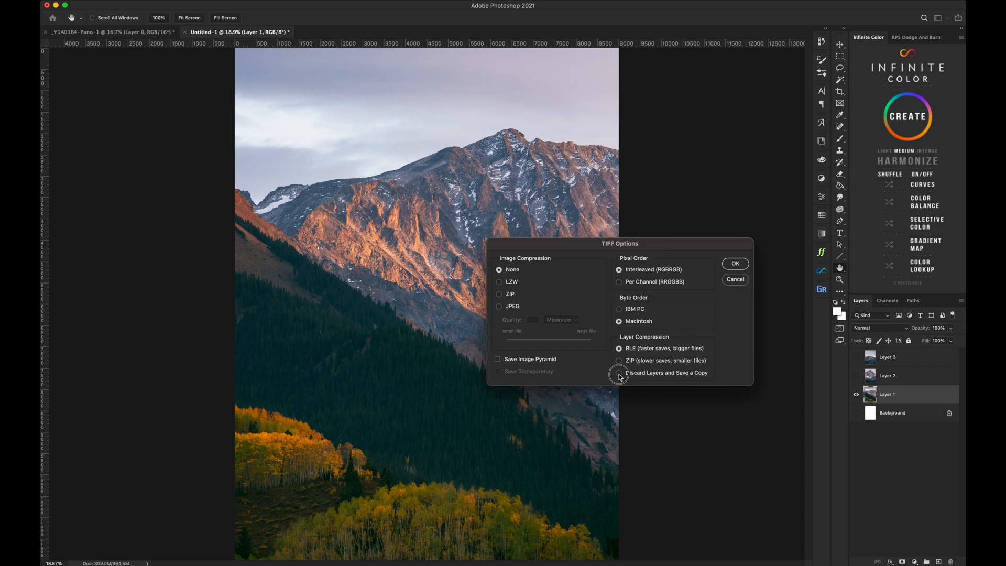
left_click(618, 373)
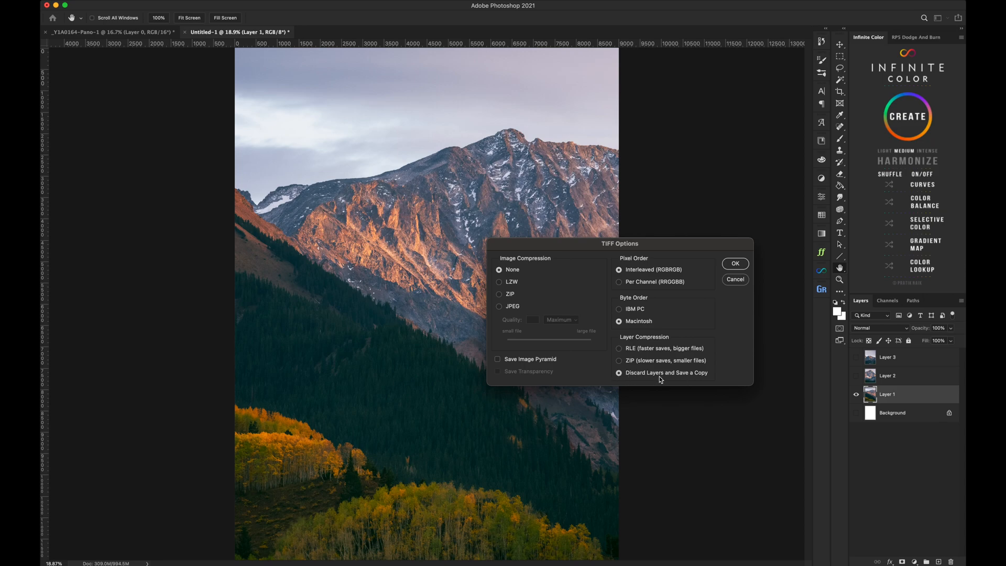
mouse_move(635, 267)
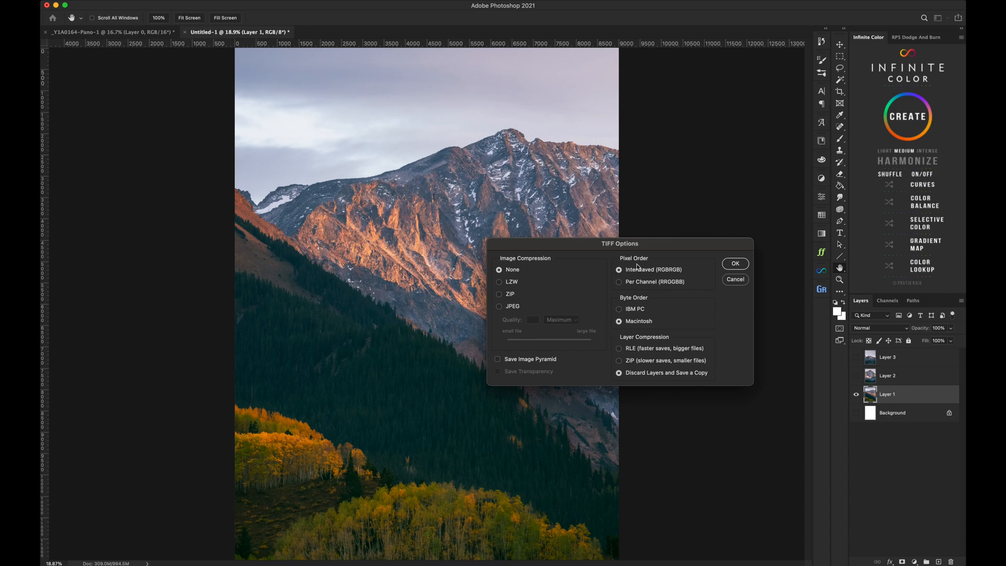
mouse_move(753, 271)
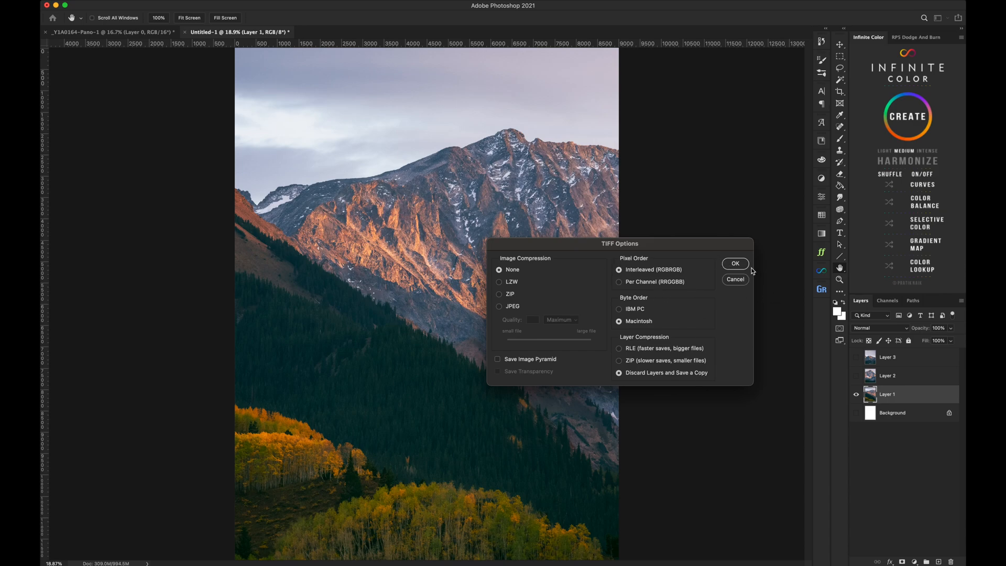
mouse_move(882, 431)
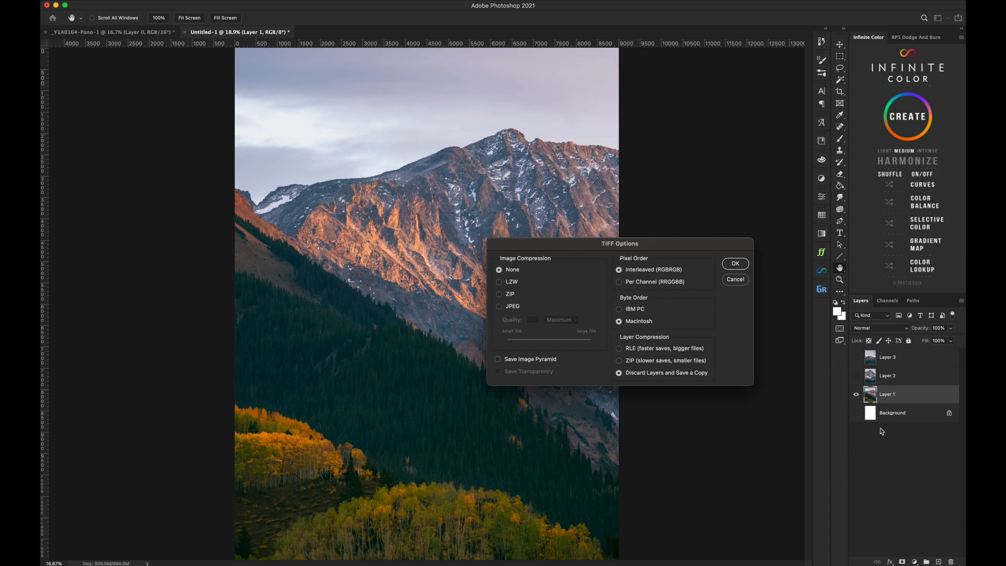
mouse_move(688, 267)
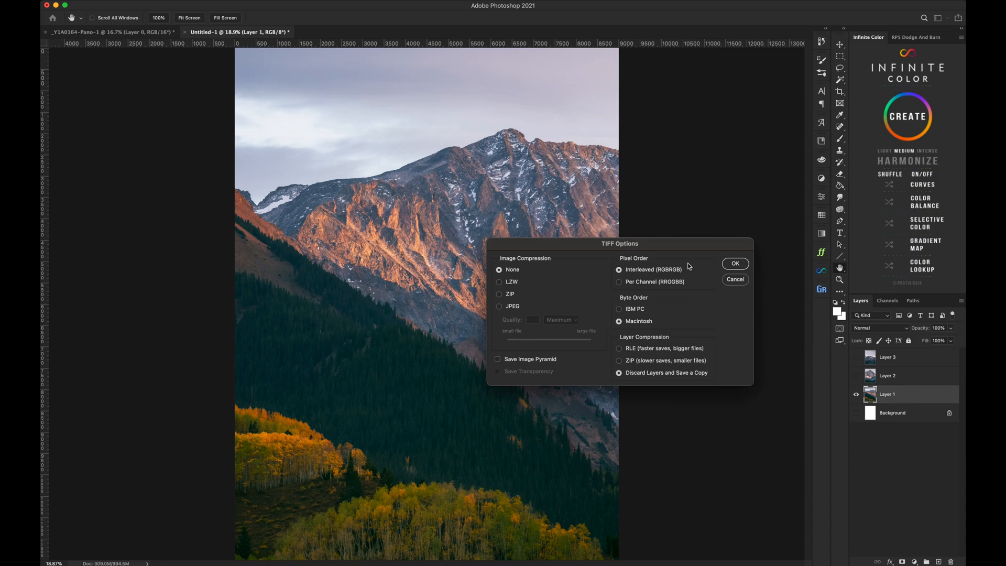
mouse_move(742, 272)
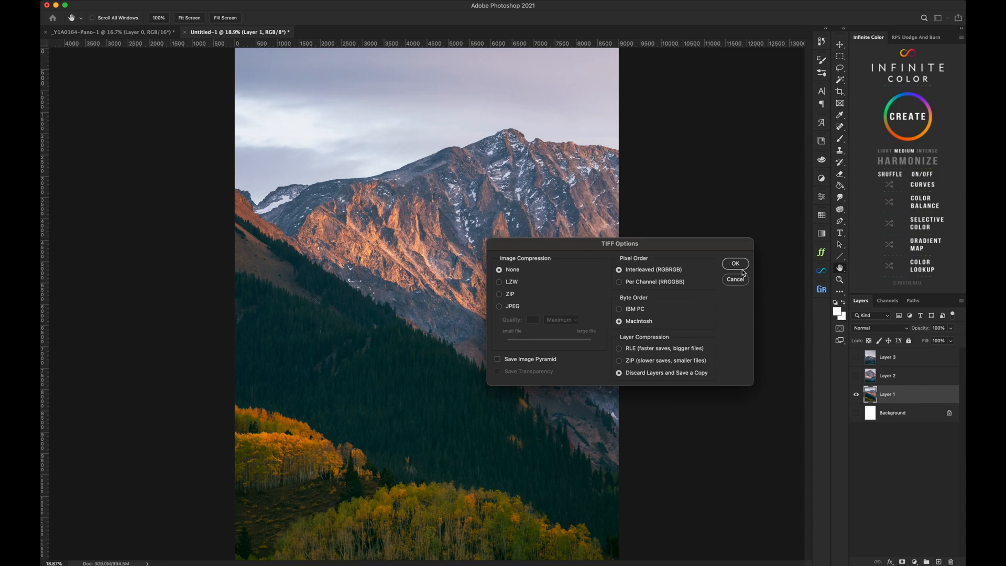
left_click(735, 263)
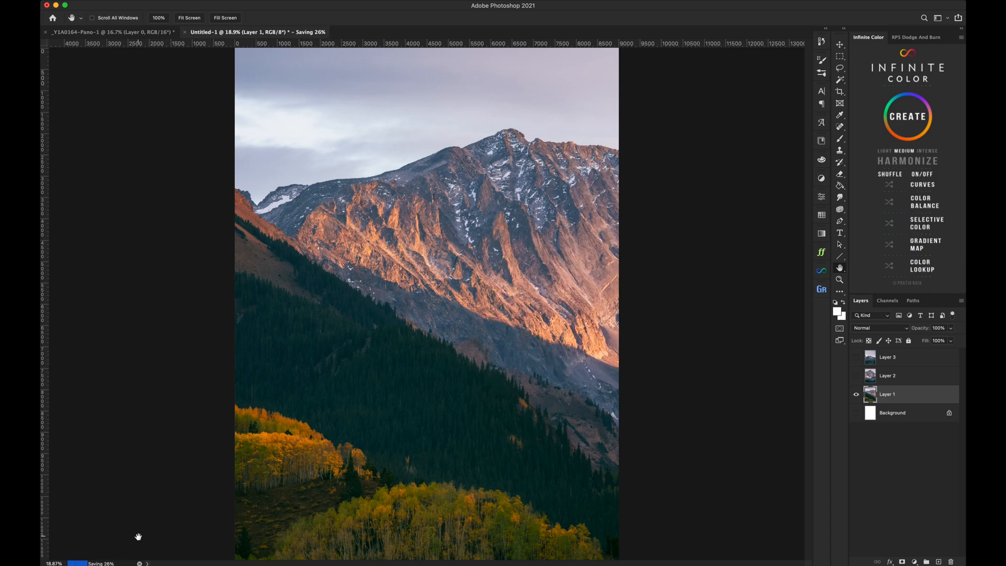
mouse_move(40, 343)
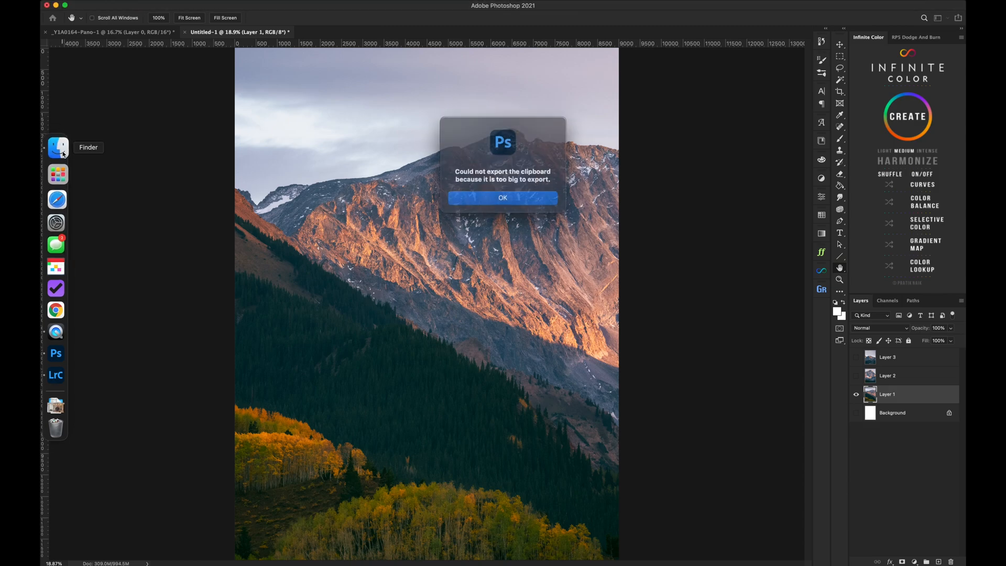
Switch to Finder and view the Desktop's Panels folder contents
left_click(502, 198)
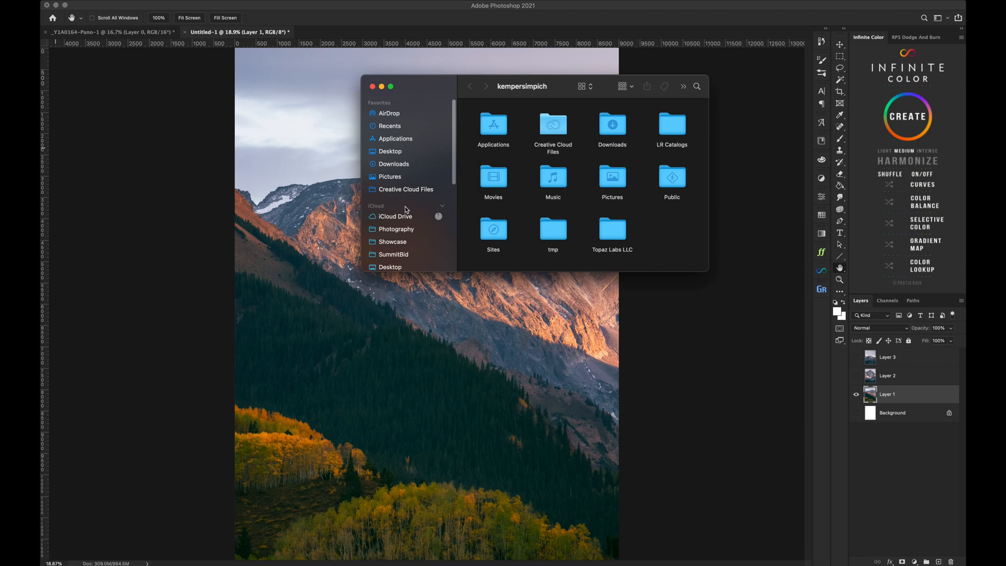
left_click(389, 151)
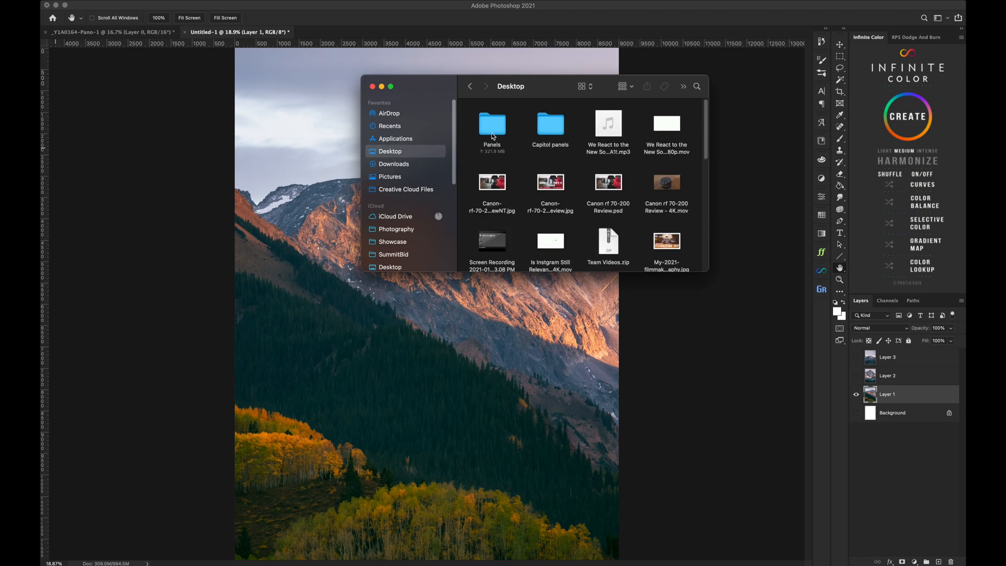
double_click(492, 124)
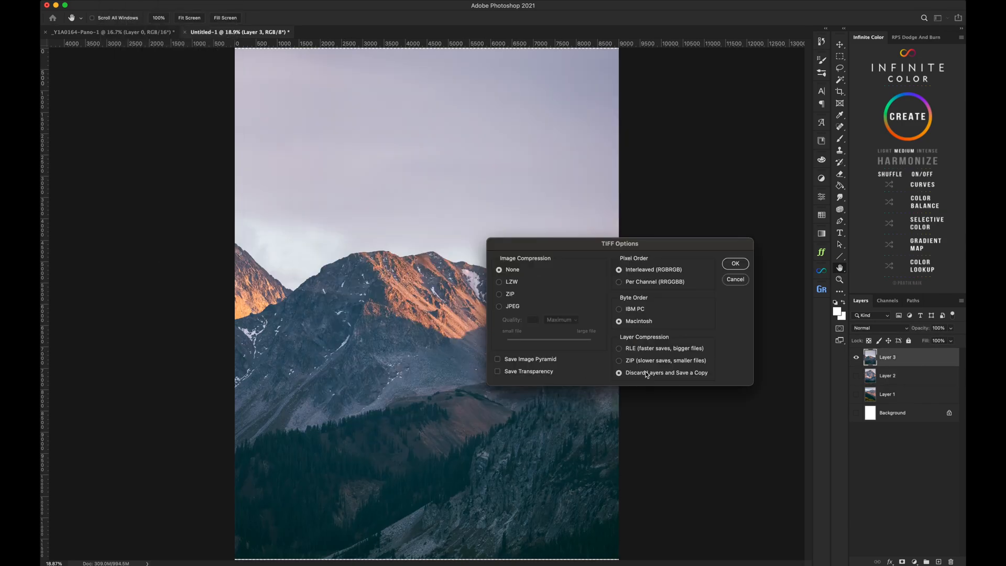
Confirm the TIFF options to save Panel-3.tif uncompressed with layers discarded
left_click(735, 263)
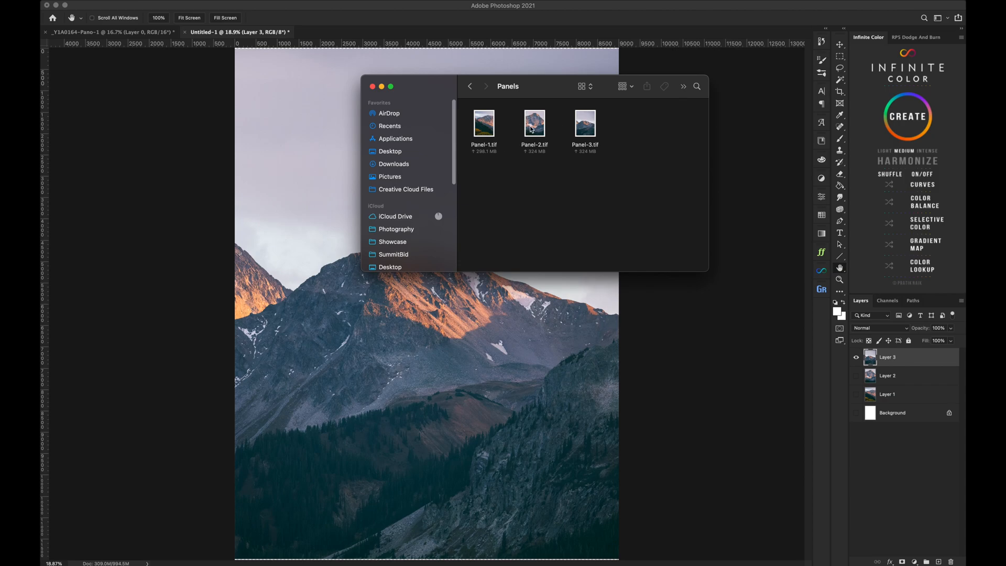
left_click(534, 125)
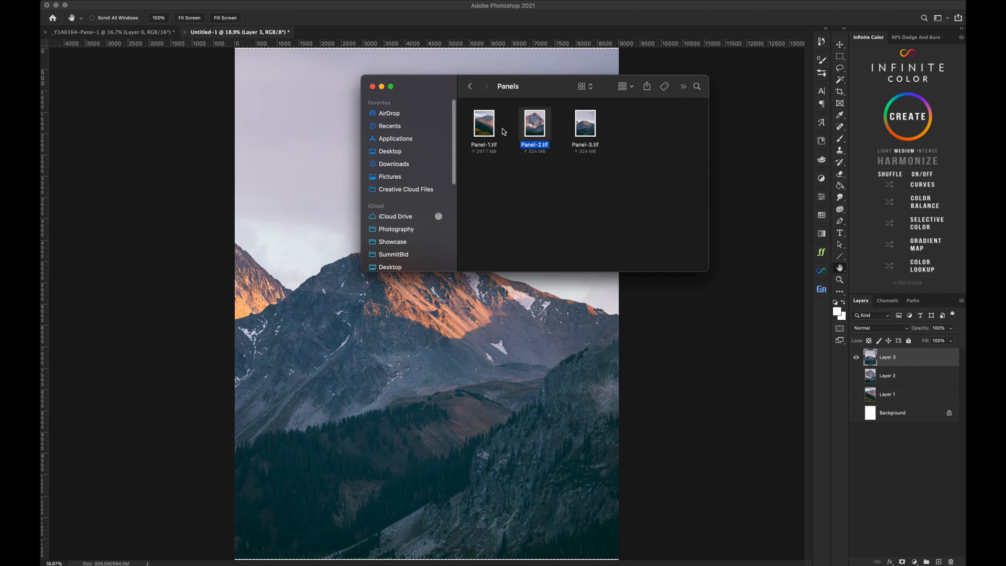
left_click(483, 124)
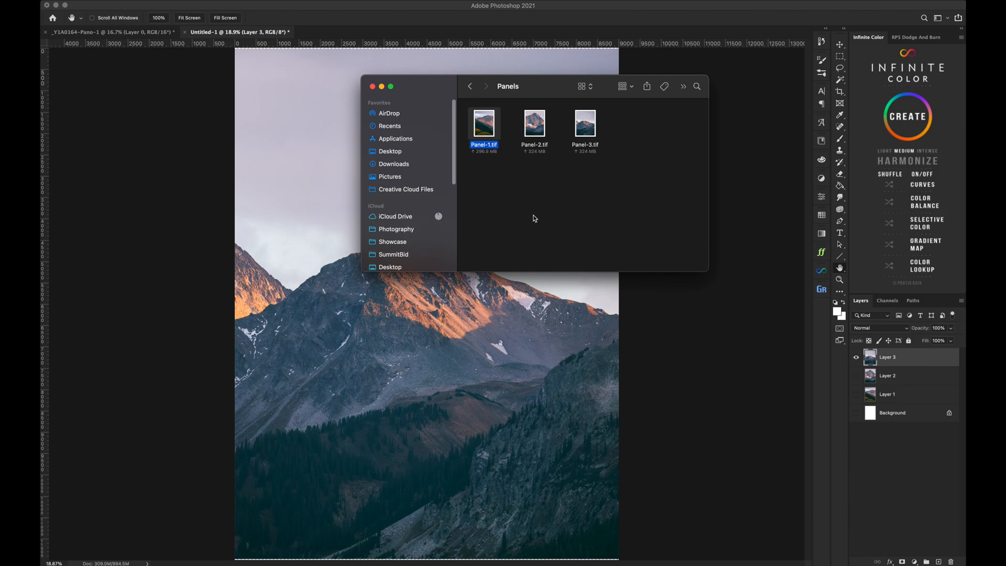
mouse_move(523, 264)
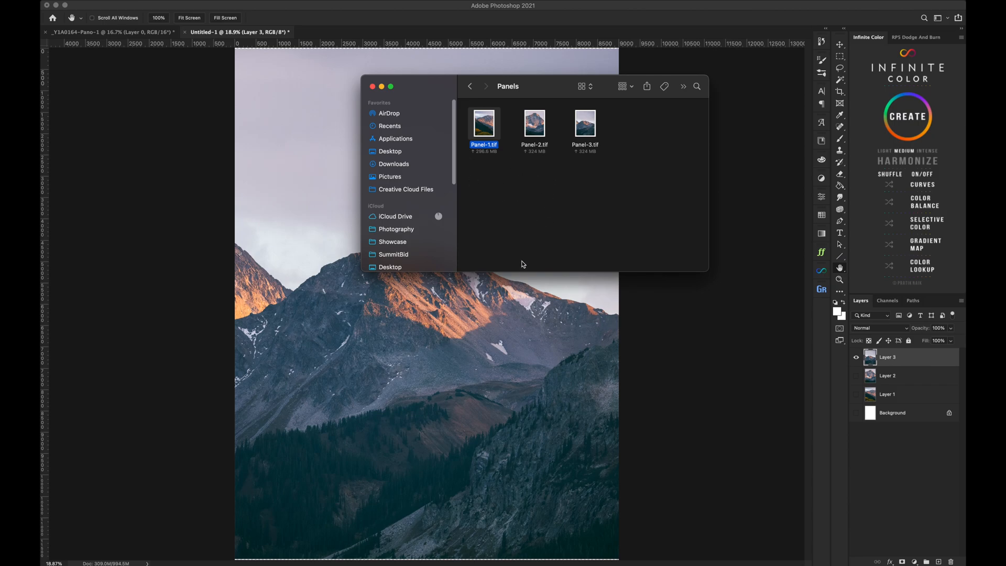
mouse_move(504, 163)
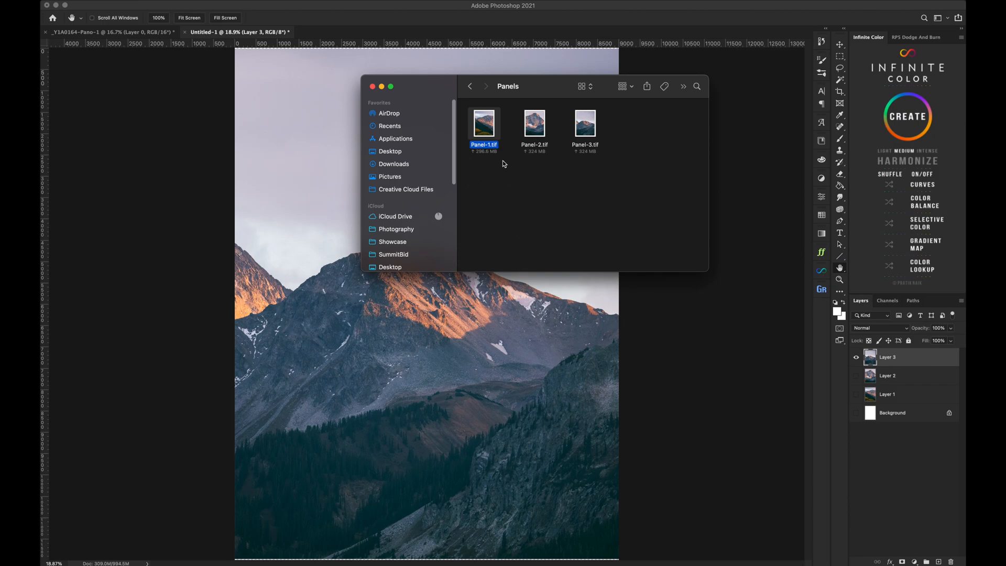